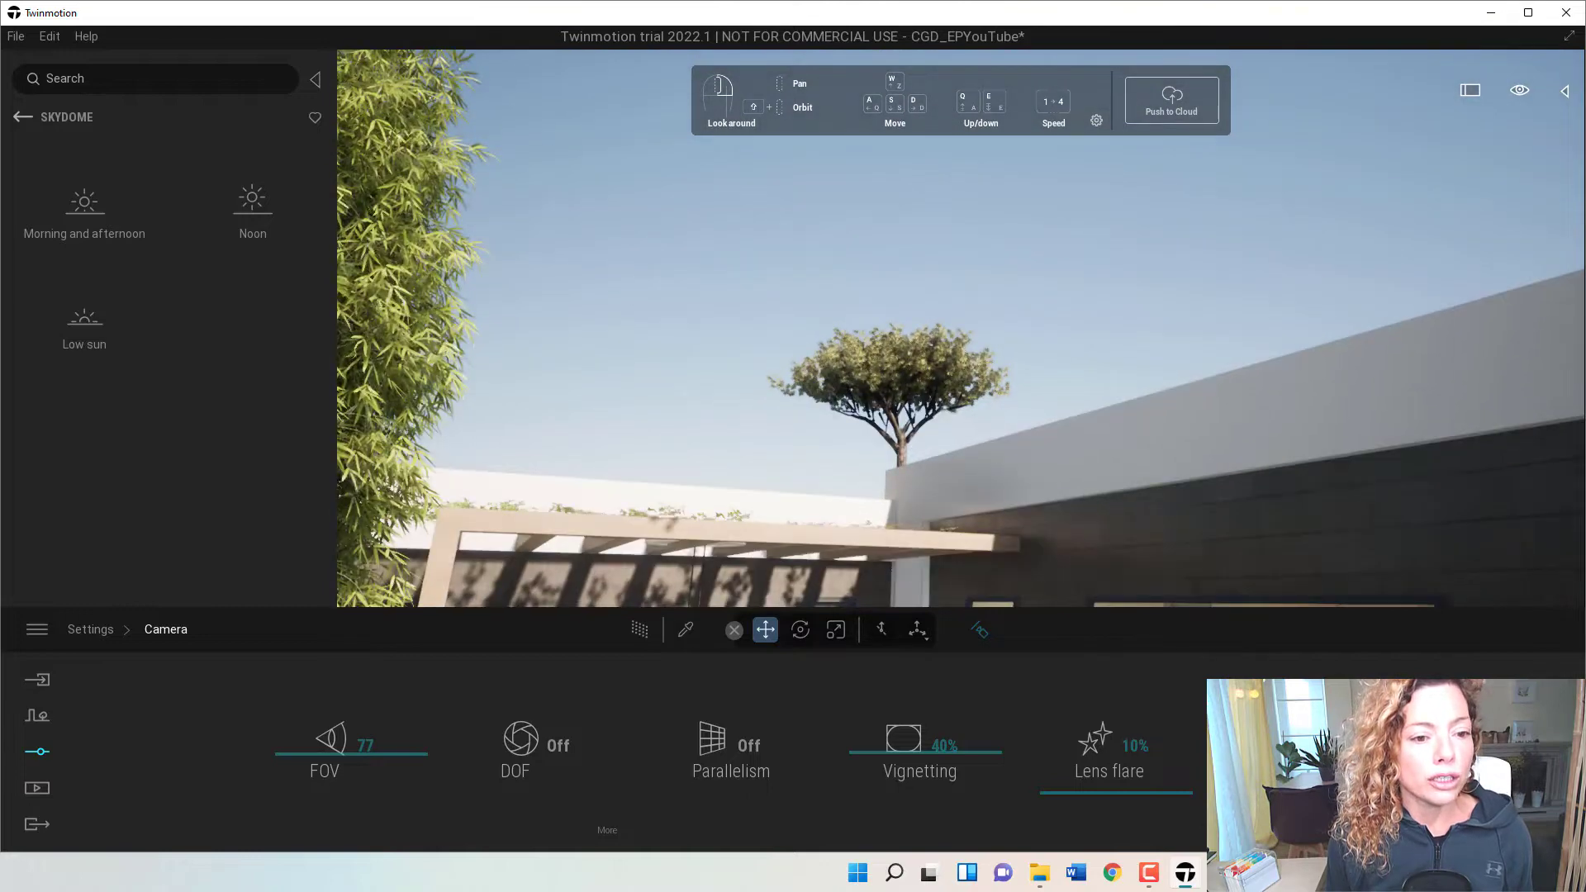
# Bring up the Weather settings via Context and Settings for the terrace scene.
pyautogui.click(37, 716)
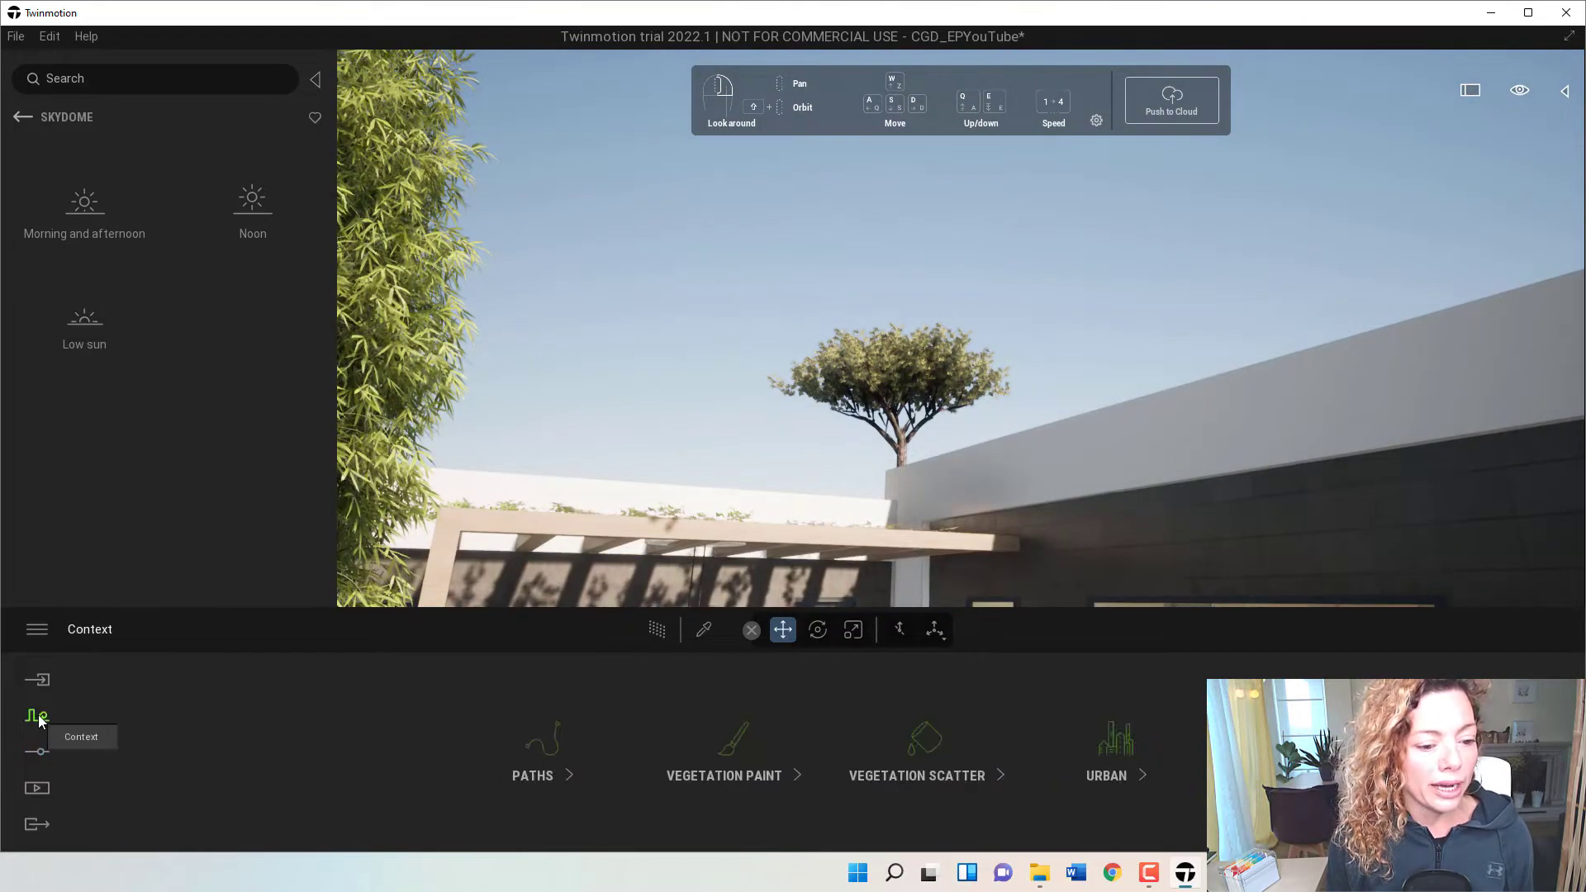
pyautogui.click(37, 750)
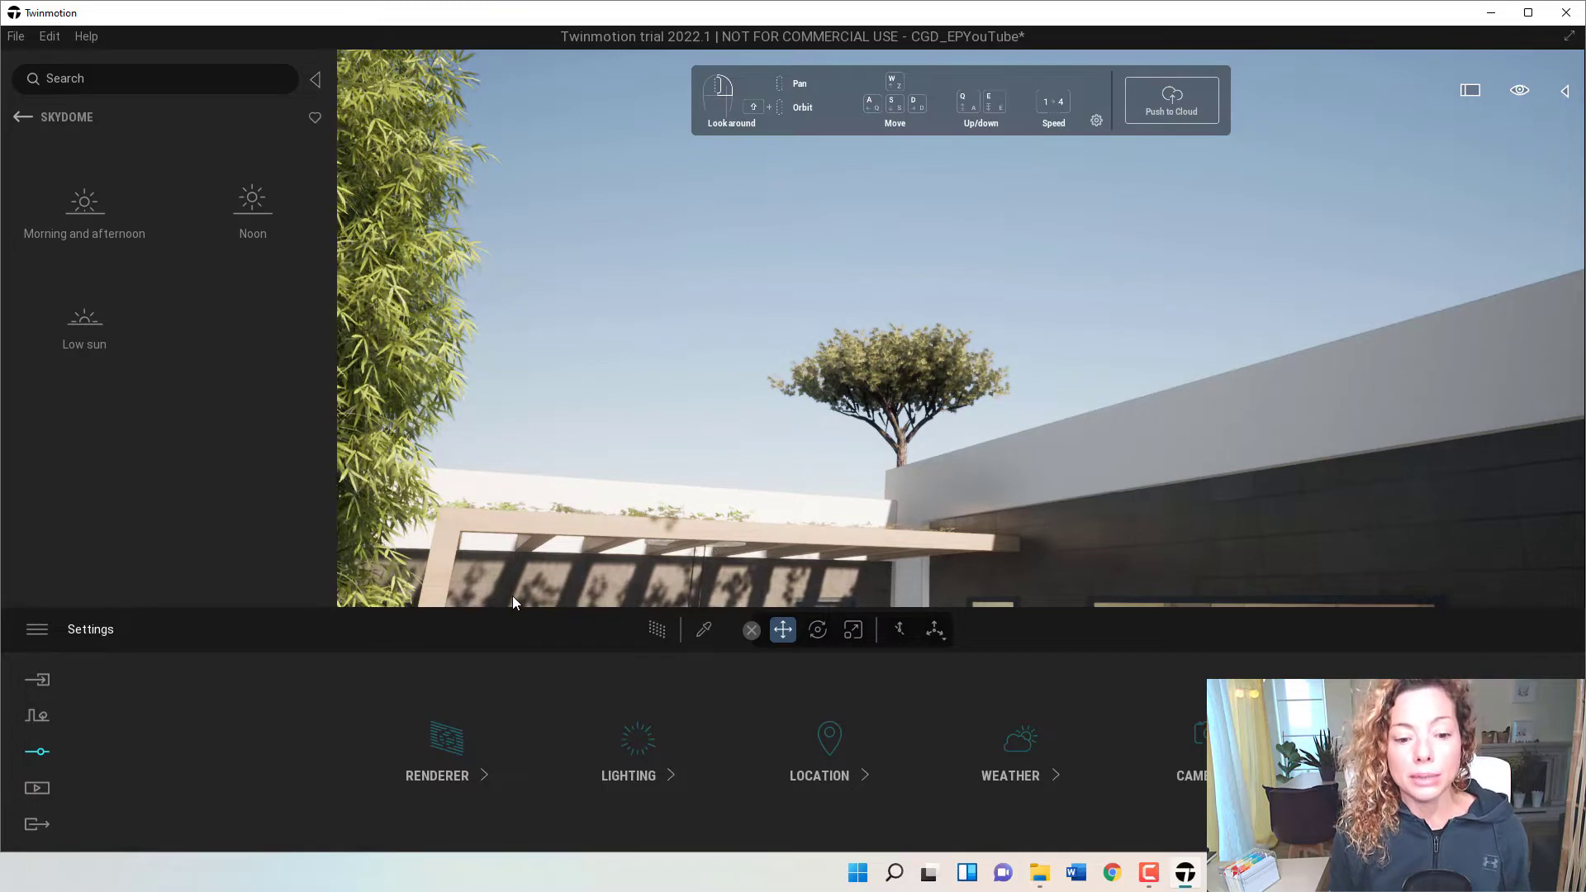
pyautogui.click(1010, 753)
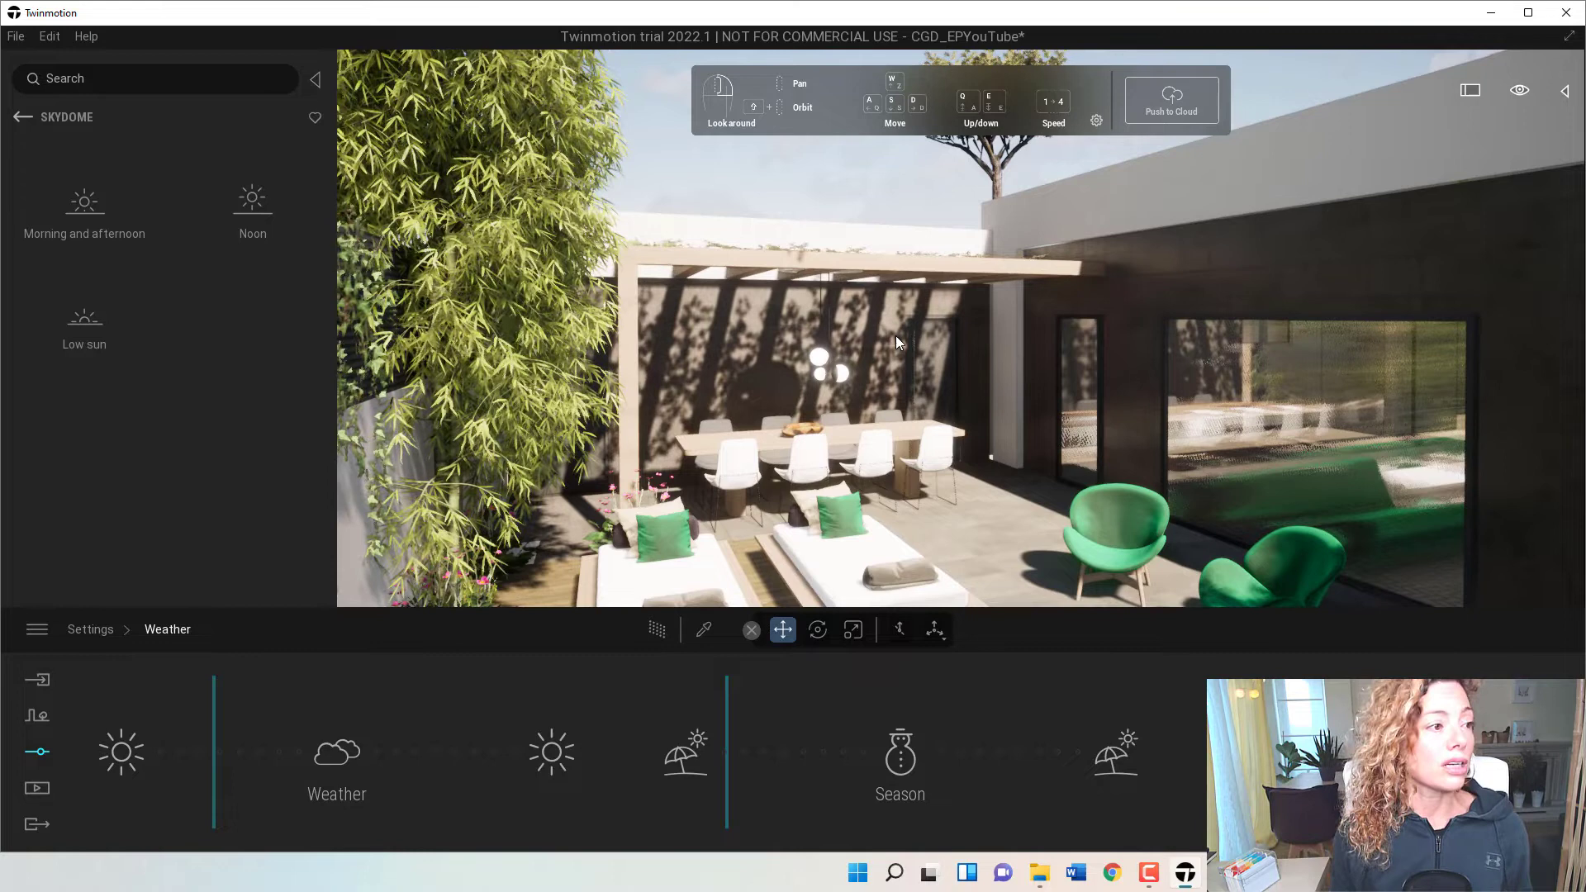
# Browse from the library root into Skydome > Morning and afternoon > Clear, passing Quixel Megascans.
pyautogui.click(22, 117)
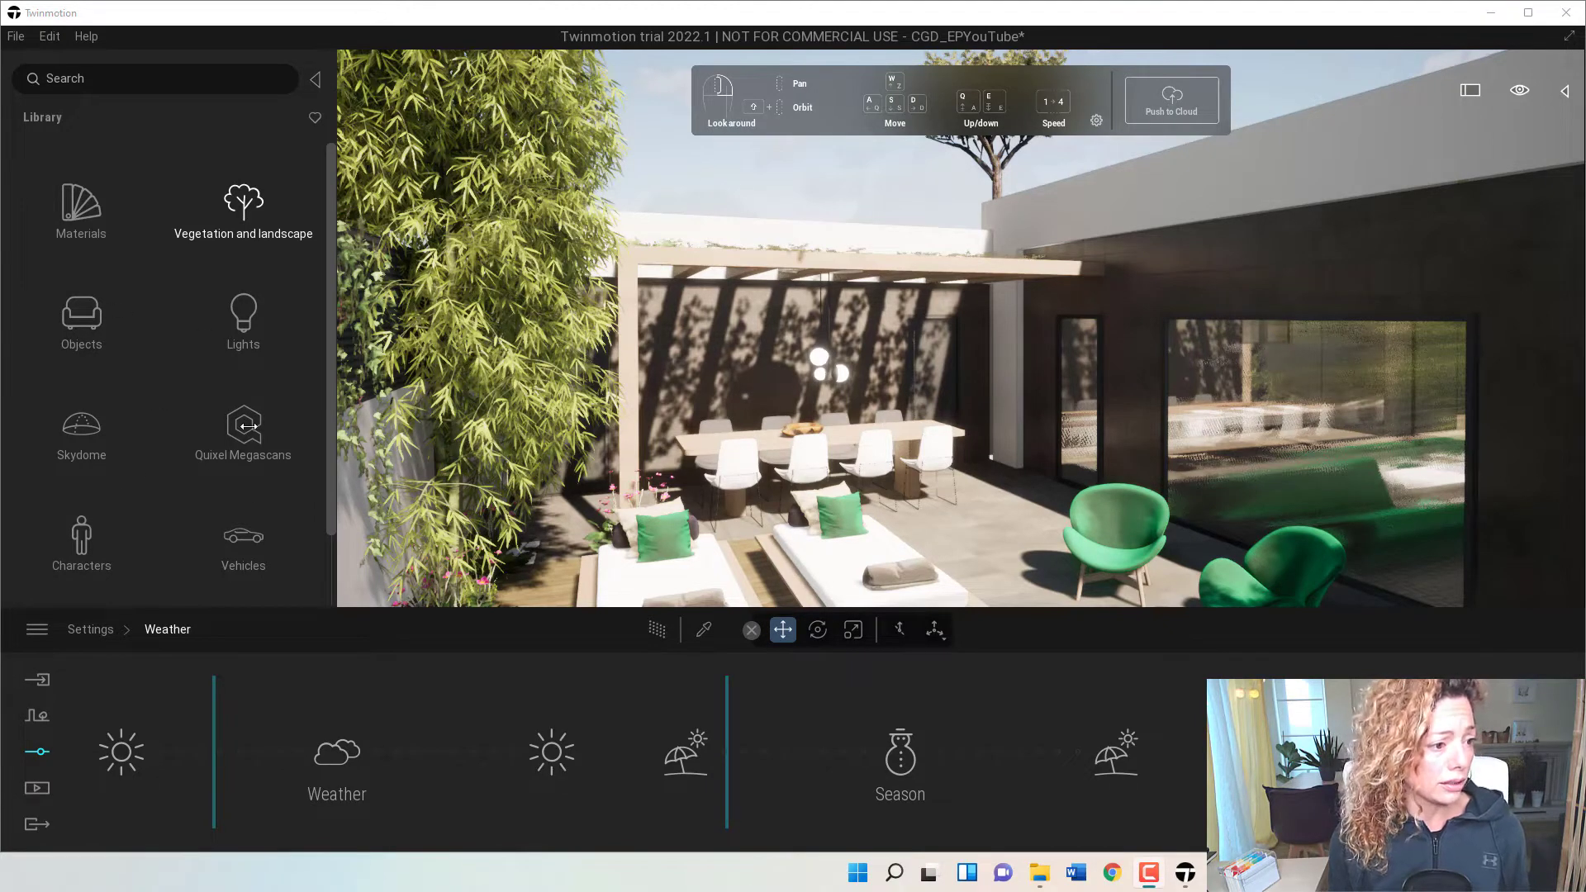
pyautogui.click(243, 425)
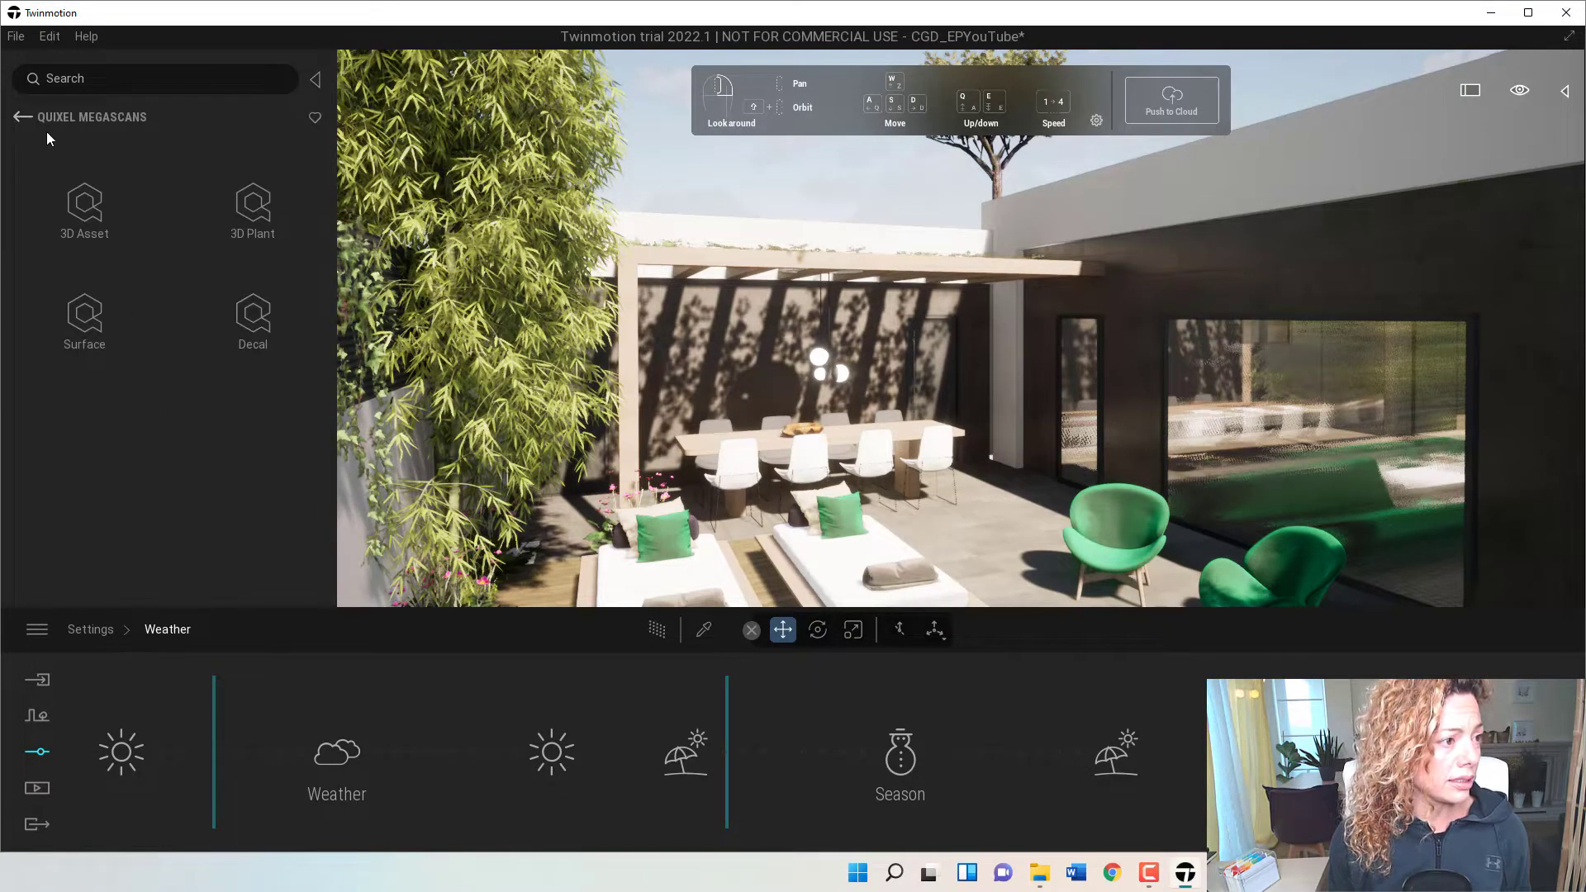
pyautogui.click(22, 116)
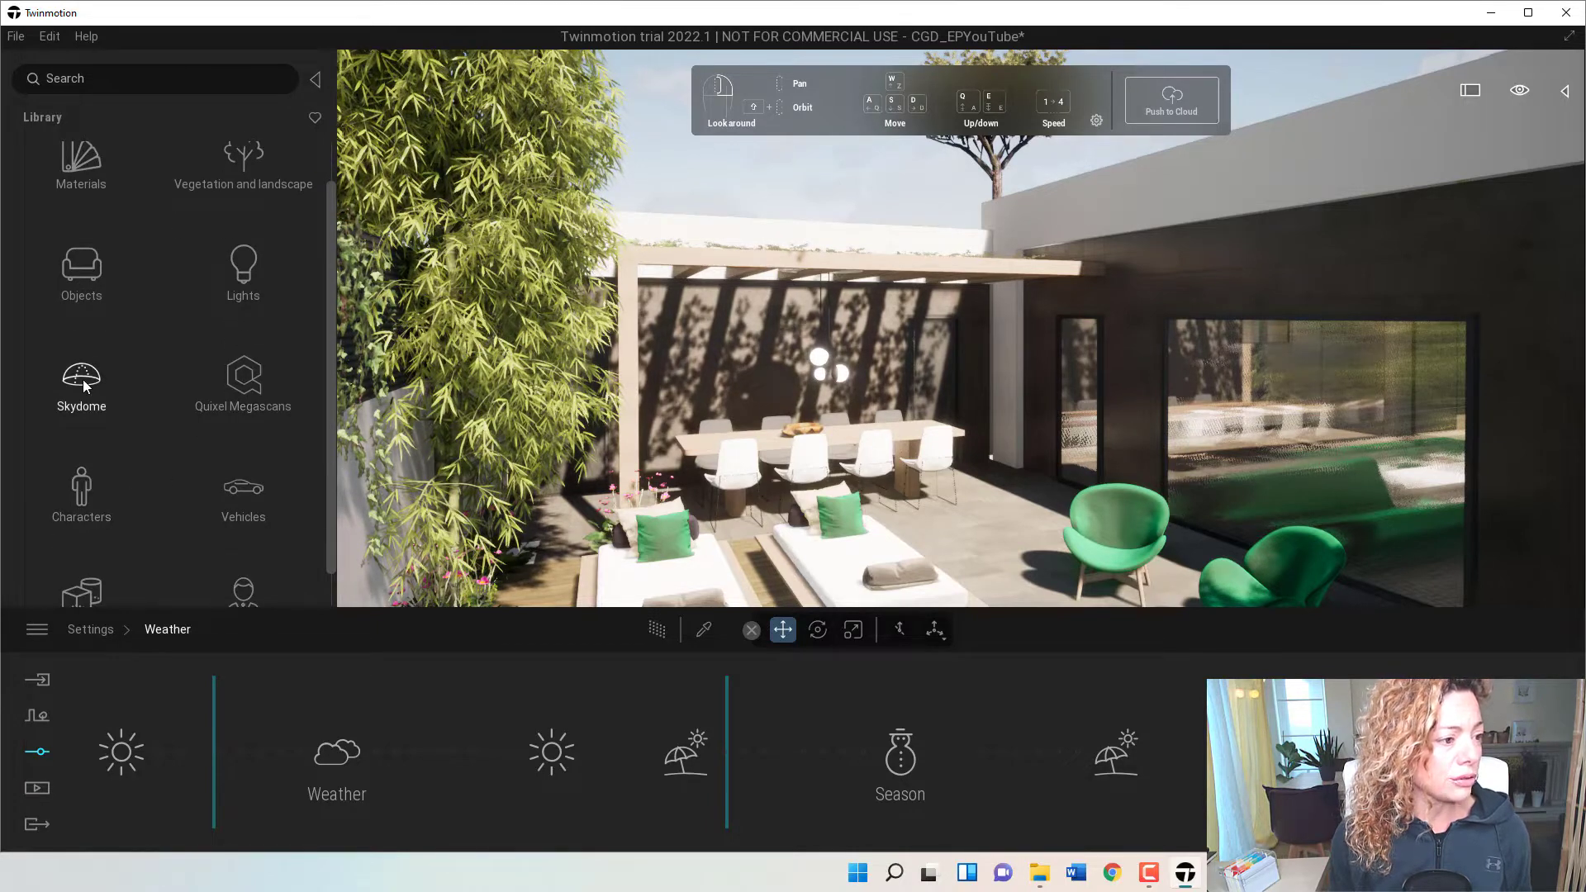
pyautogui.click(81, 384)
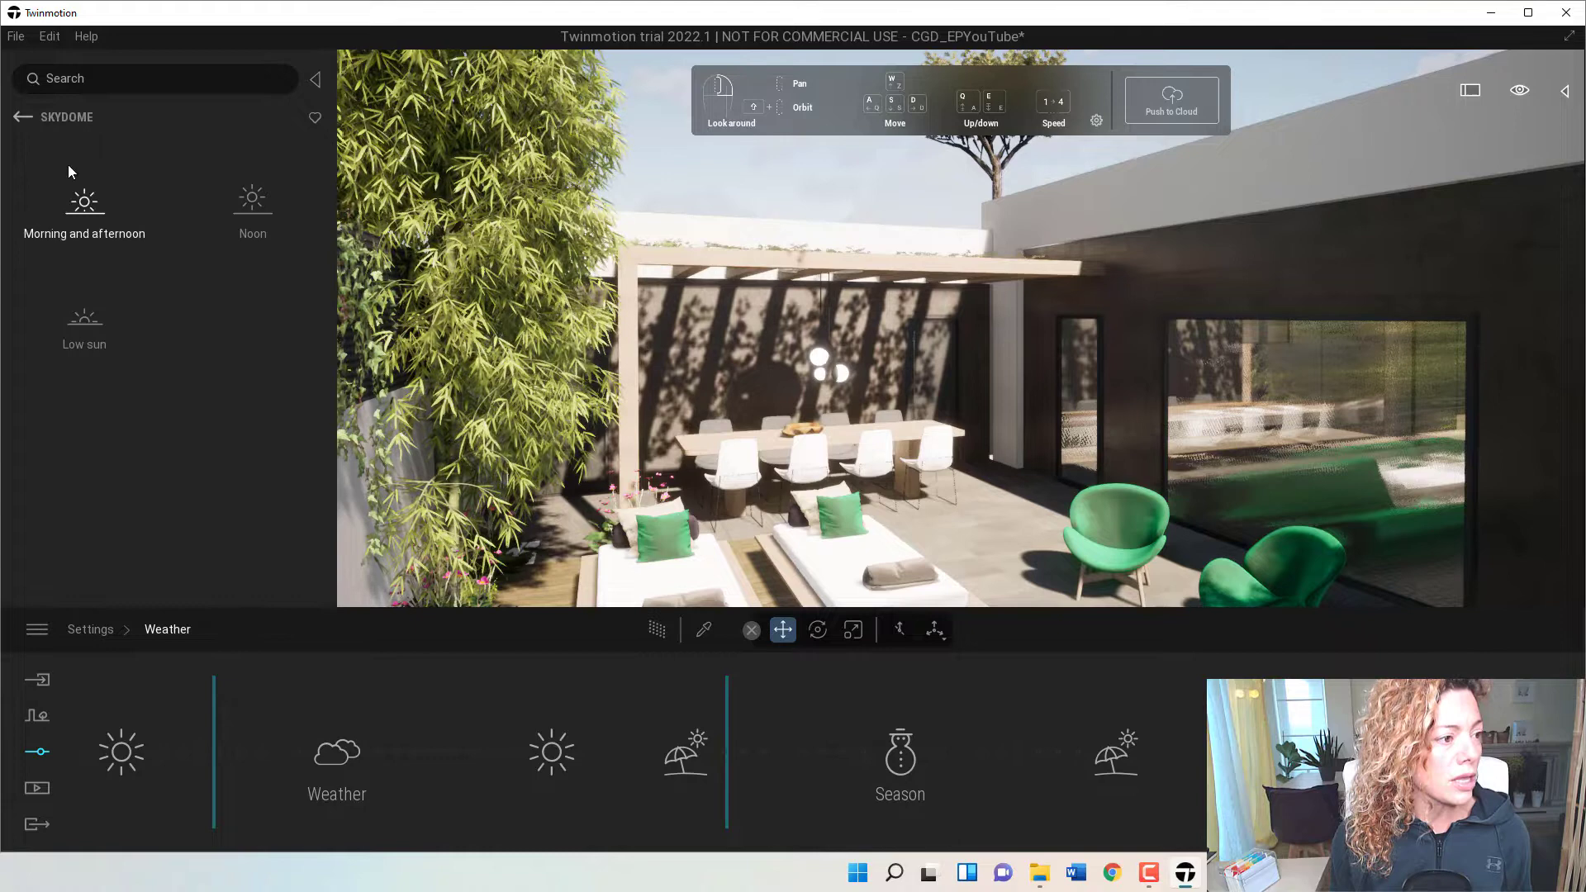
pyautogui.click(84, 199)
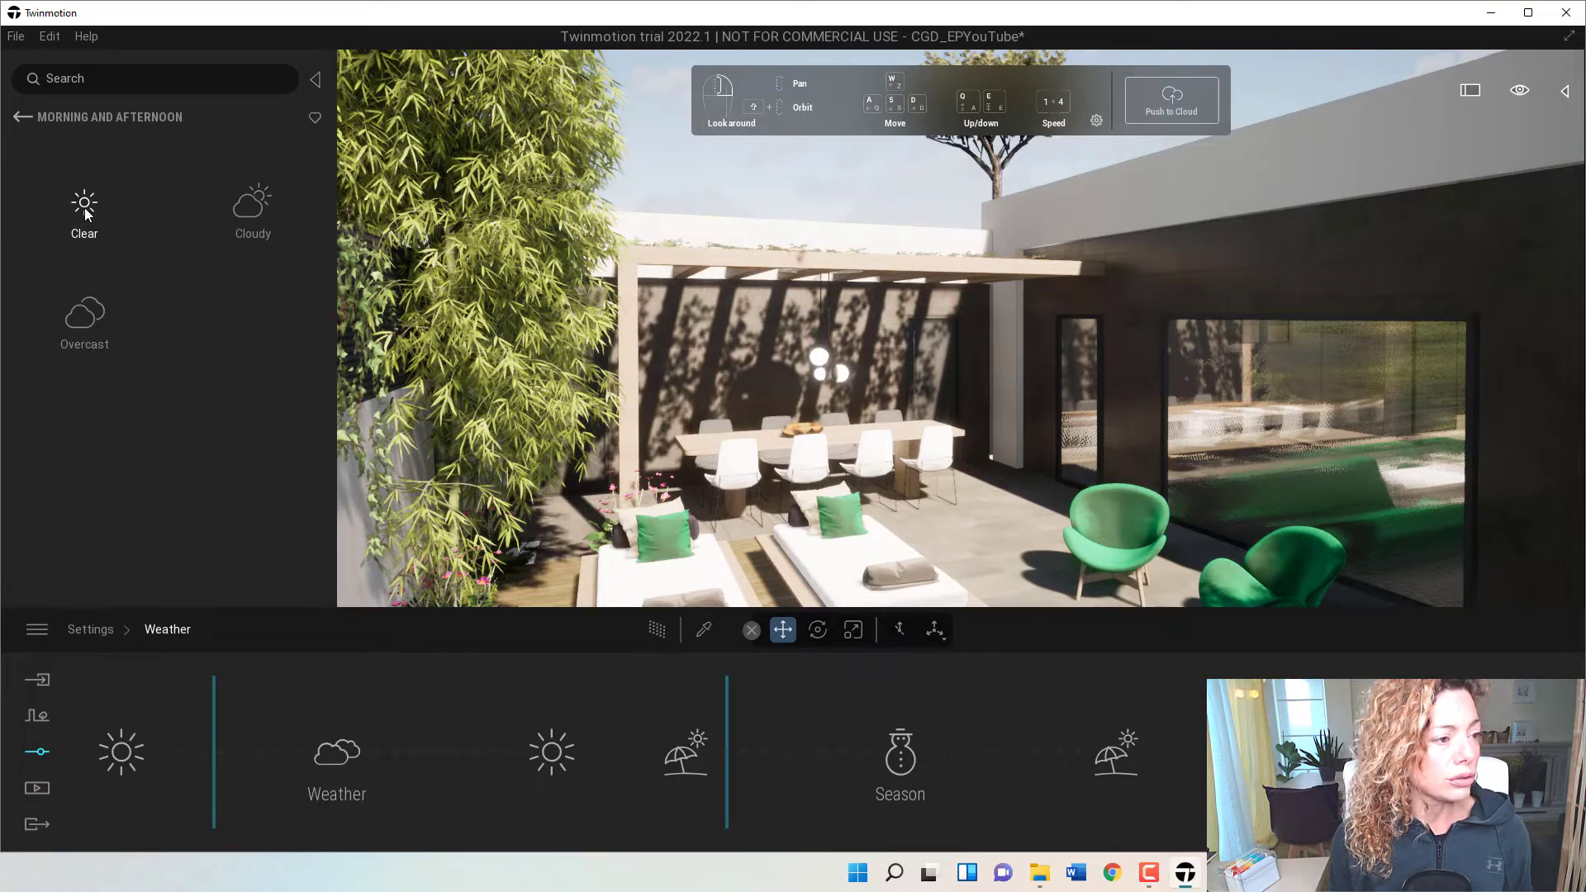
pyautogui.click(84, 213)
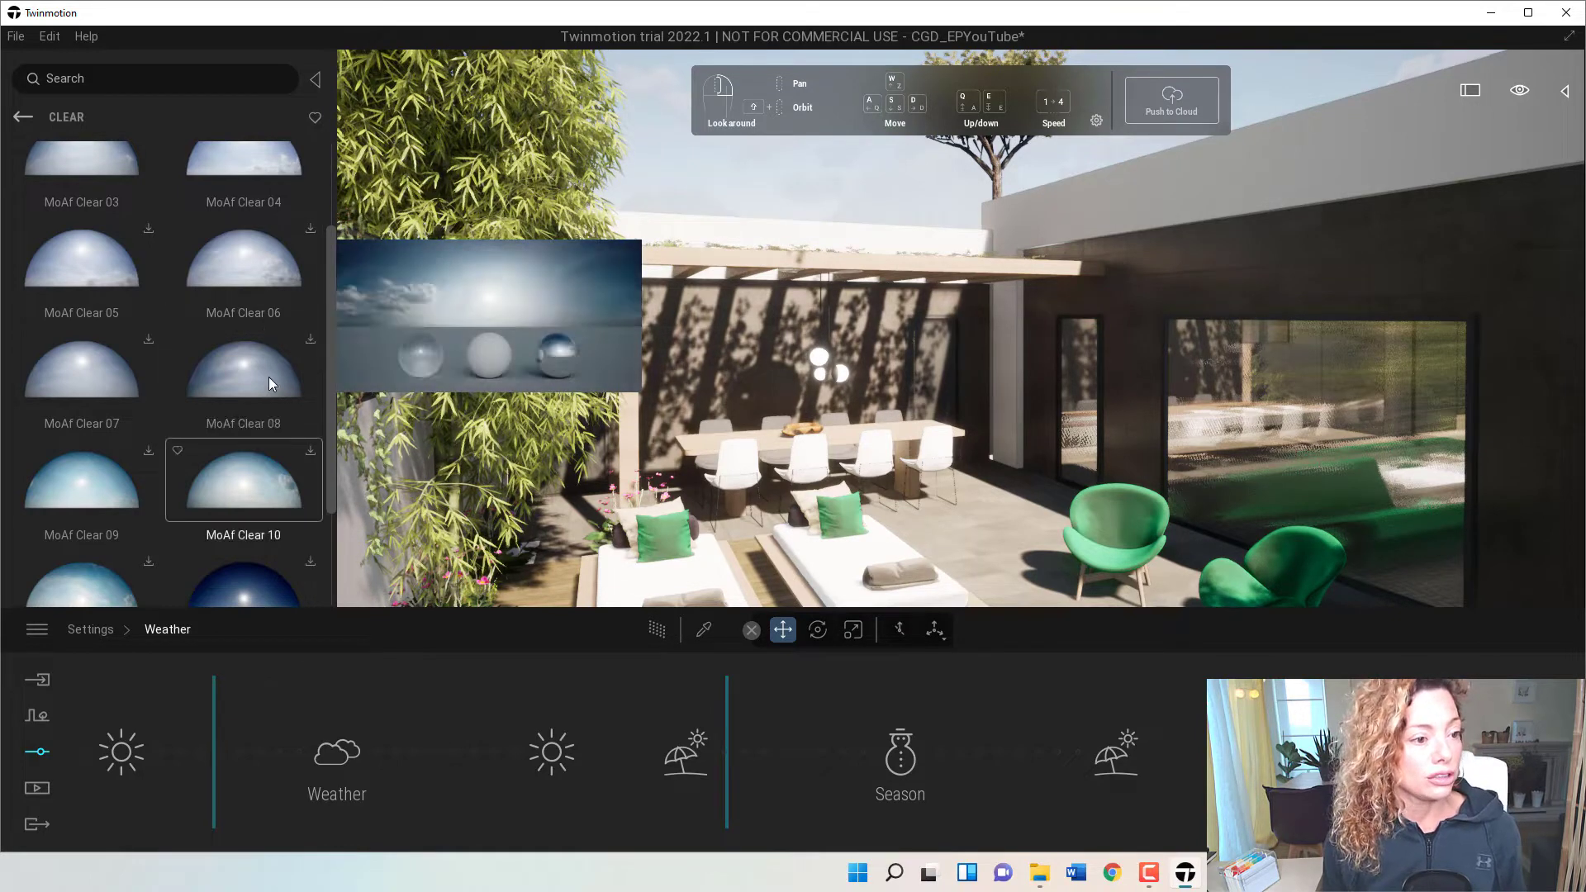
# Preview a clear morning sky and return to the morning and afternoon sky types.
pyautogui.scroll(-3)
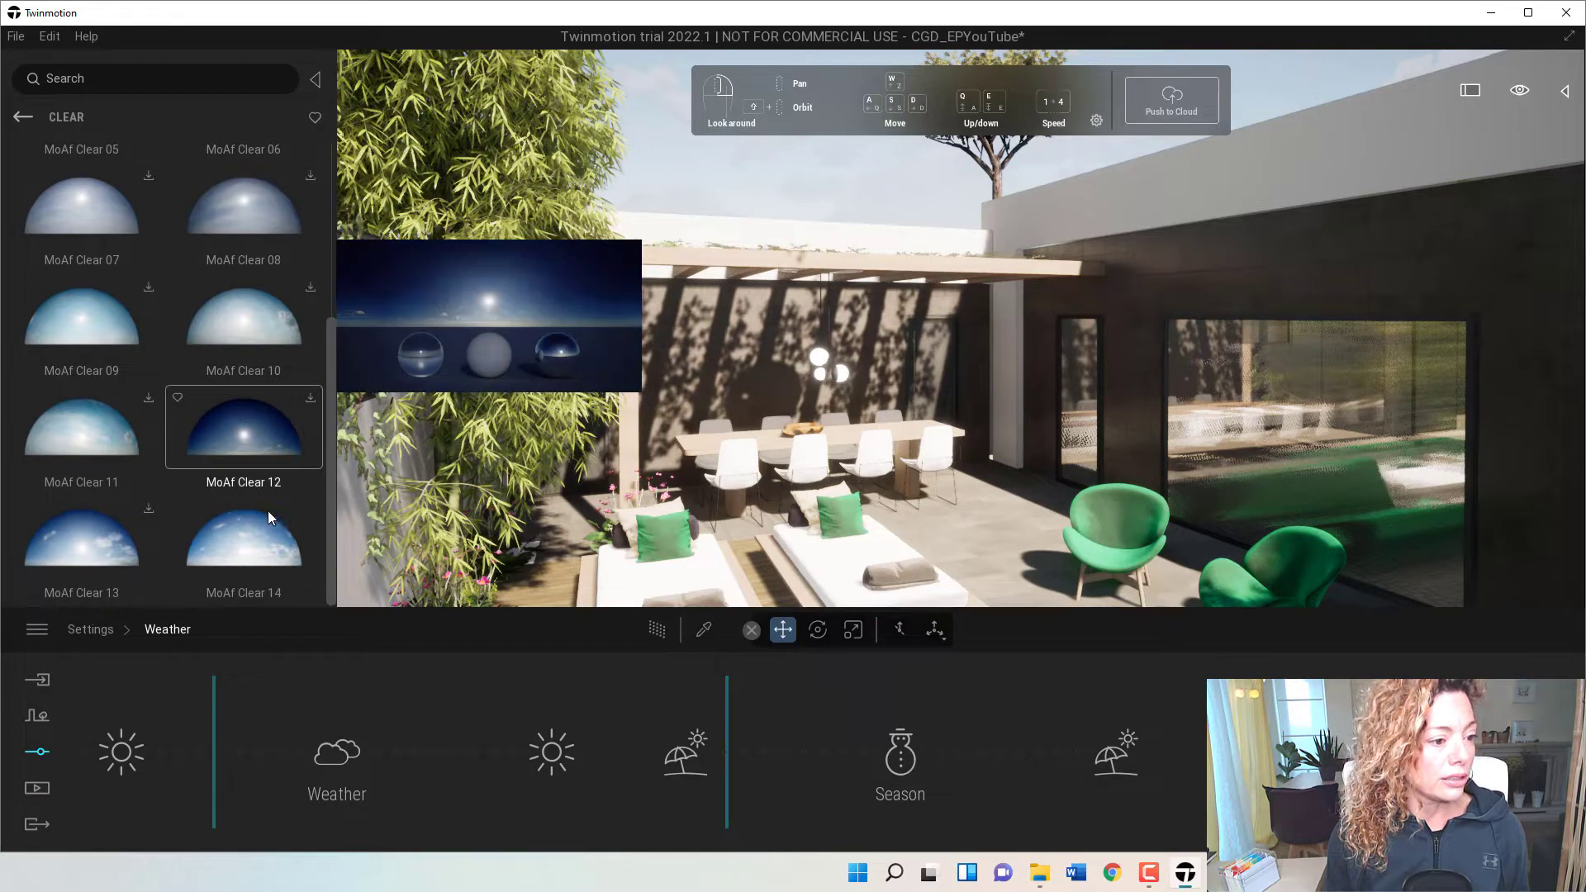
pyautogui.click(243, 536)
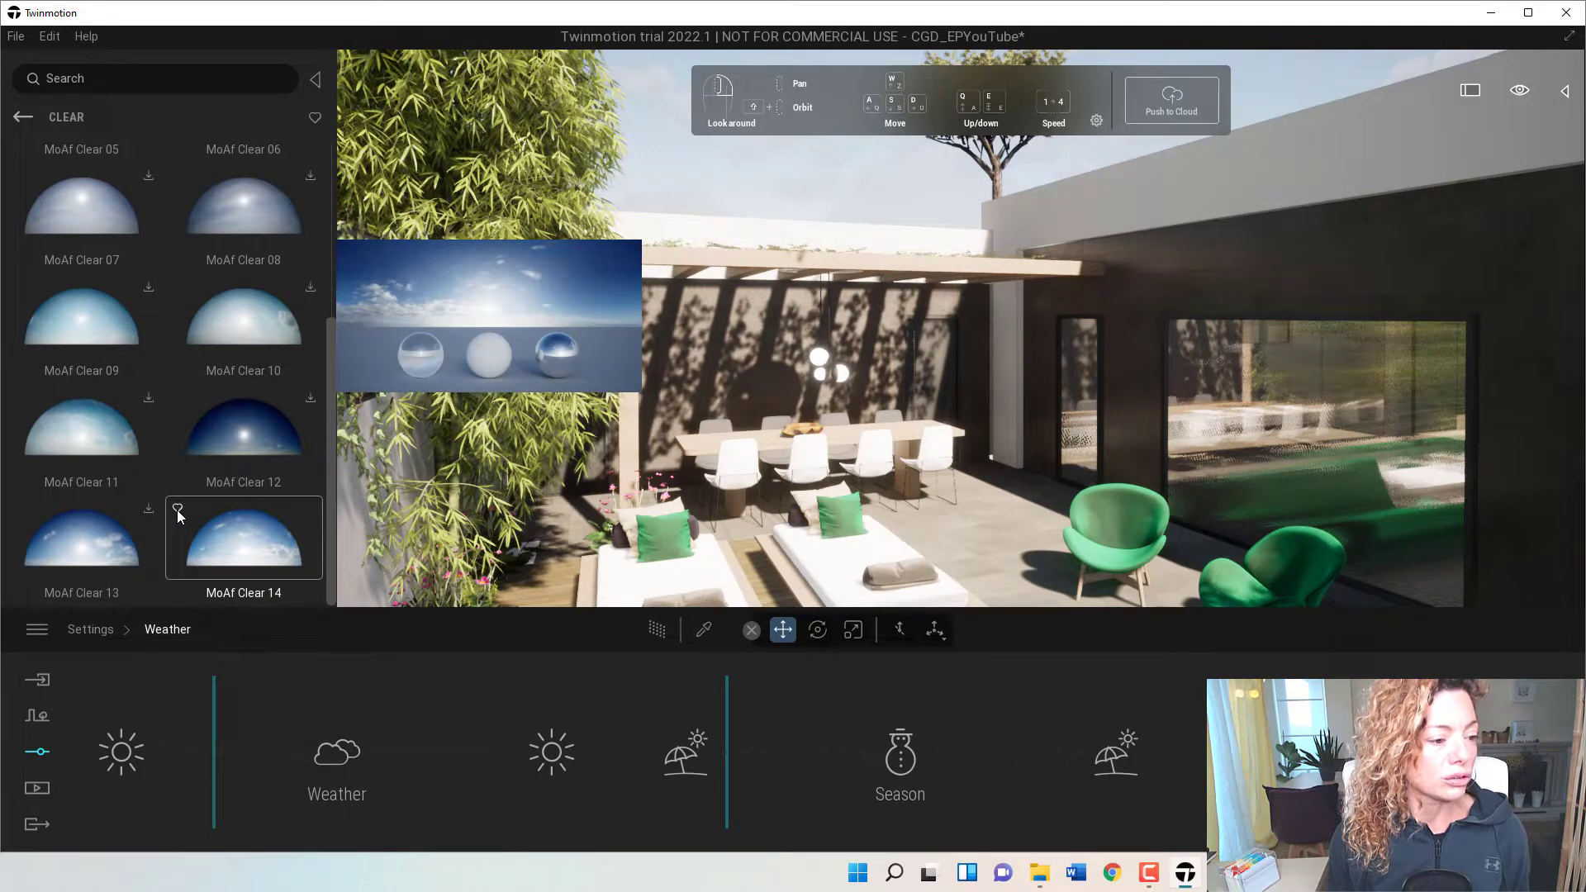
pyautogui.click(81, 536)
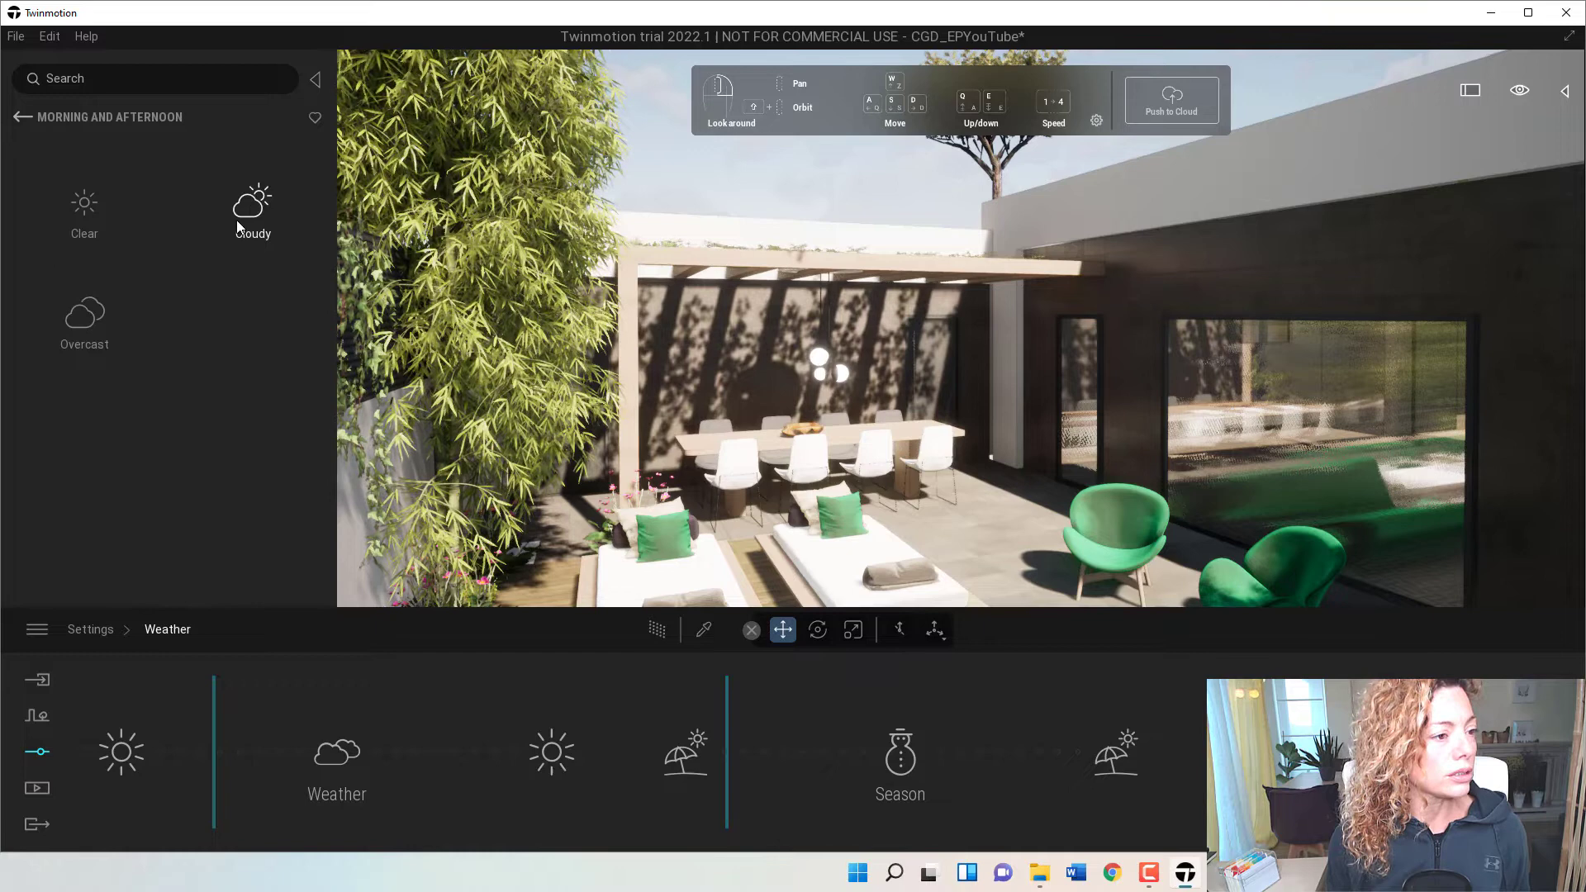
# Browse the Cloudy morning skydomes and return to the morning sky types.
pyautogui.click(253, 211)
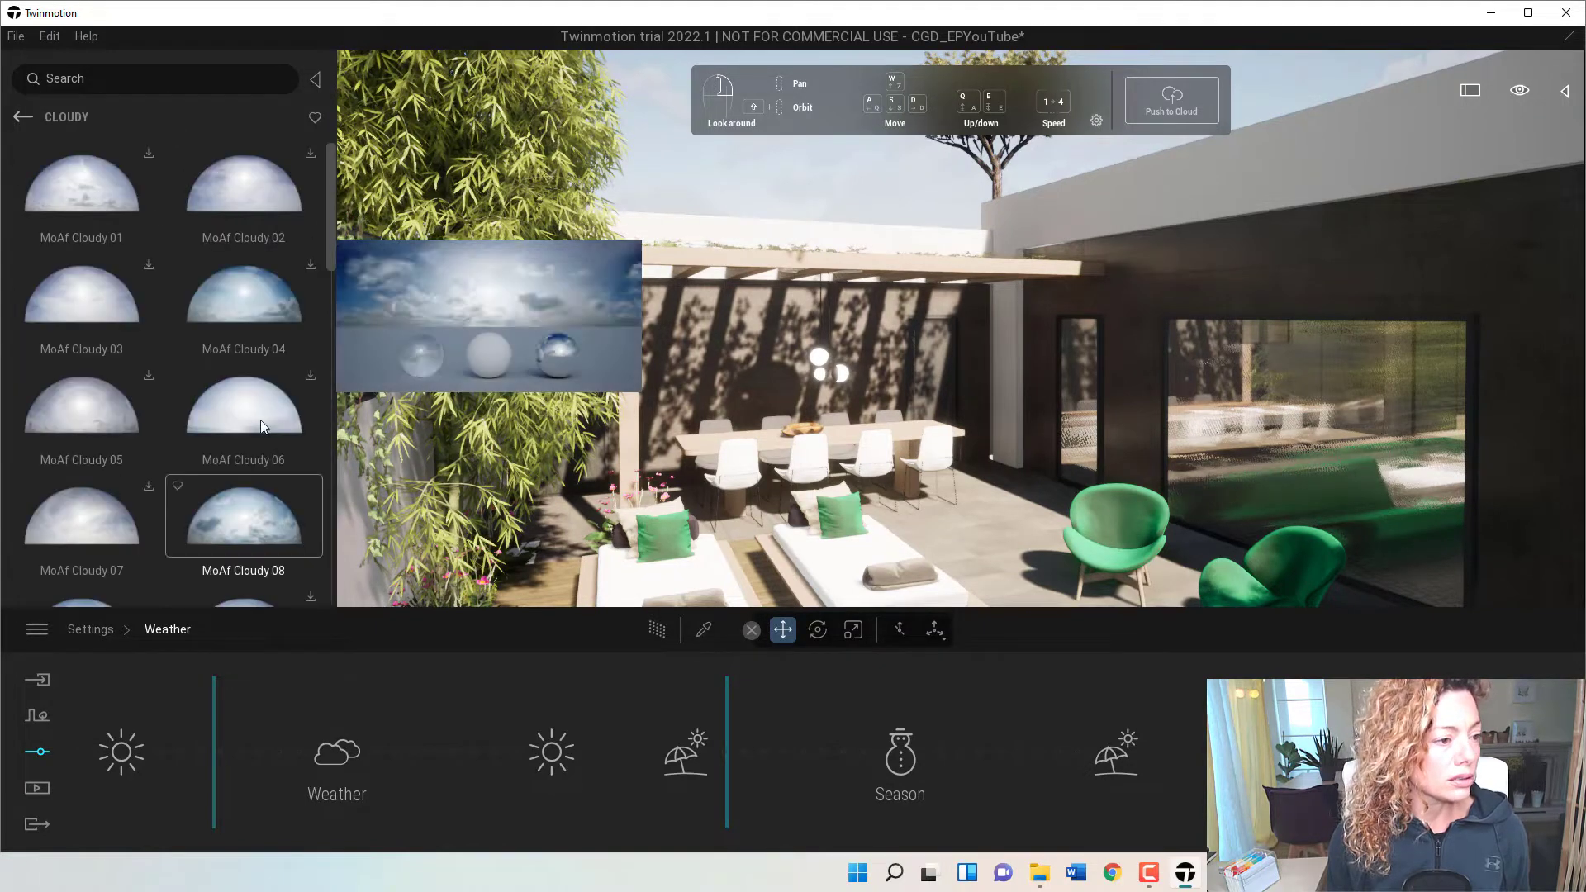
pyautogui.scroll(-3)
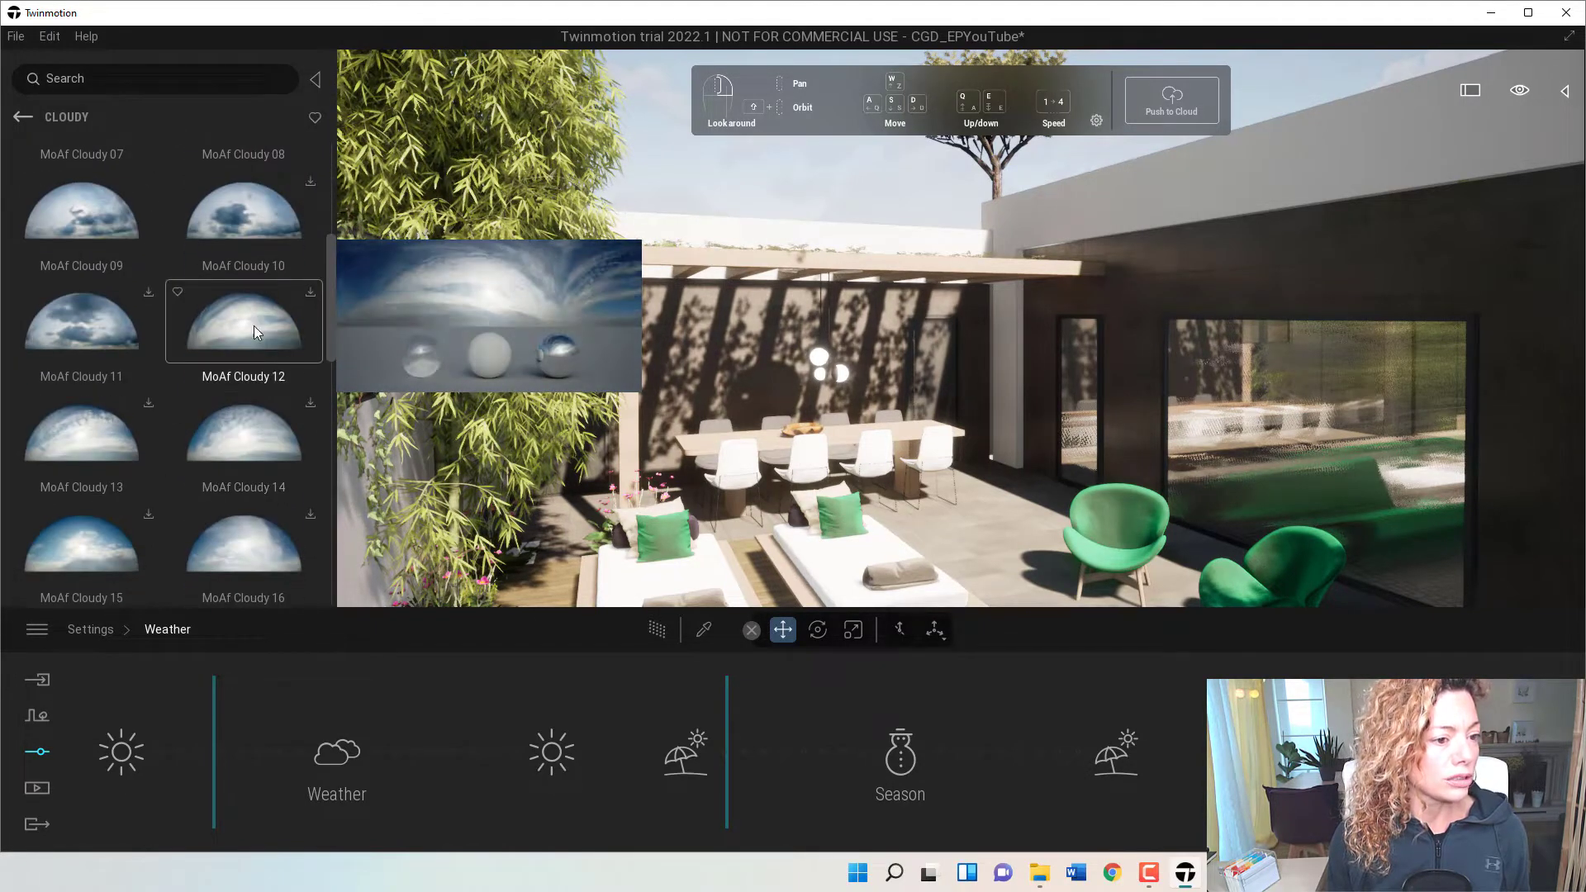
pyautogui.scroll(-3)
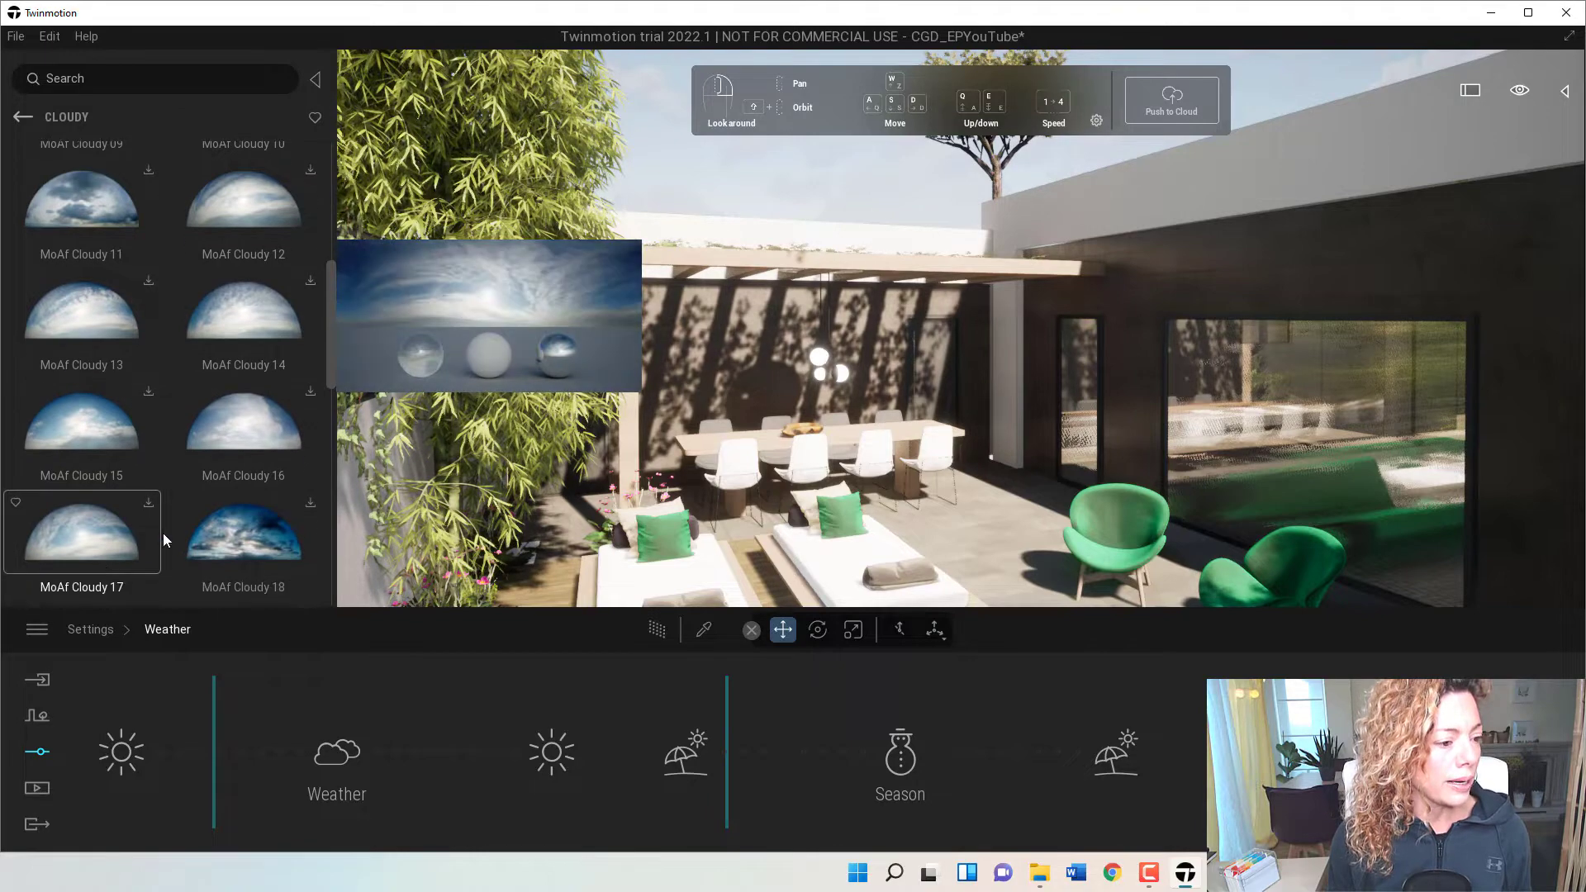
pyautogui.scroll(-3)
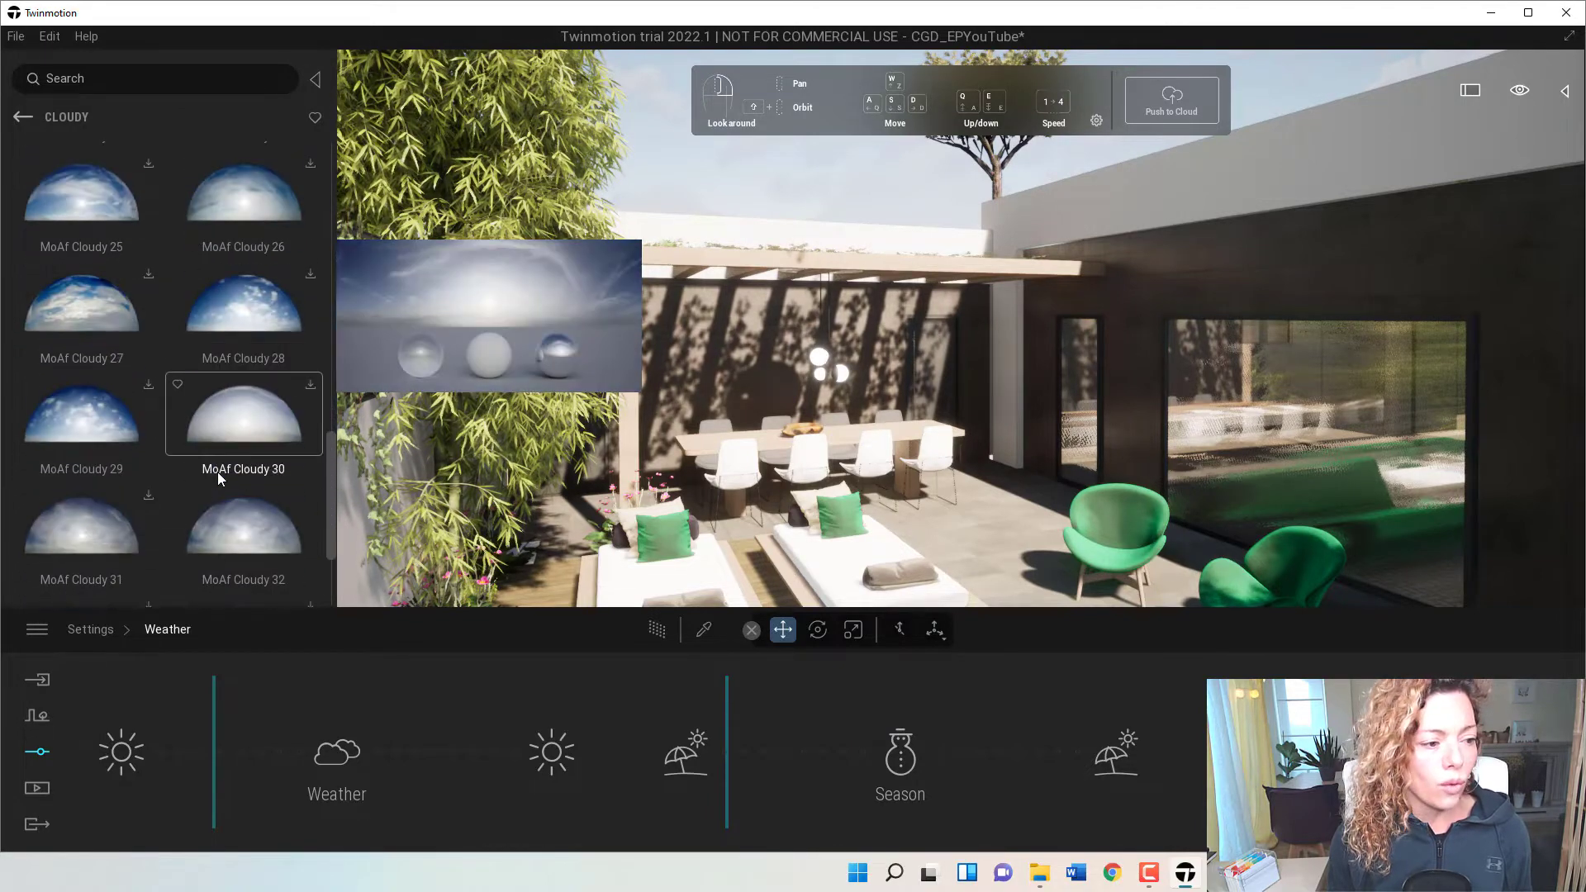
pyautogui.scroll(-3)
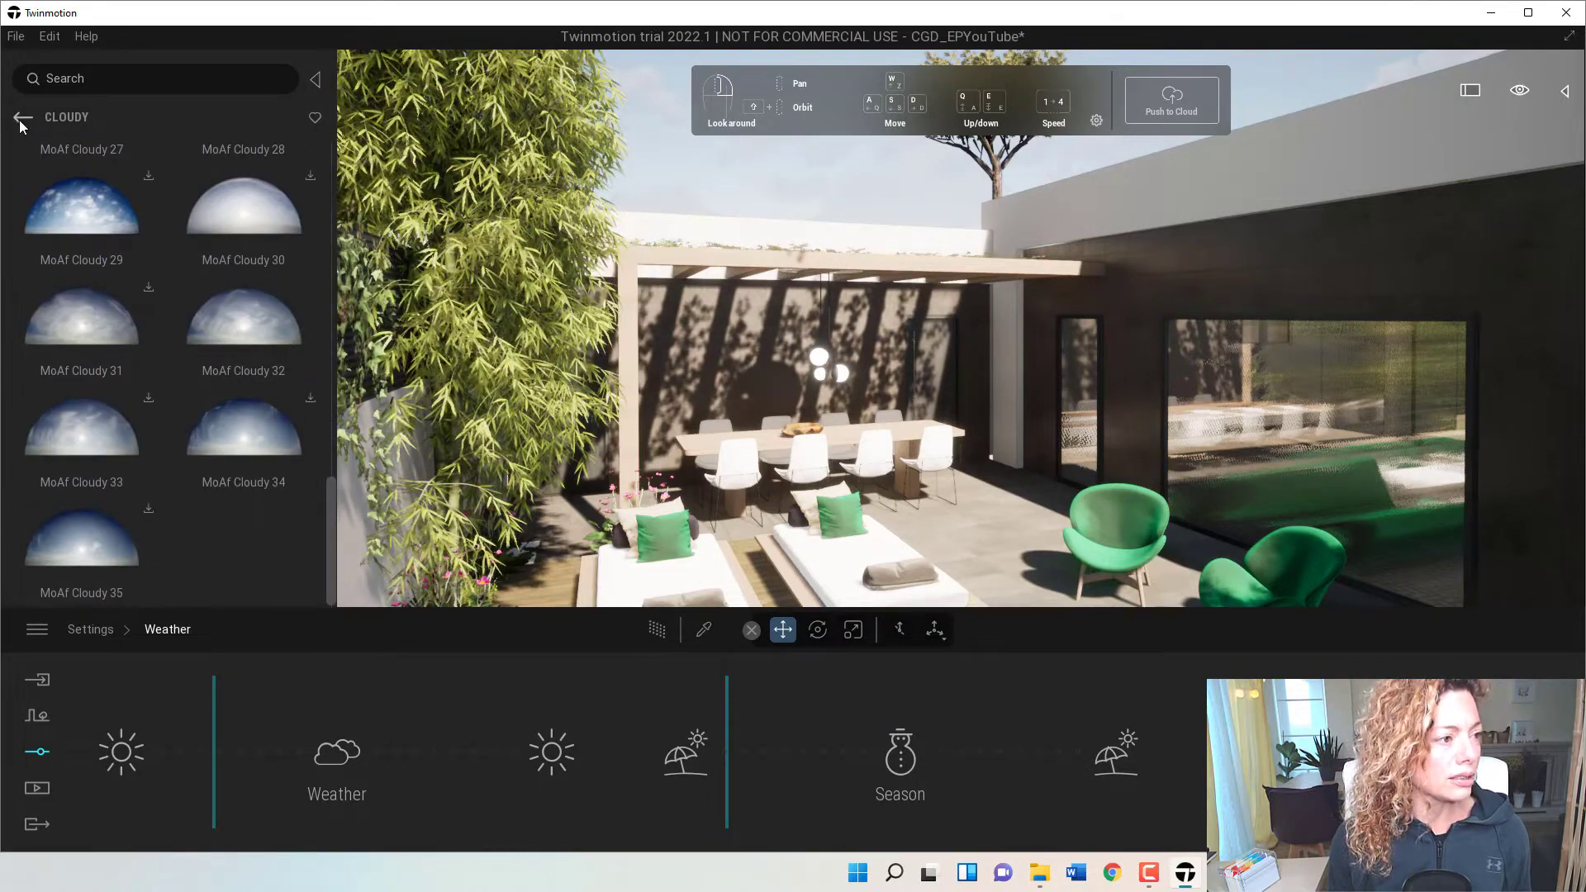
pyautogui.click(20, 117)
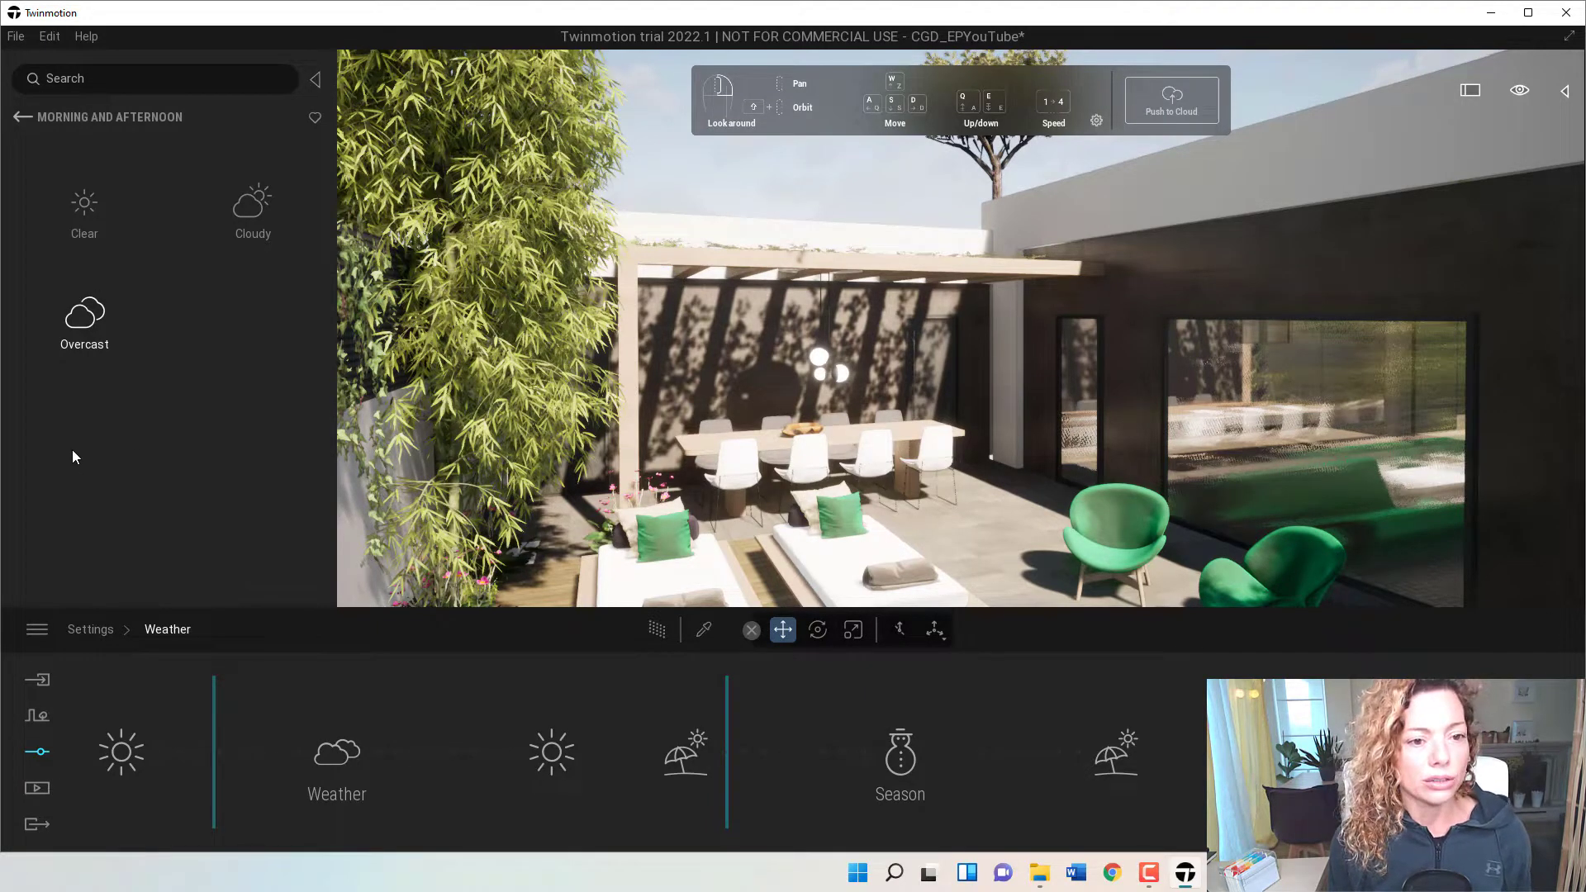
pyautogui.moveTo(192, 365)
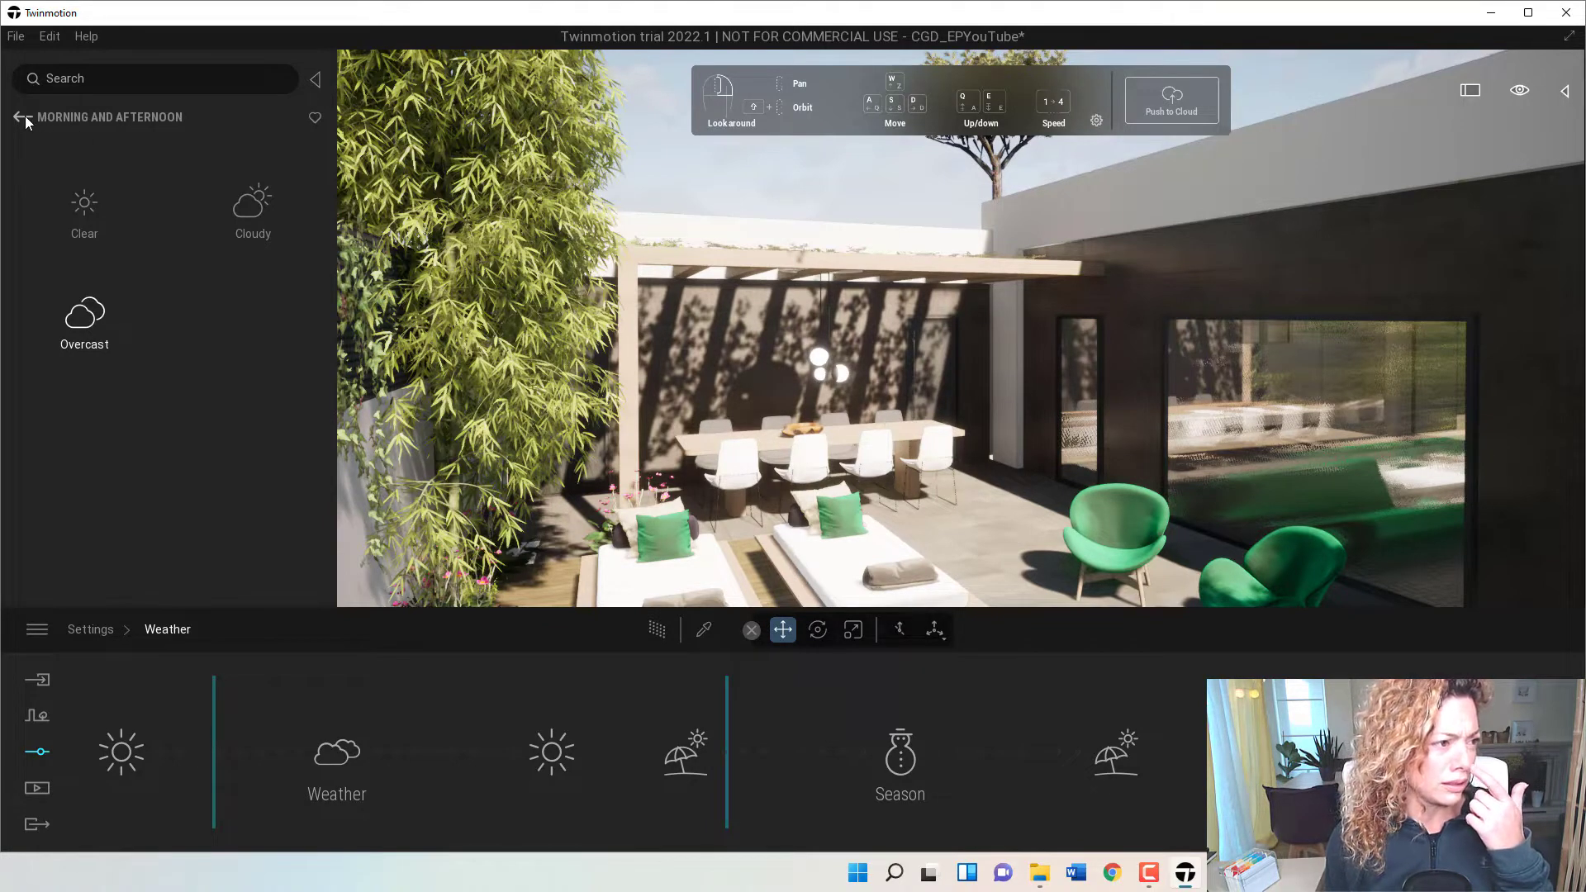
# Check the Overcast morning skies and back out to the Skydome time-of-day choices.
pyautogui.click(85, 319)
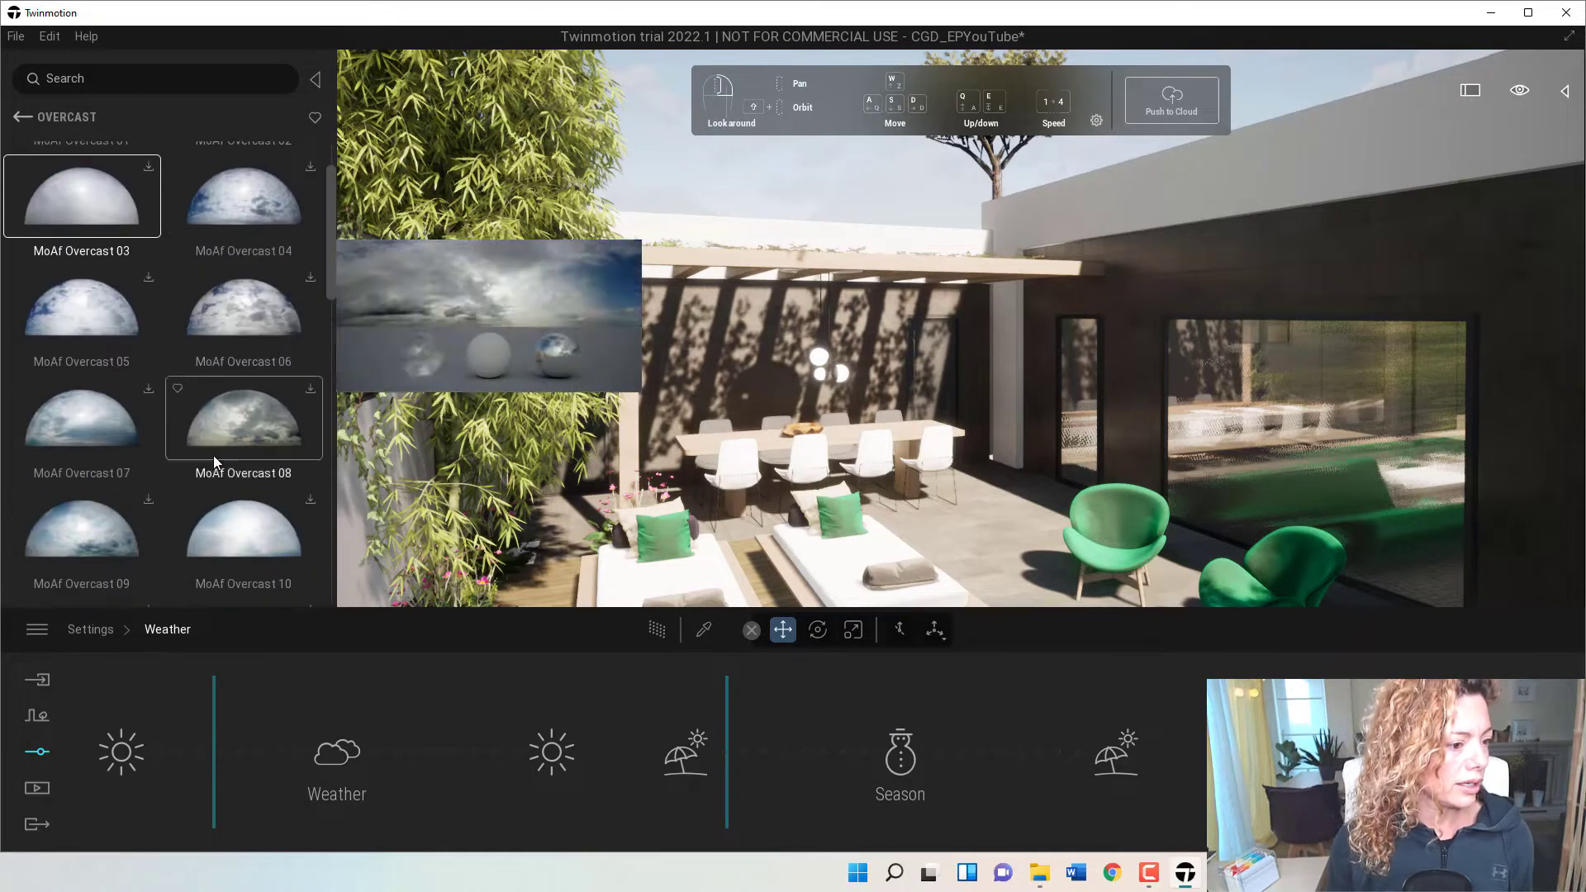
pyautogui.click(23, 116)
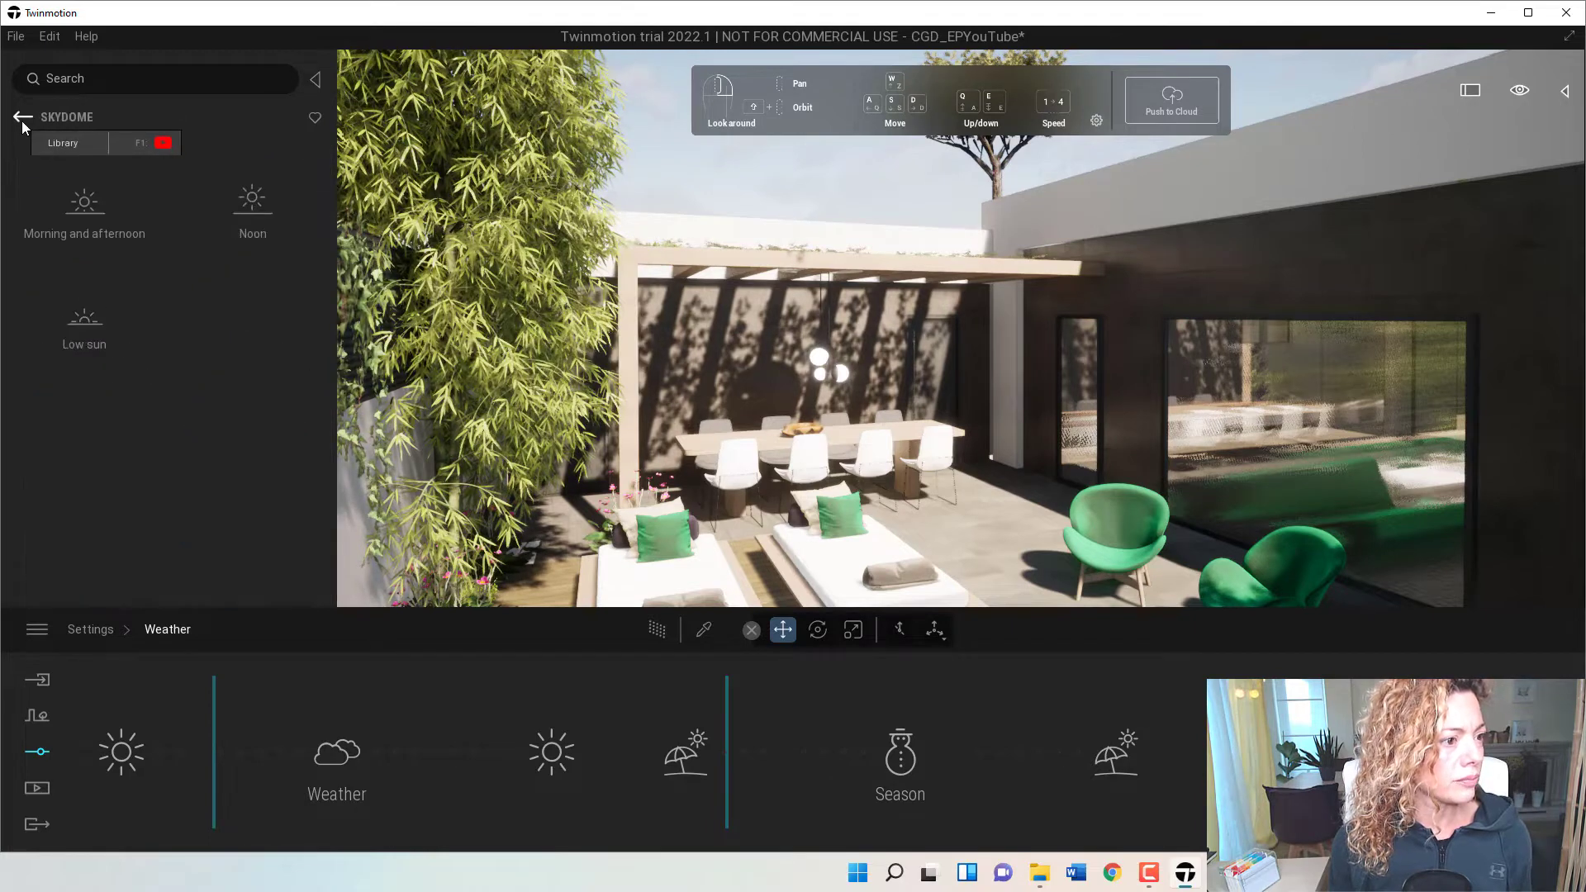
# Browse the Noon Clear, Cloudy and Overcast skydomes, then move to Low sun.
pyautogui.click(252, 203)
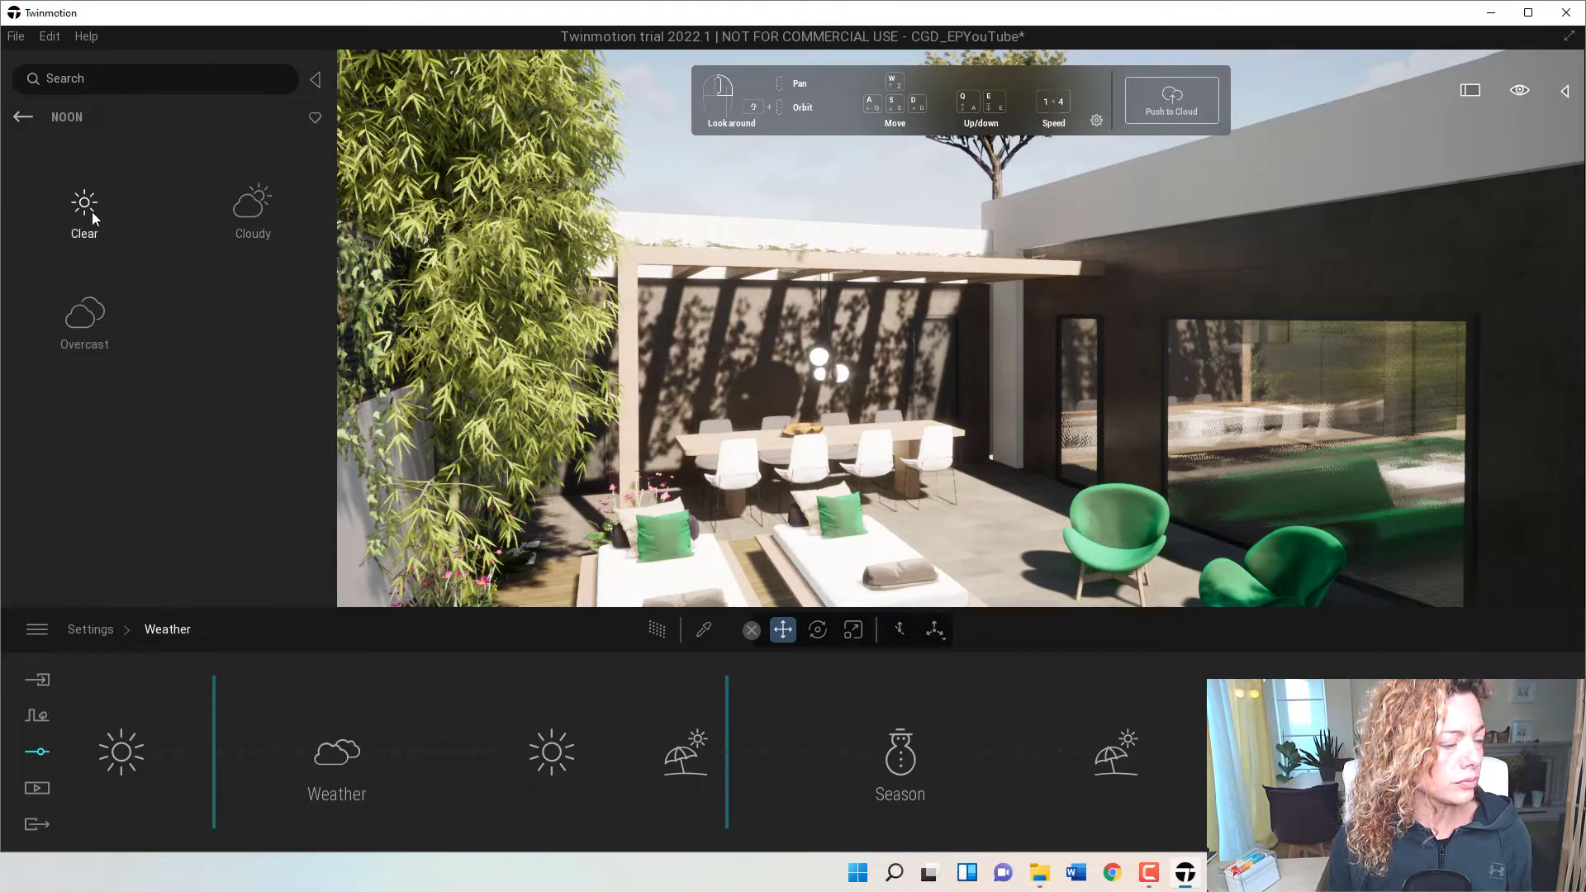
pyautogui.click(84, 212)
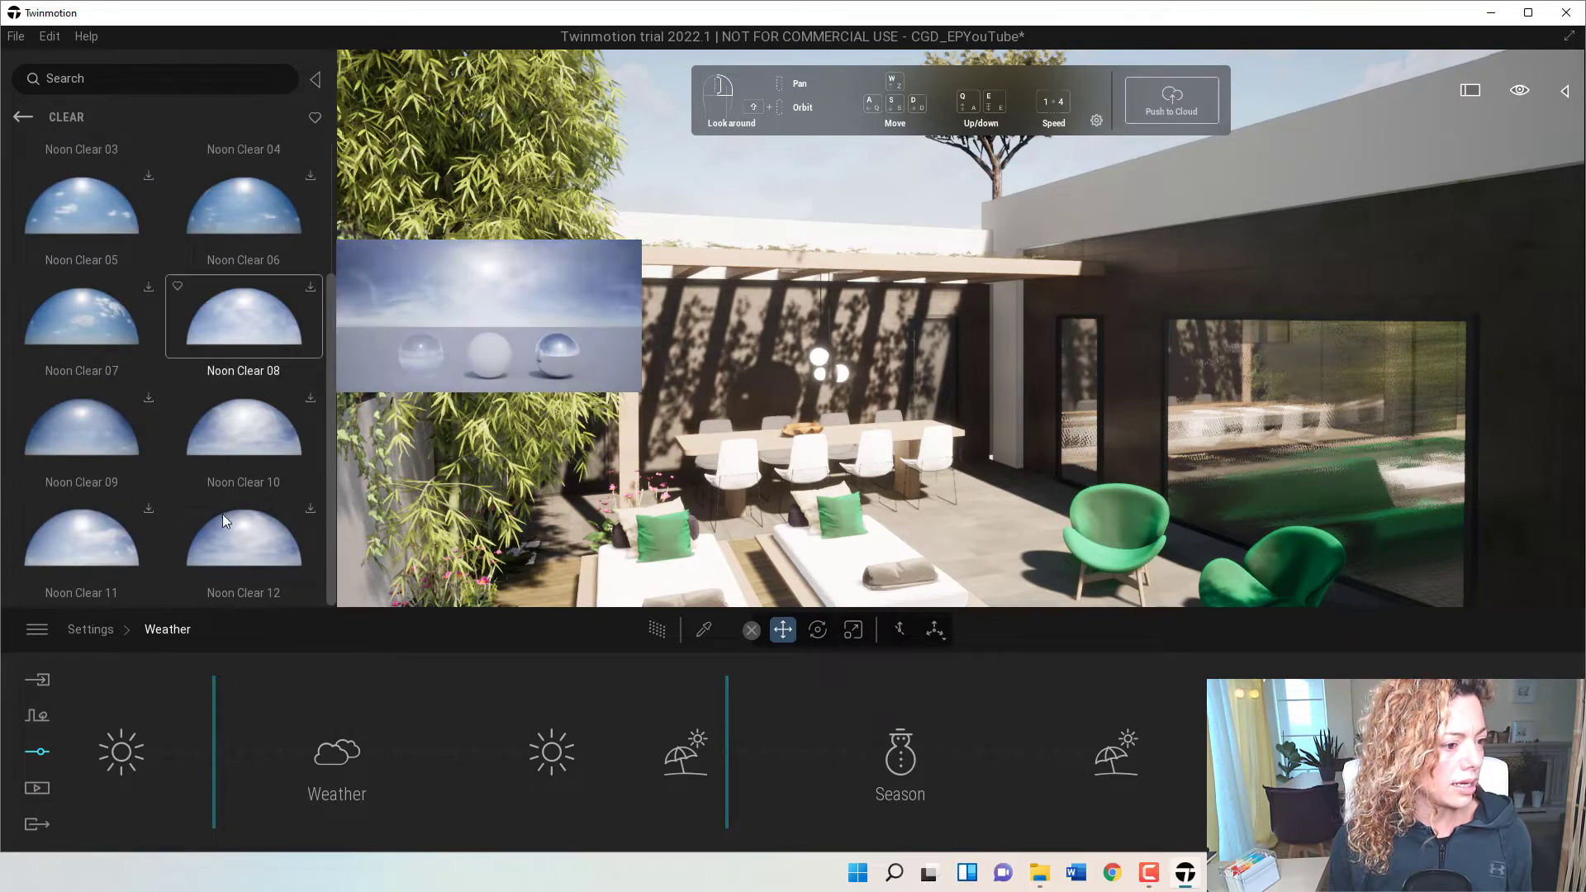
pyautogui.click(22, 117)
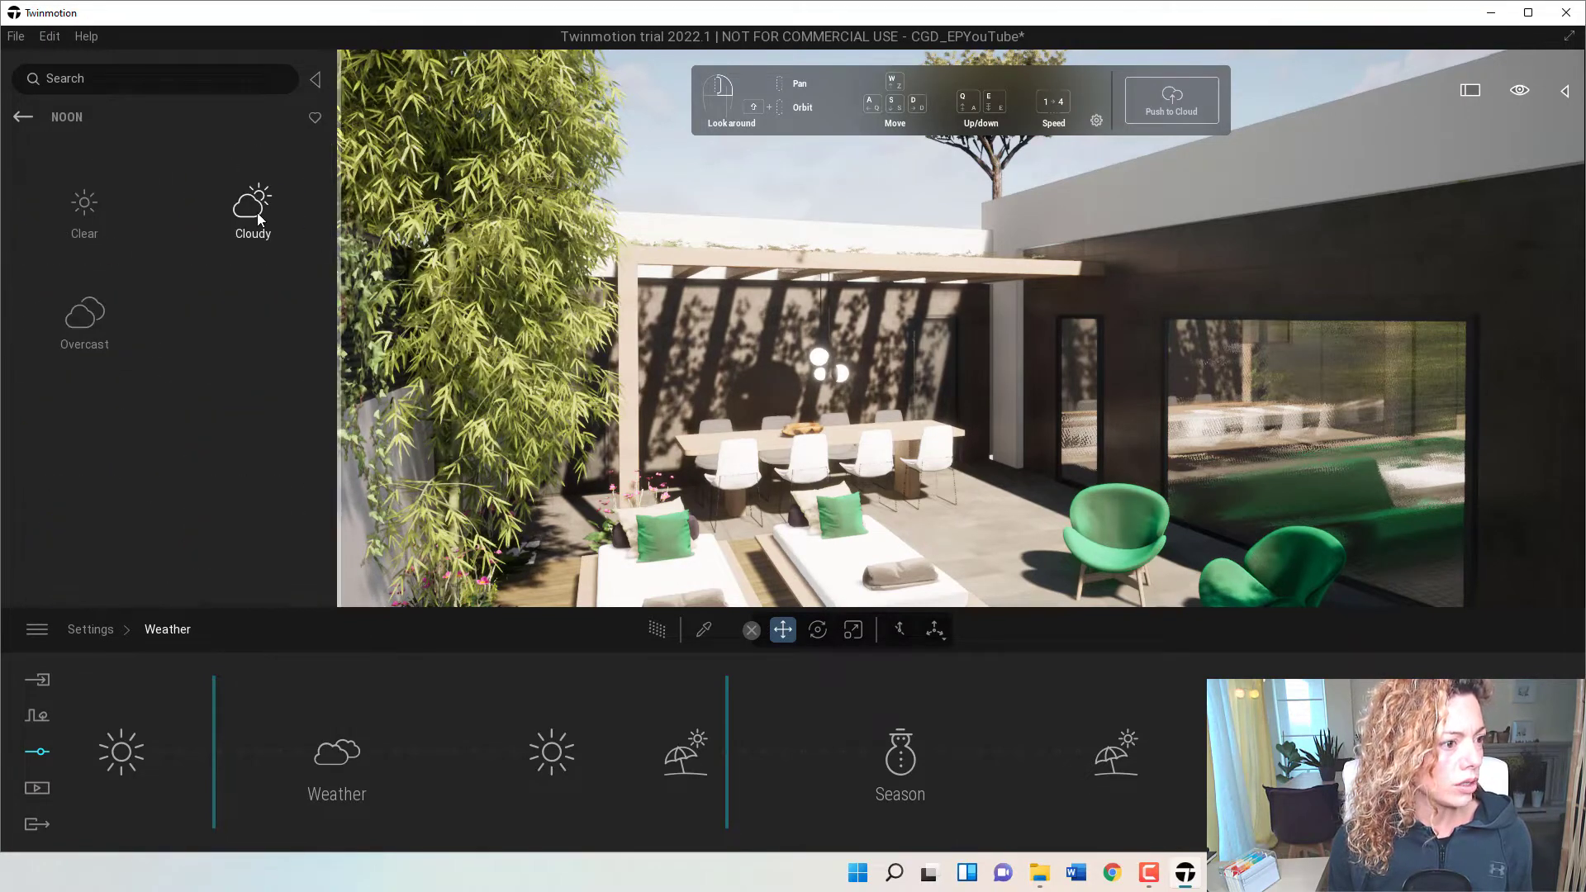
pyautogui.click(253, 202)
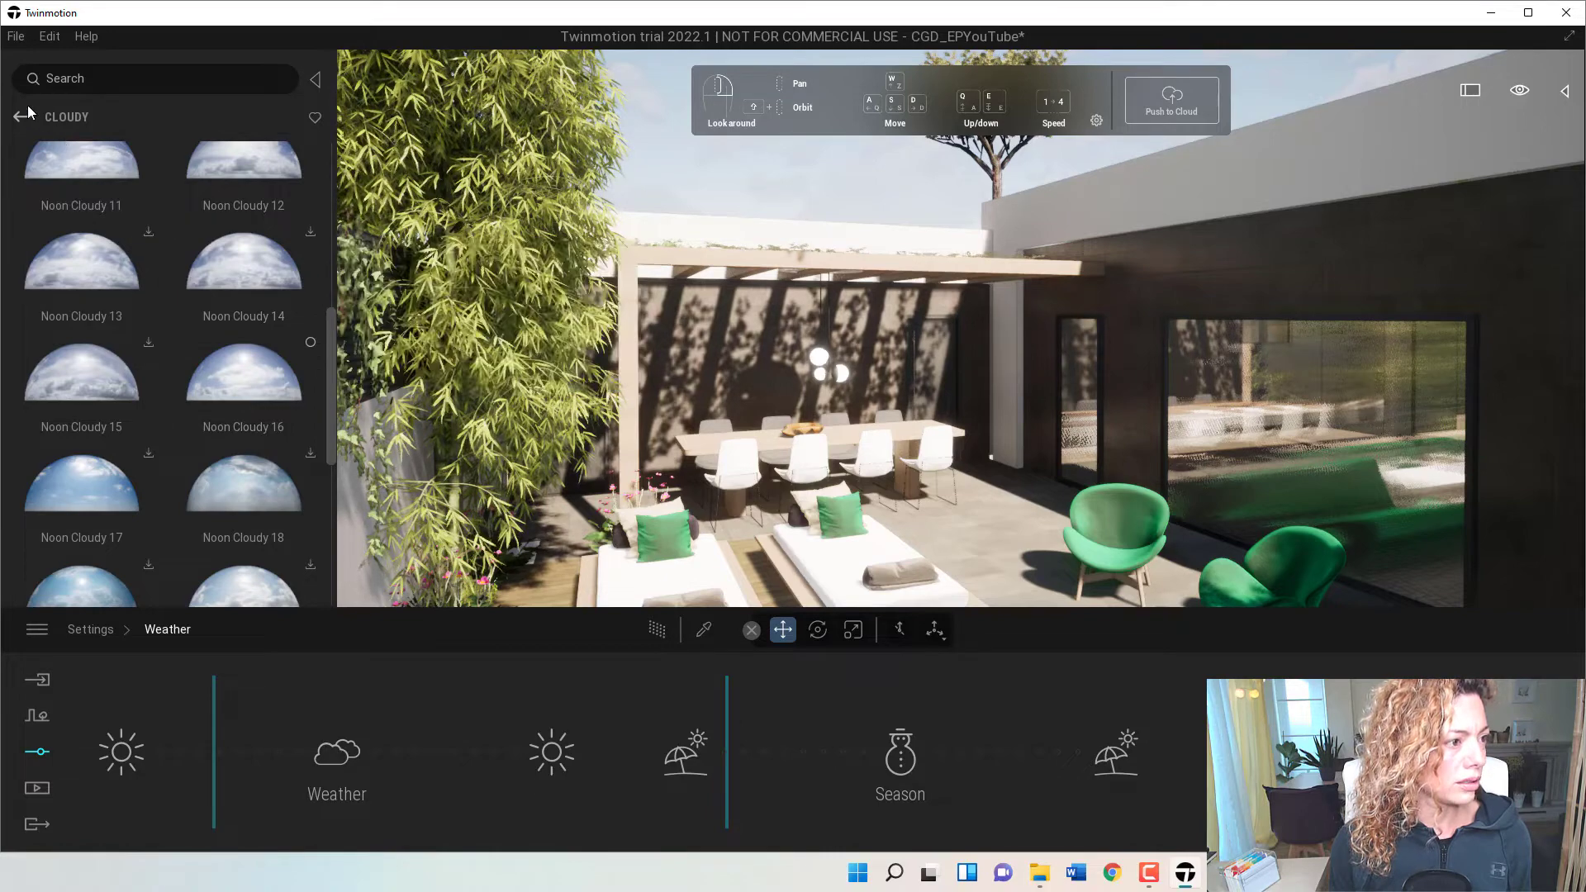
pyautogui.click(19, 117)
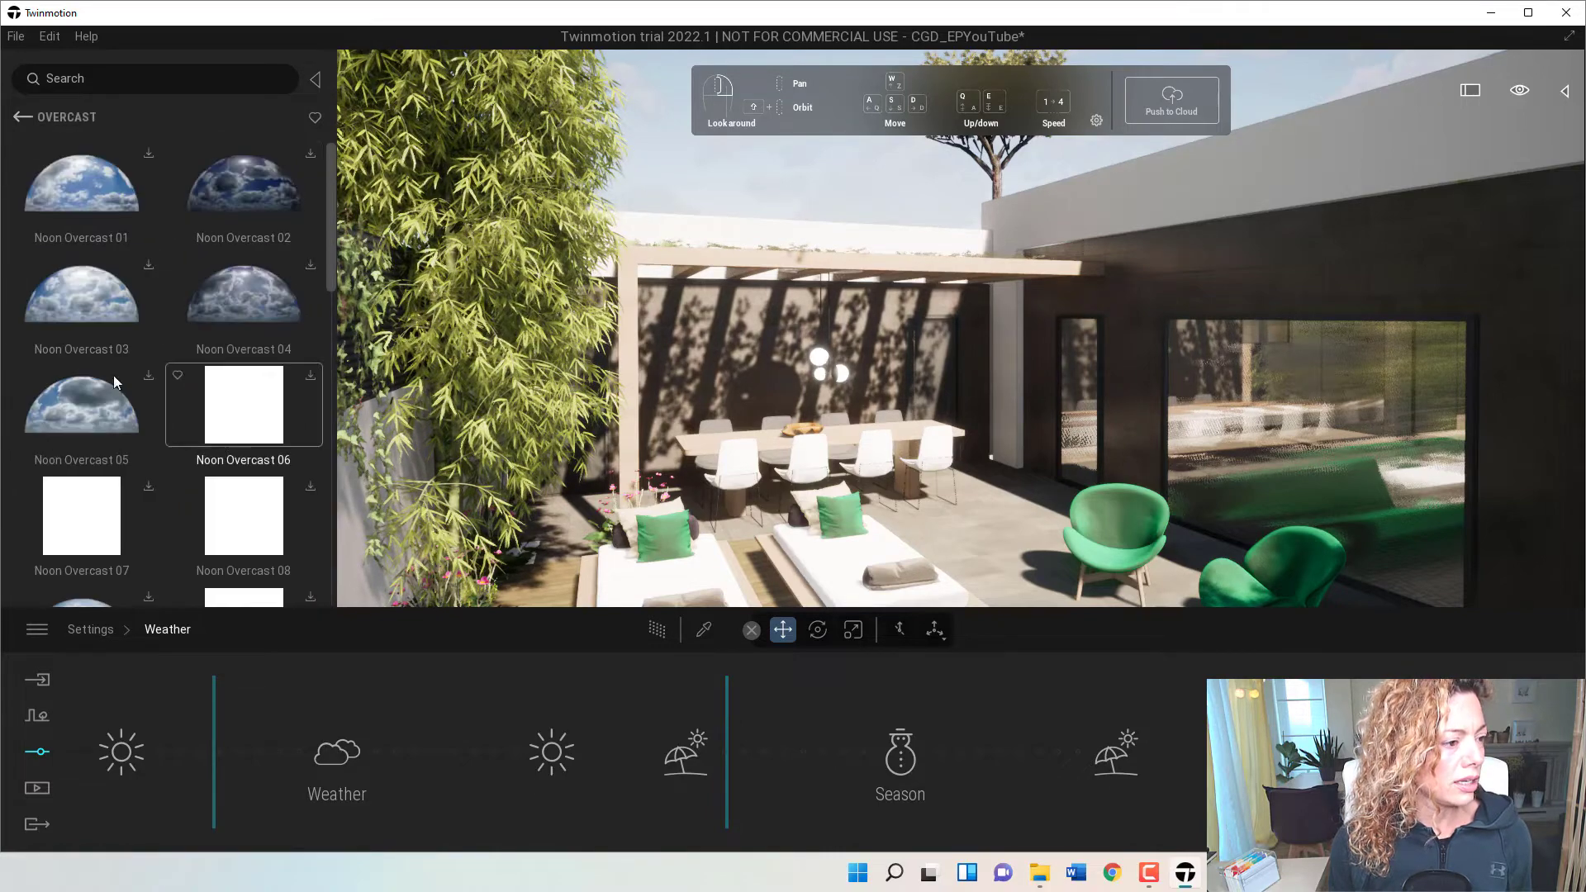
pyautogui.click(22, 117)
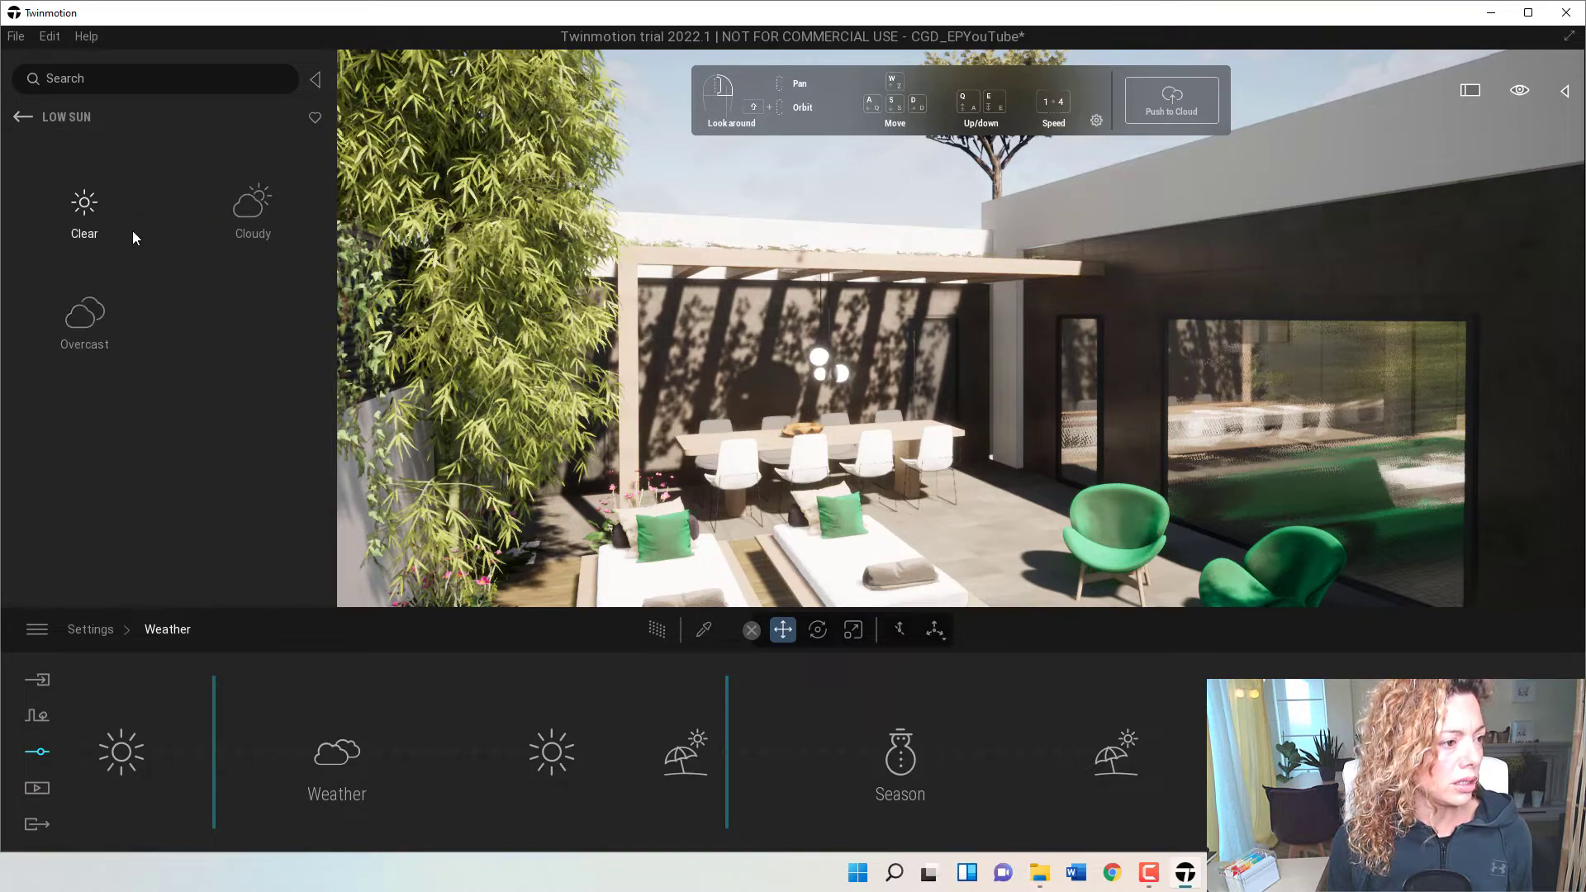
# Browse the Low sun Cloudy skydomes twice, then back out to the Skydome time-of-day categories.
pyautogui.click(253, 212)
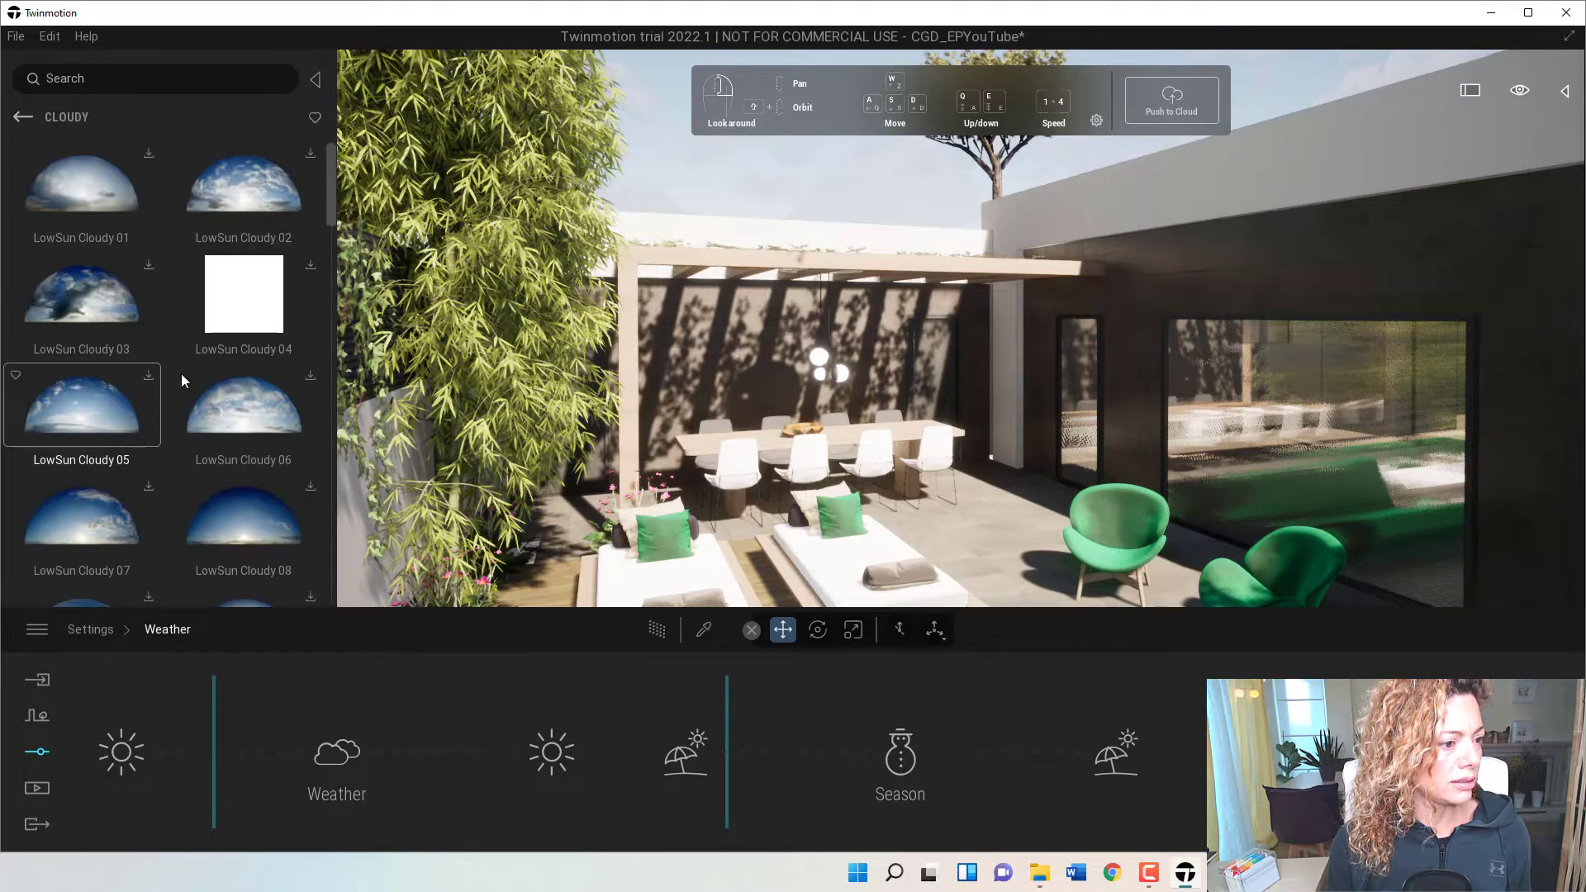
pyautogui.scroll(-3)
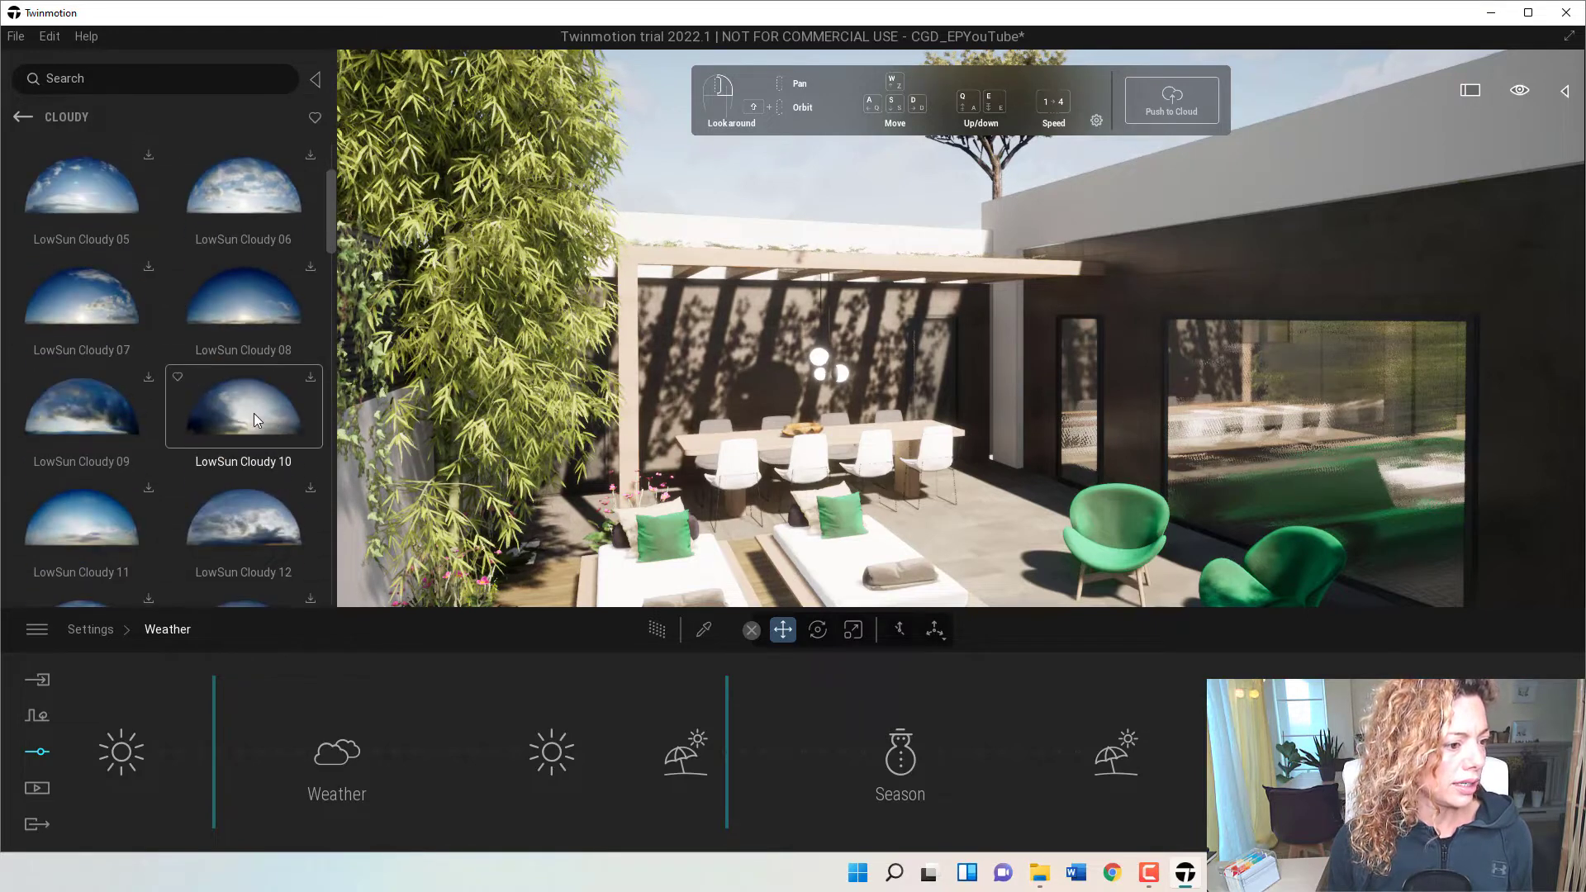
pyautogui.scroll(-3)
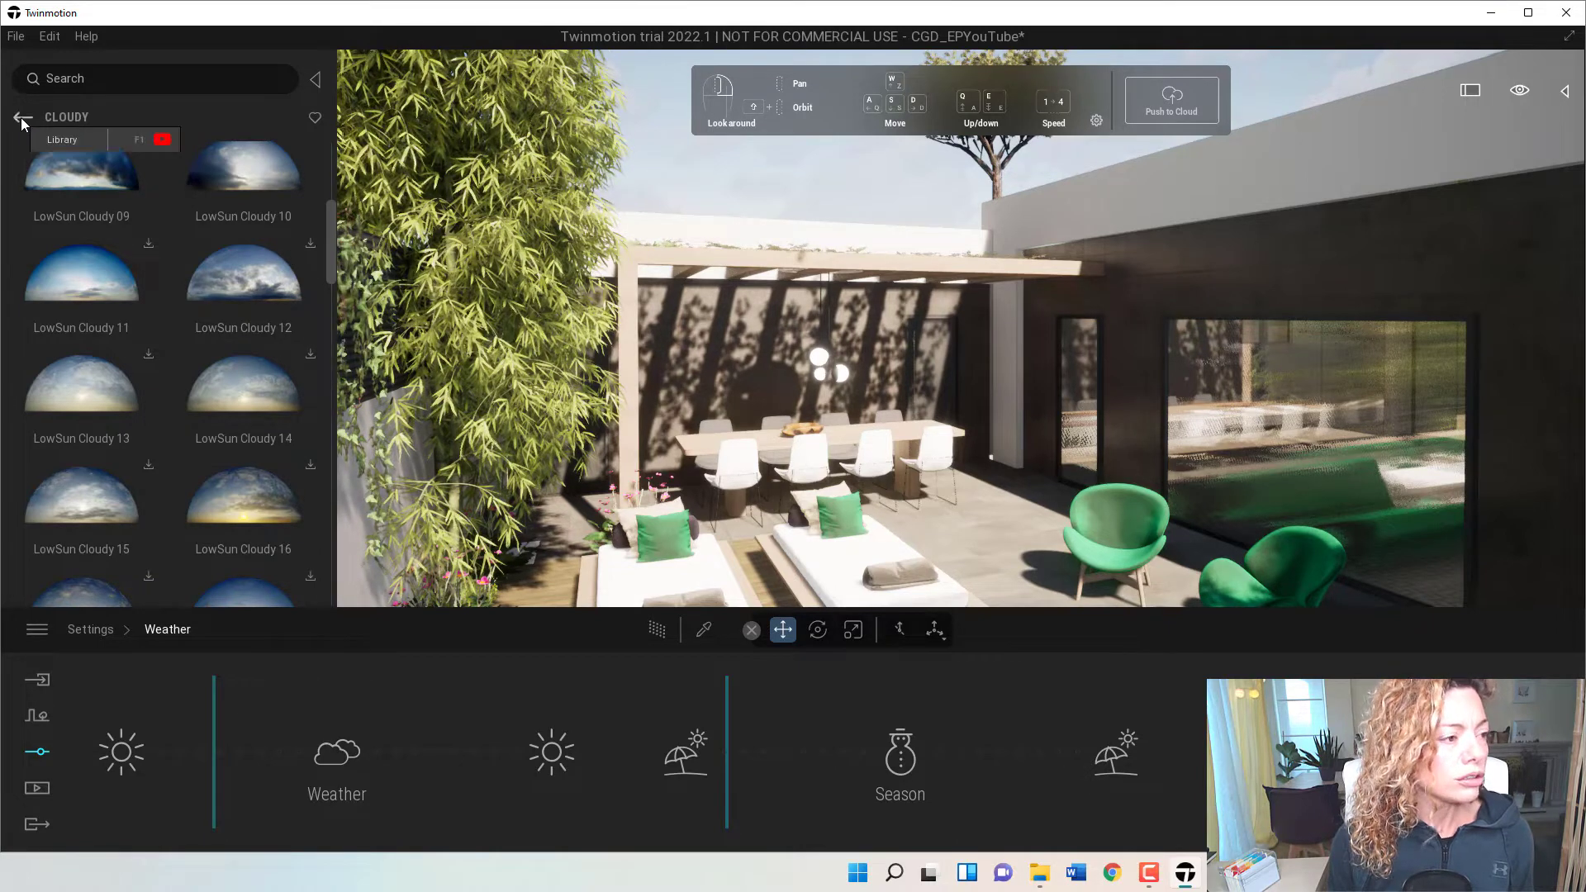
pyautogui.click(22, 116)
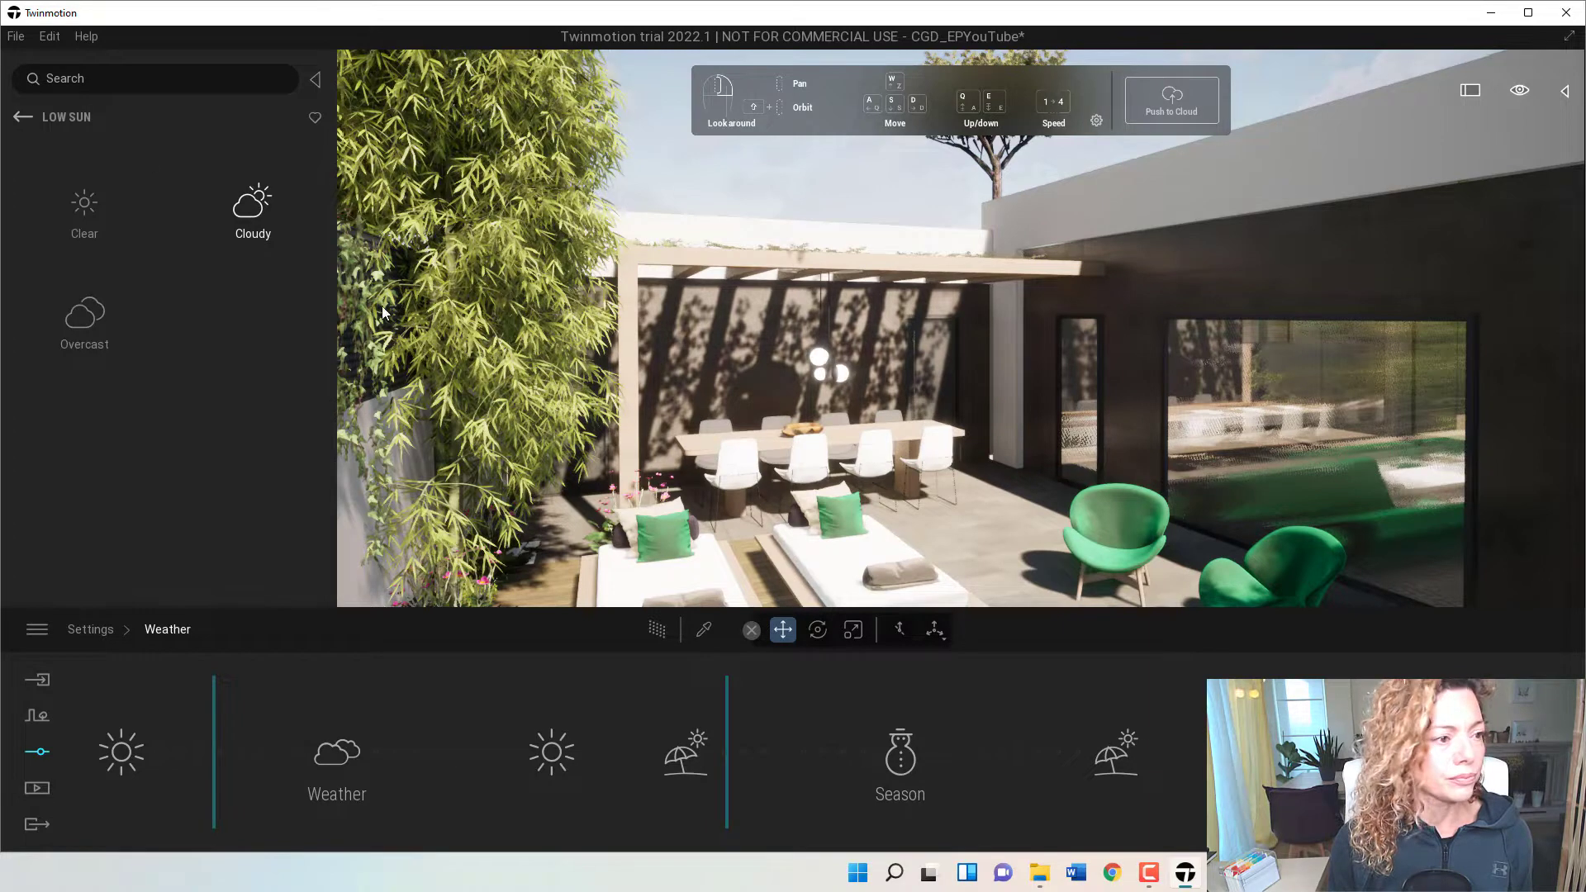
pyautogui.click(253, 209)
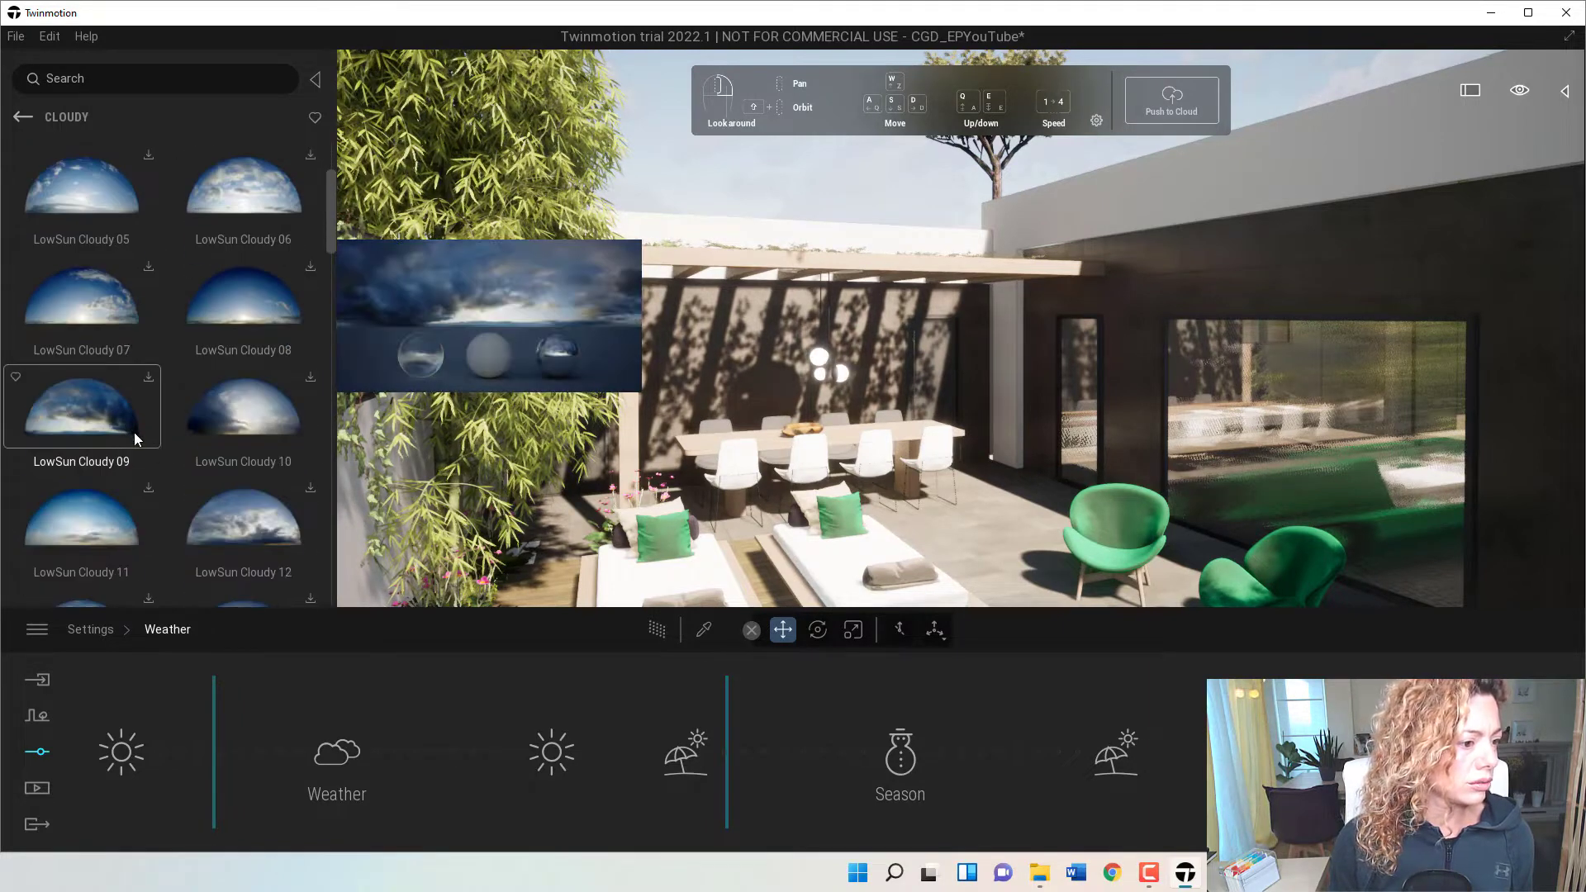
pyautogui.scroll(-3)
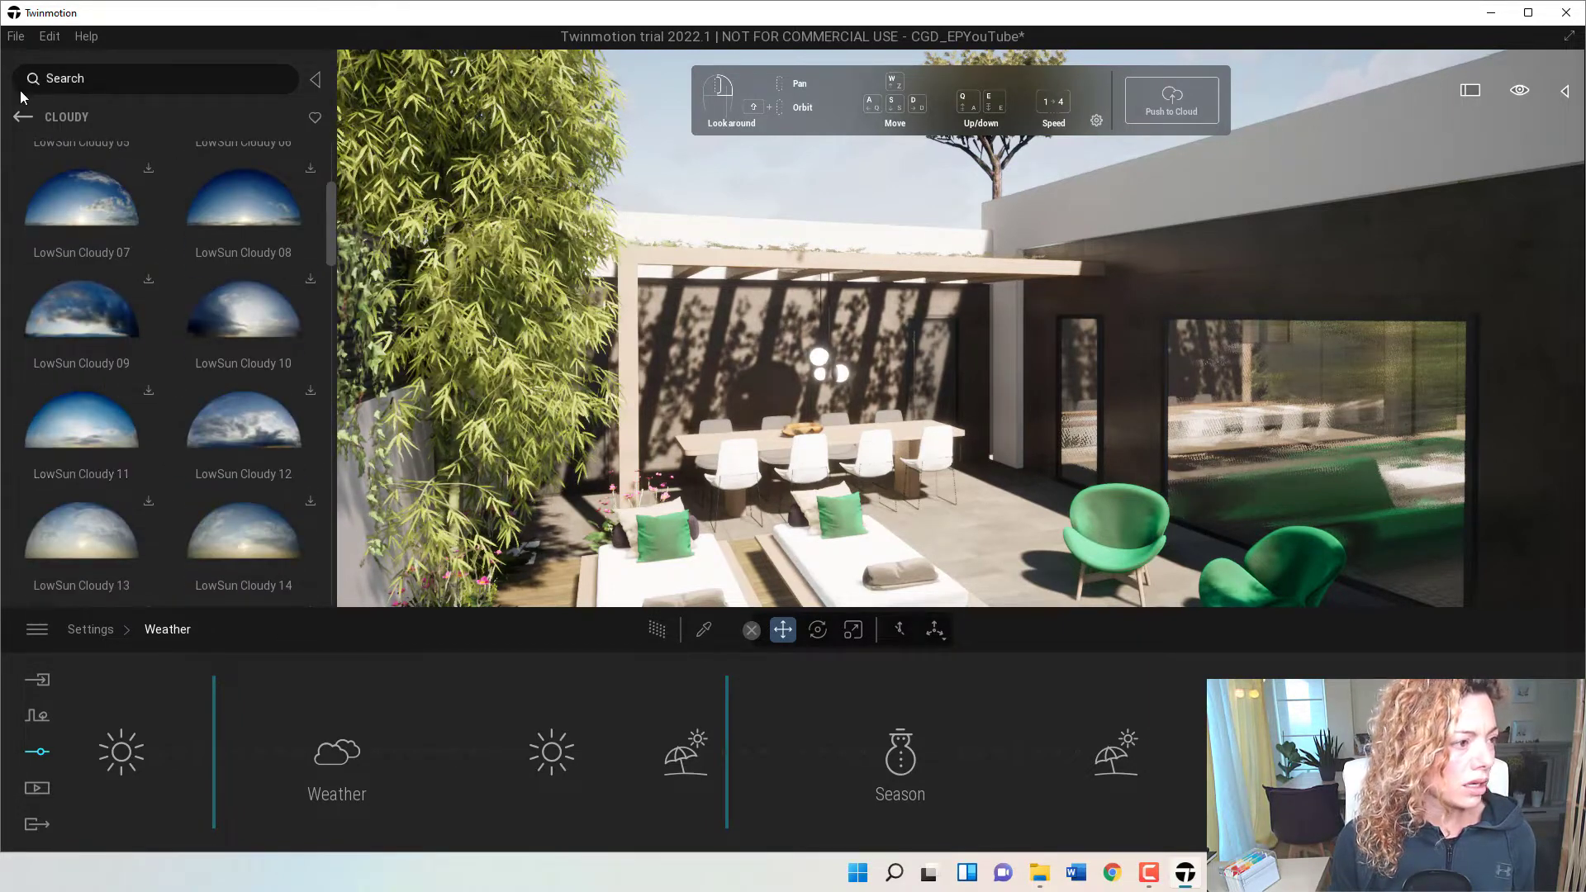
pyautogui.click(22, 117)
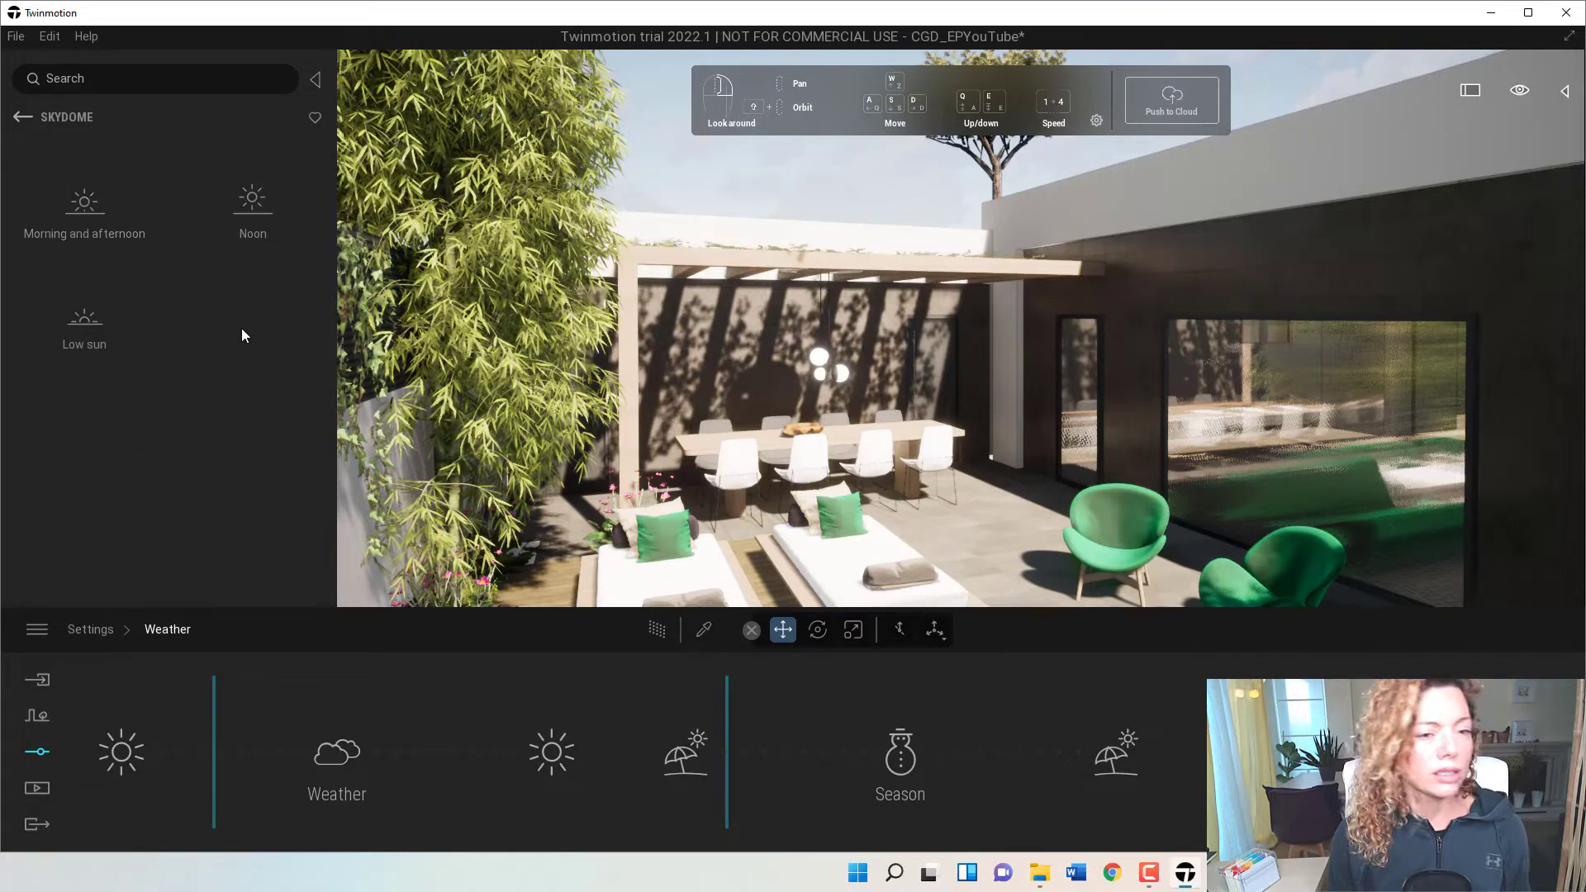
# Apply a Noon Cloudy skydome from Skydome > Noon > Cloudy to the terrace scene.
pyautogui.click(252, 209)
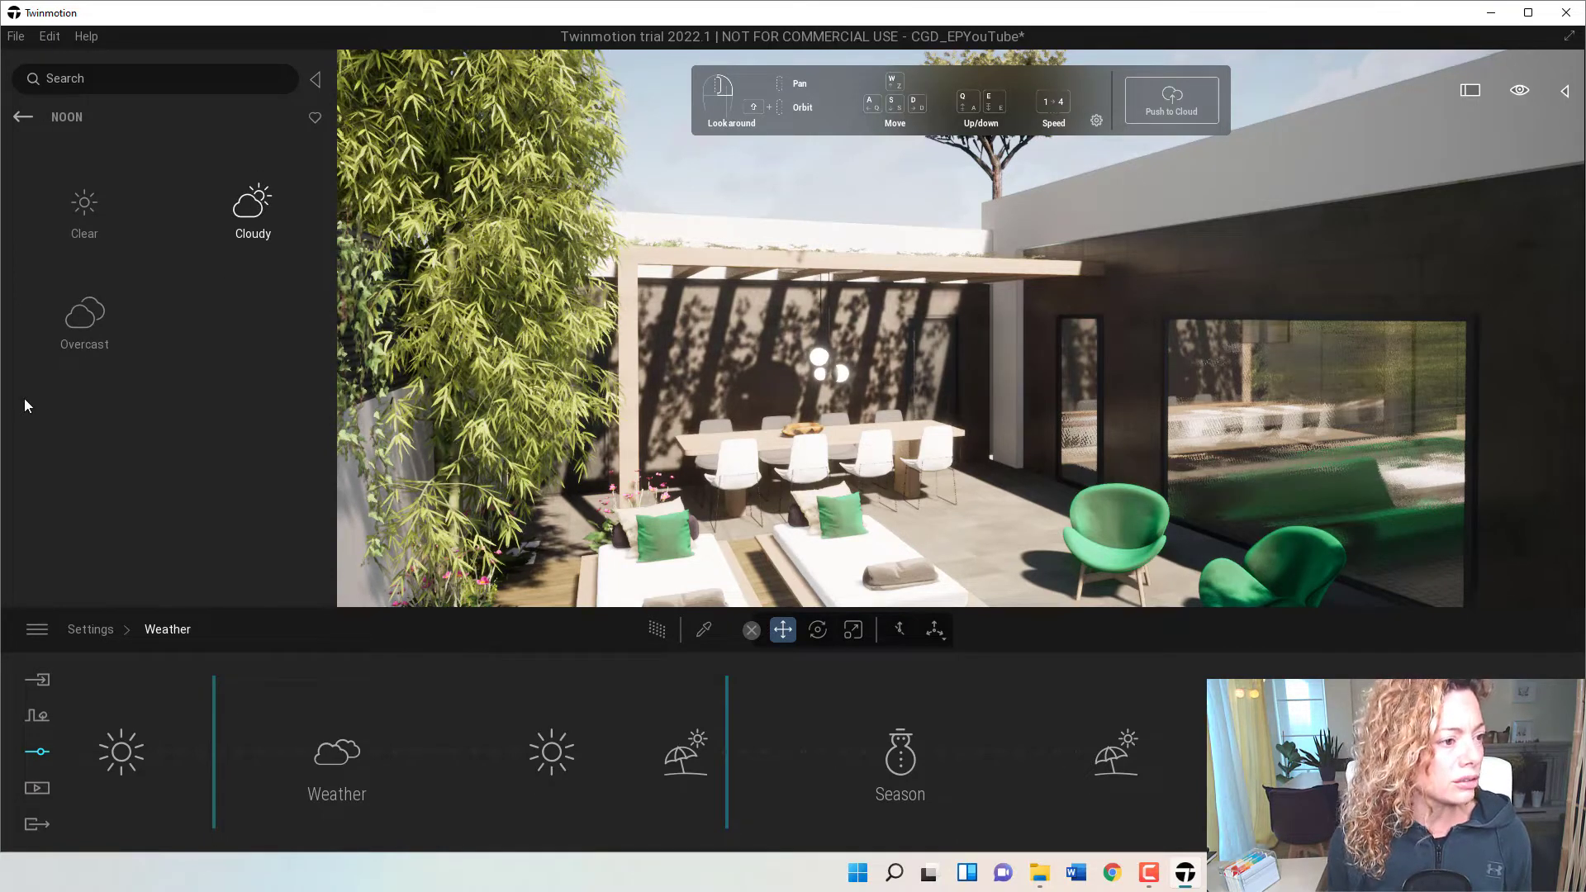
pyautogui.click(253, 202)
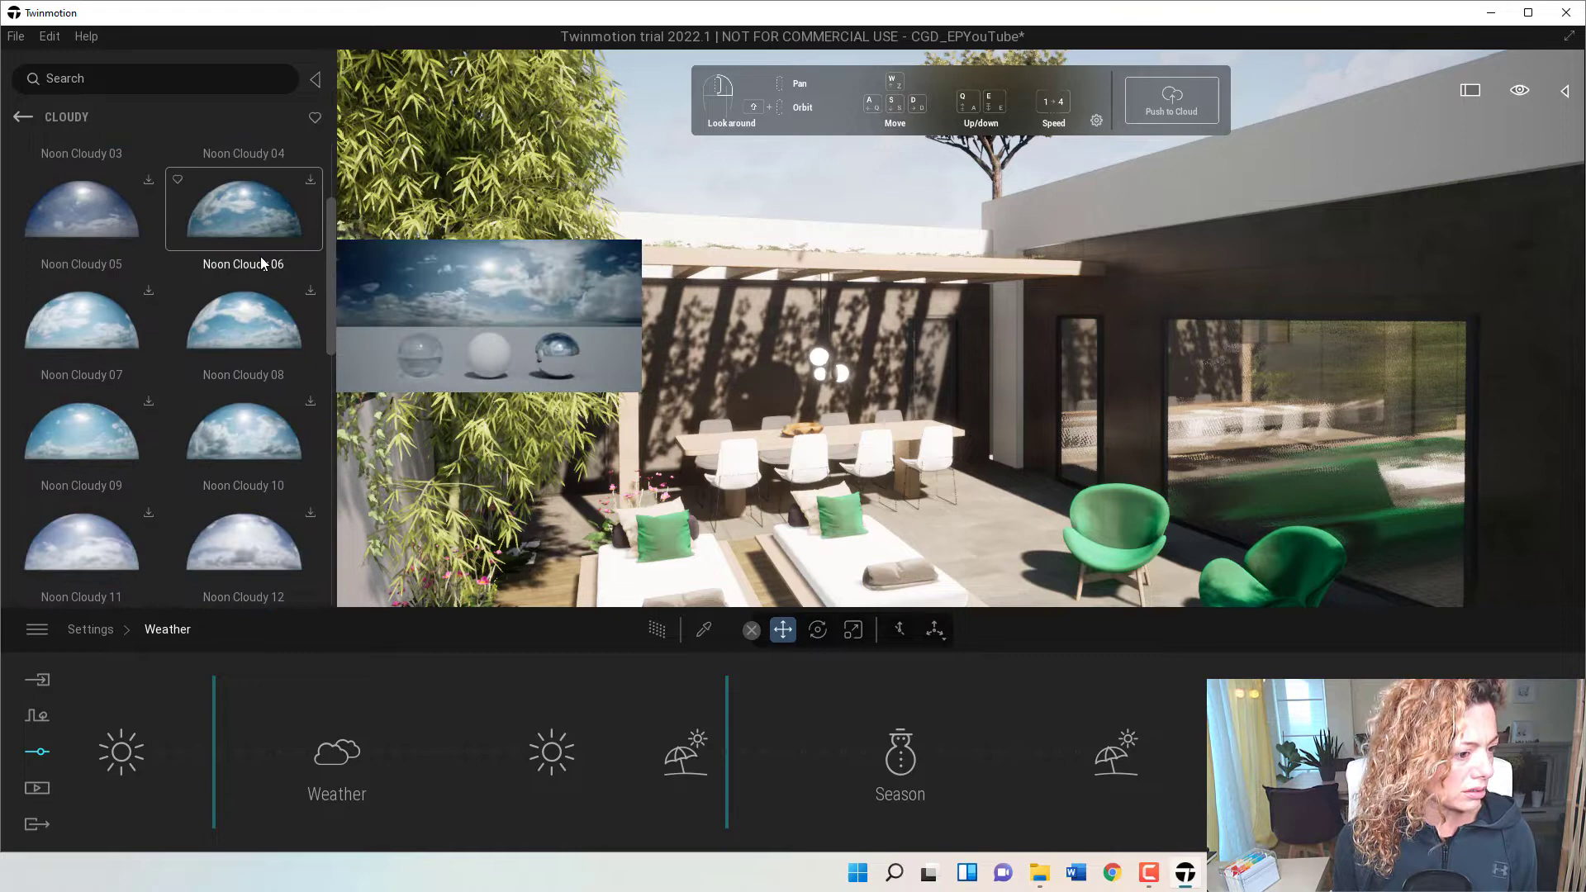
pyautogui.scroll(-3)
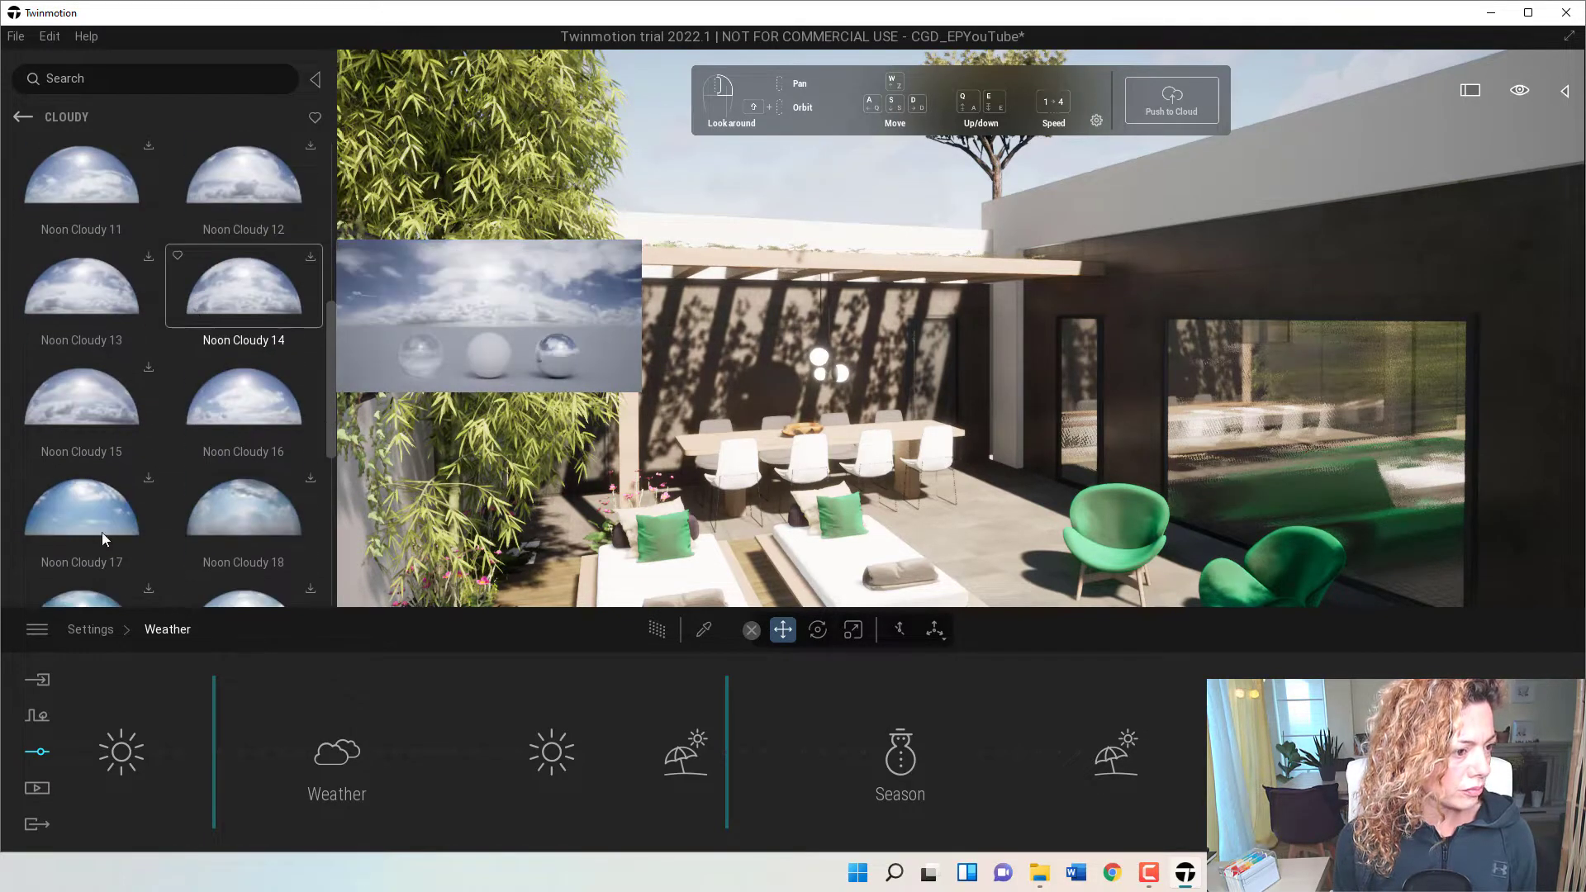
pyautogui.click(242, 397)
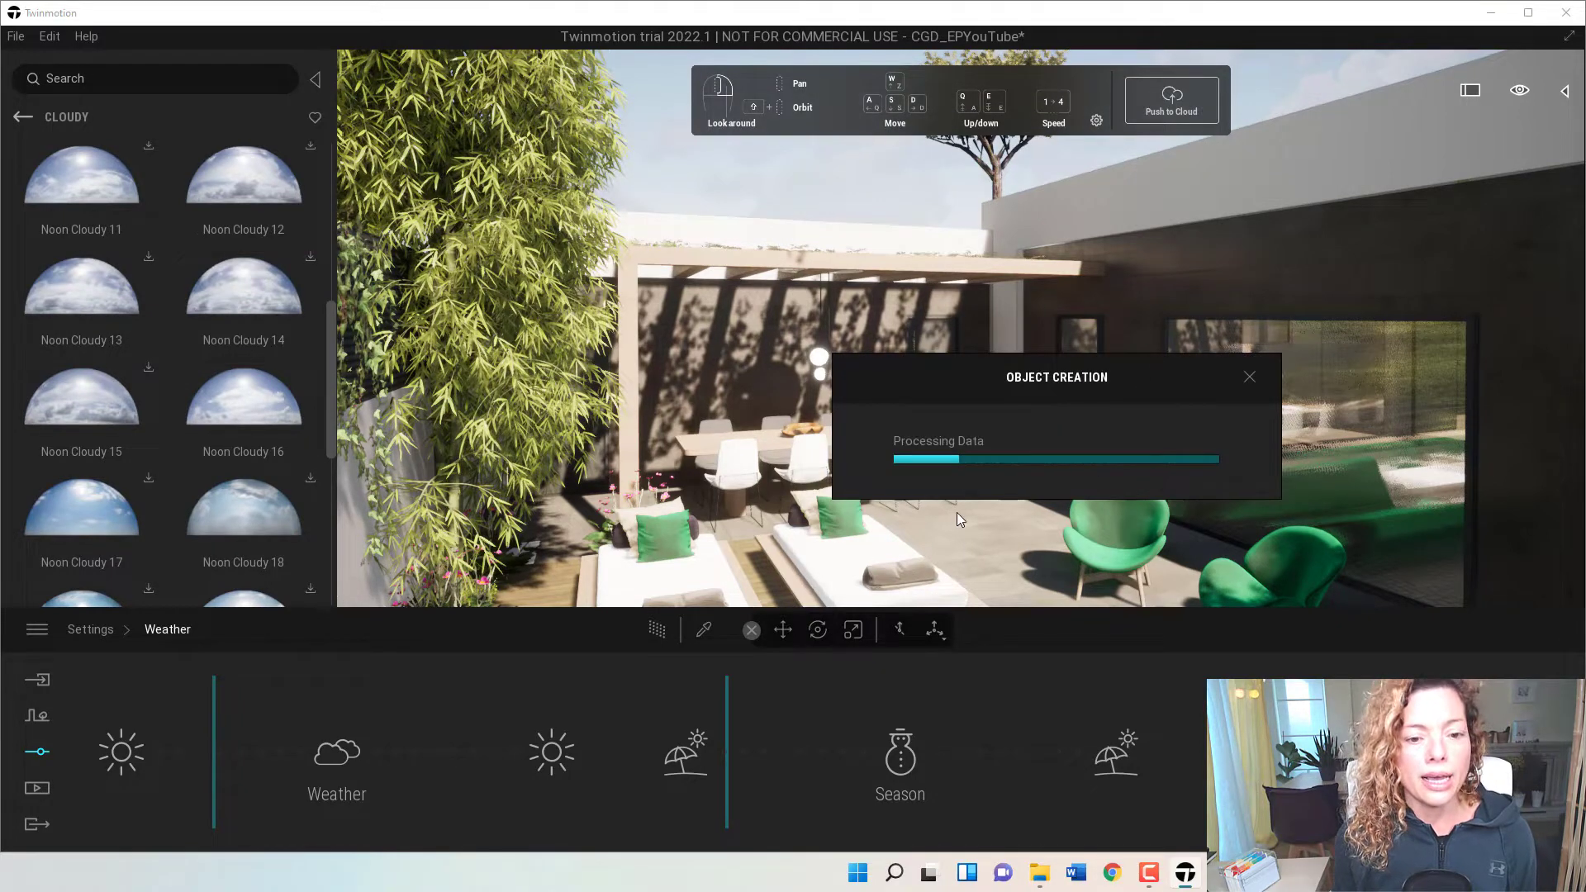
pyautogui.moveTo(948, 505)
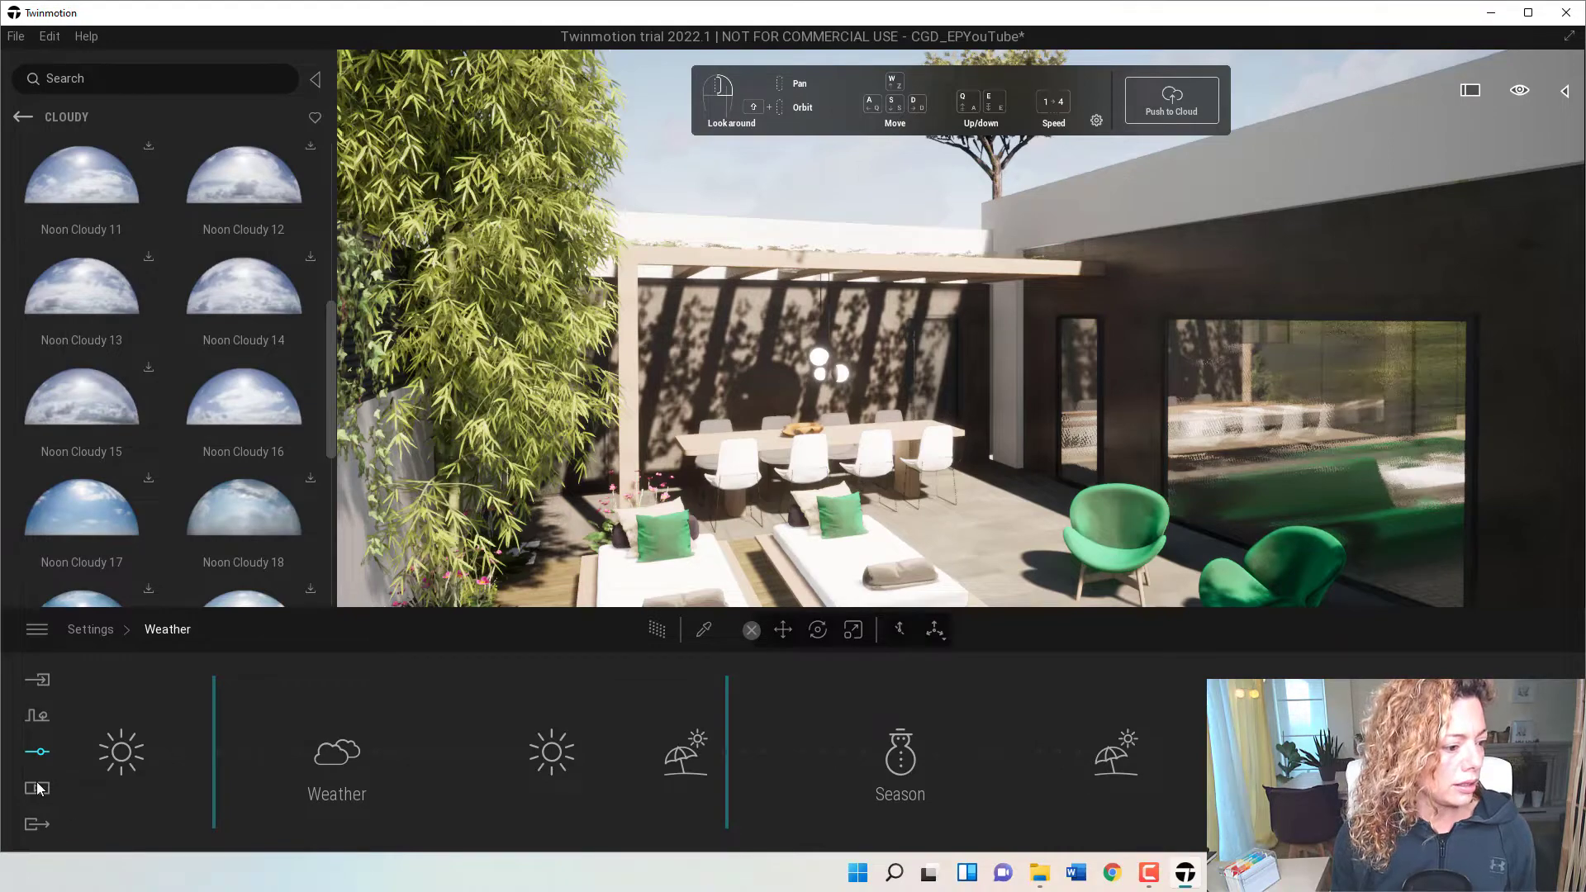
# In Lighting settings, toggle the Skydome off and on, then enter the Noon Cloudy 16 skydome settings.
pyautogui.click(37, 789)
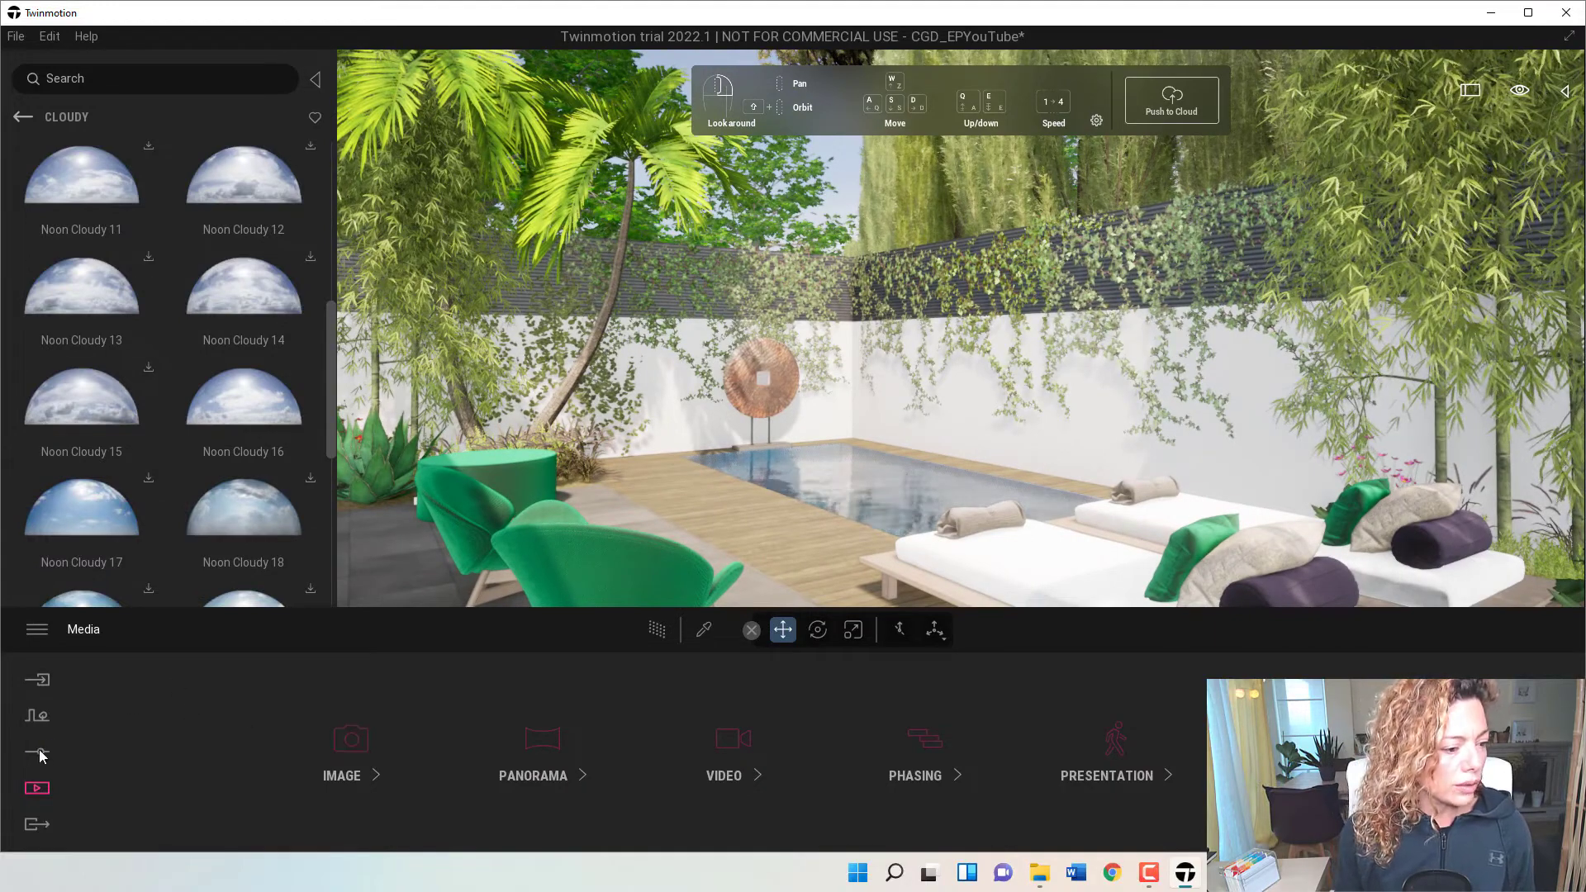
pyautogui.click(37, 751)
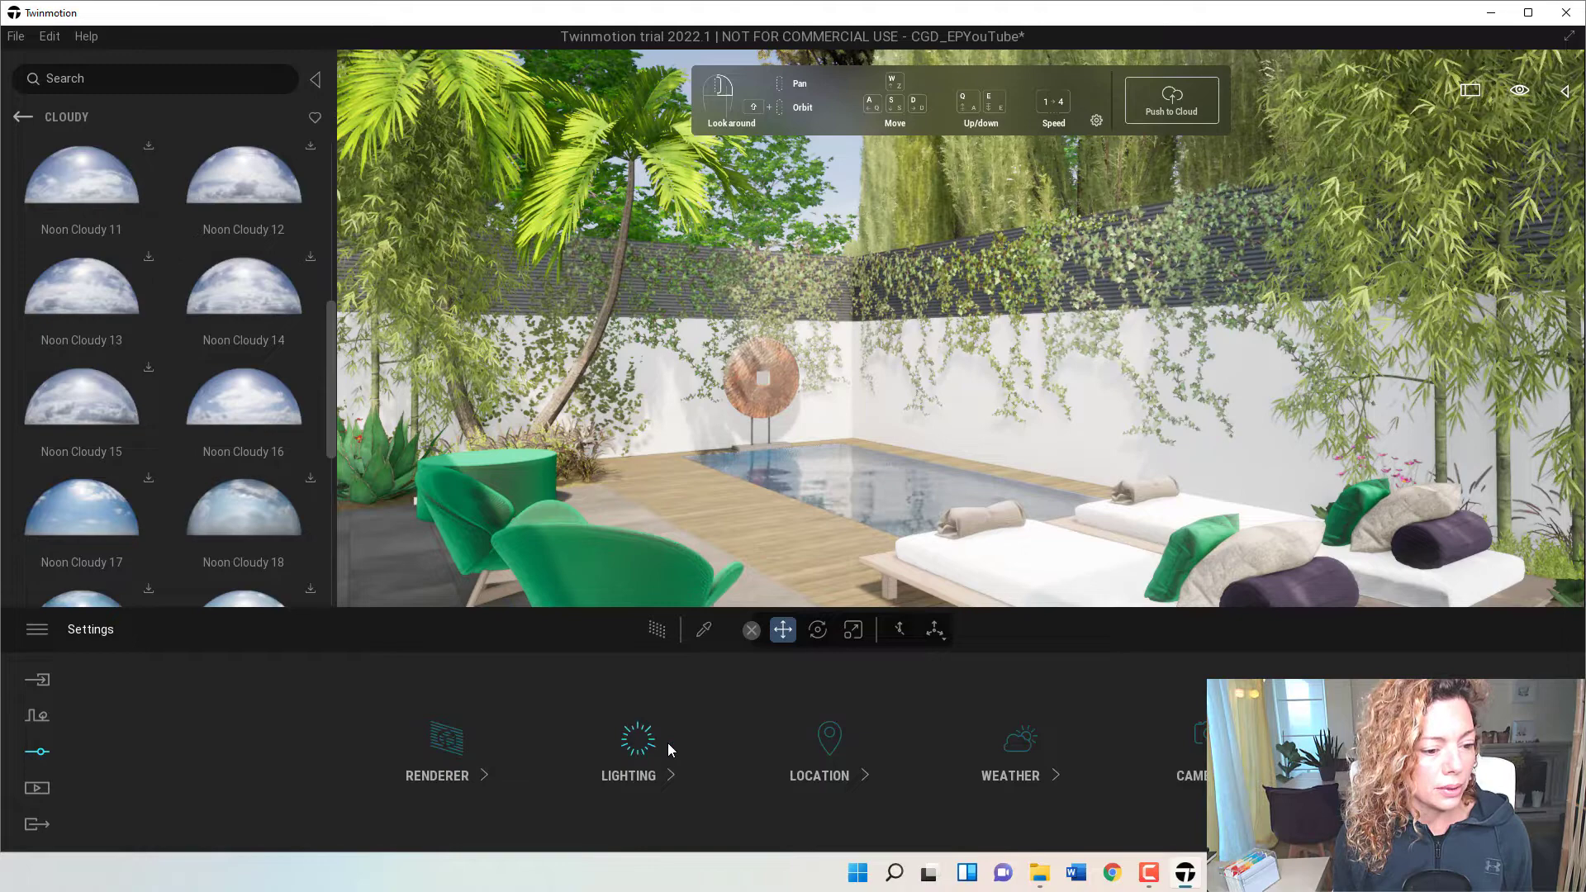
pyautogui.click(628, 748)
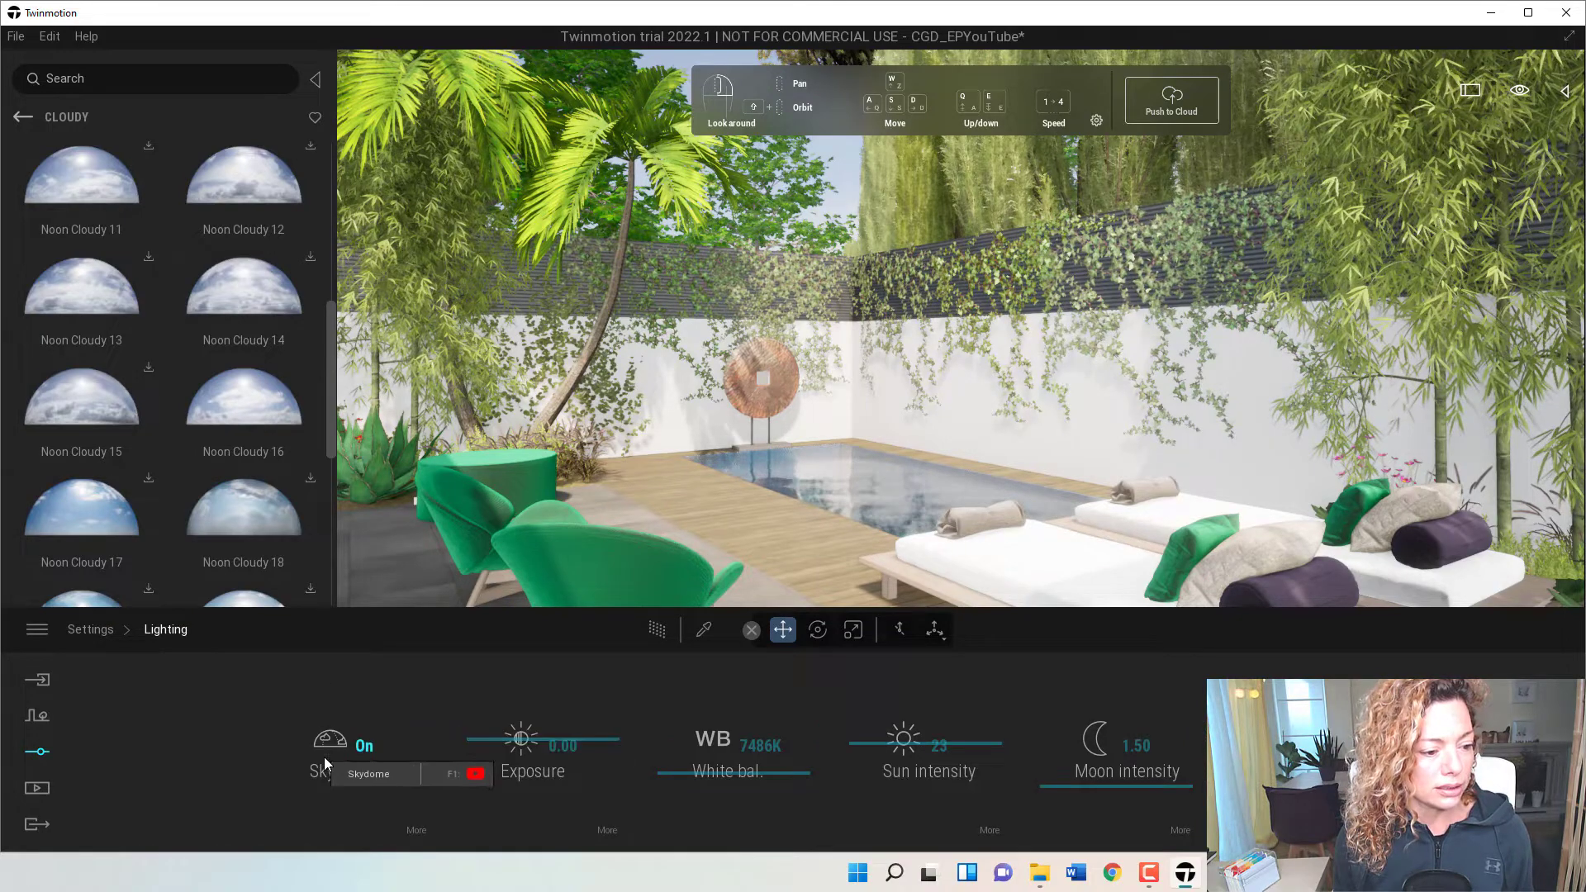
pyautogui.click(364, 745)
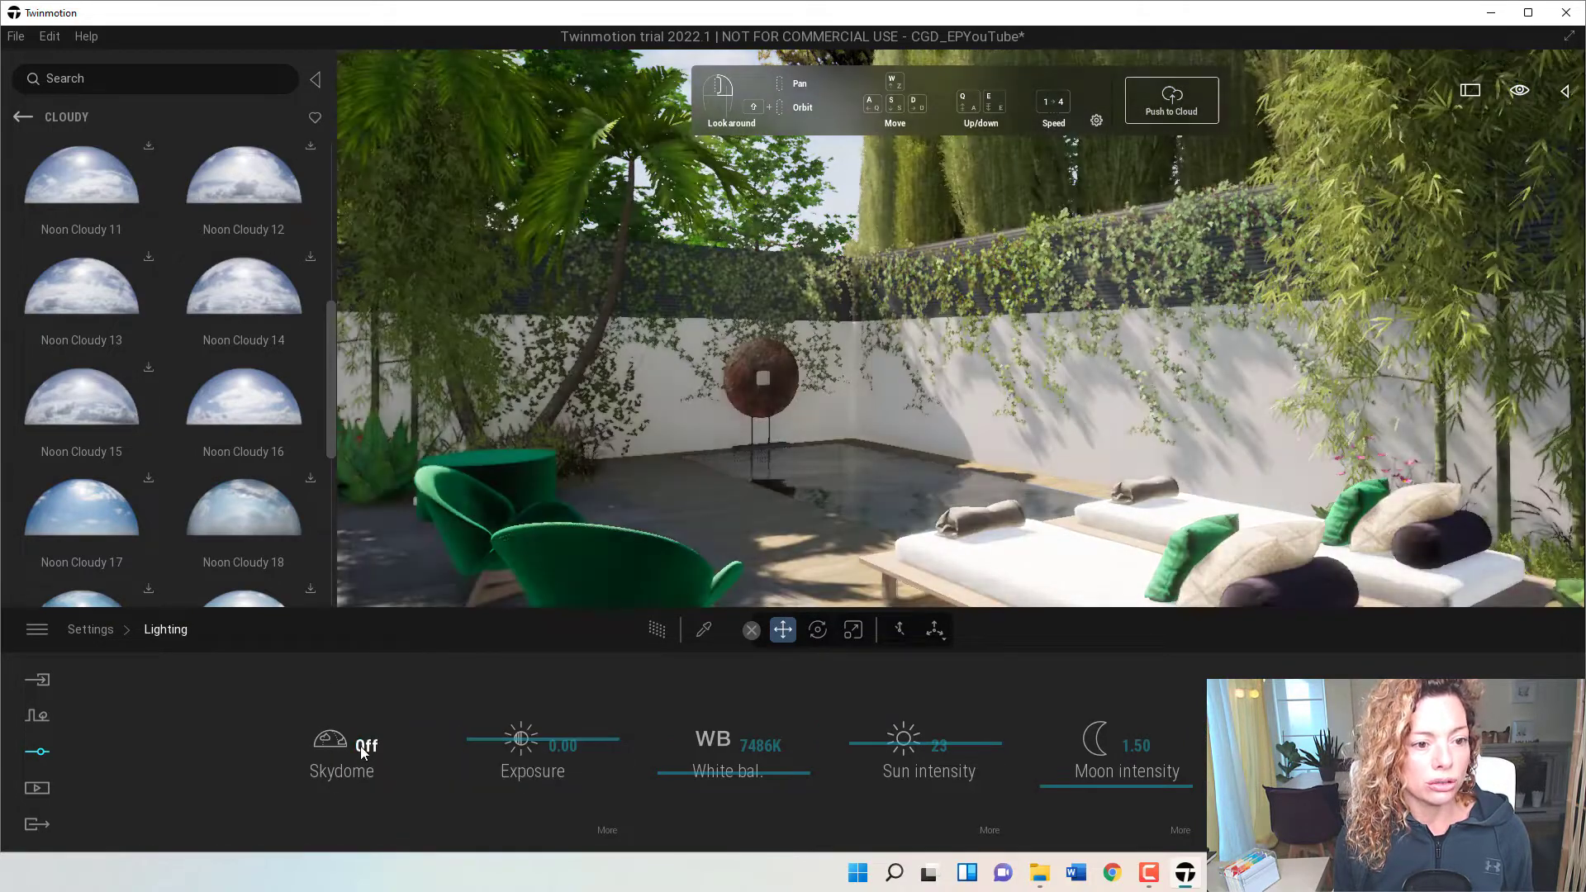
pyautogui.click(365, 745)
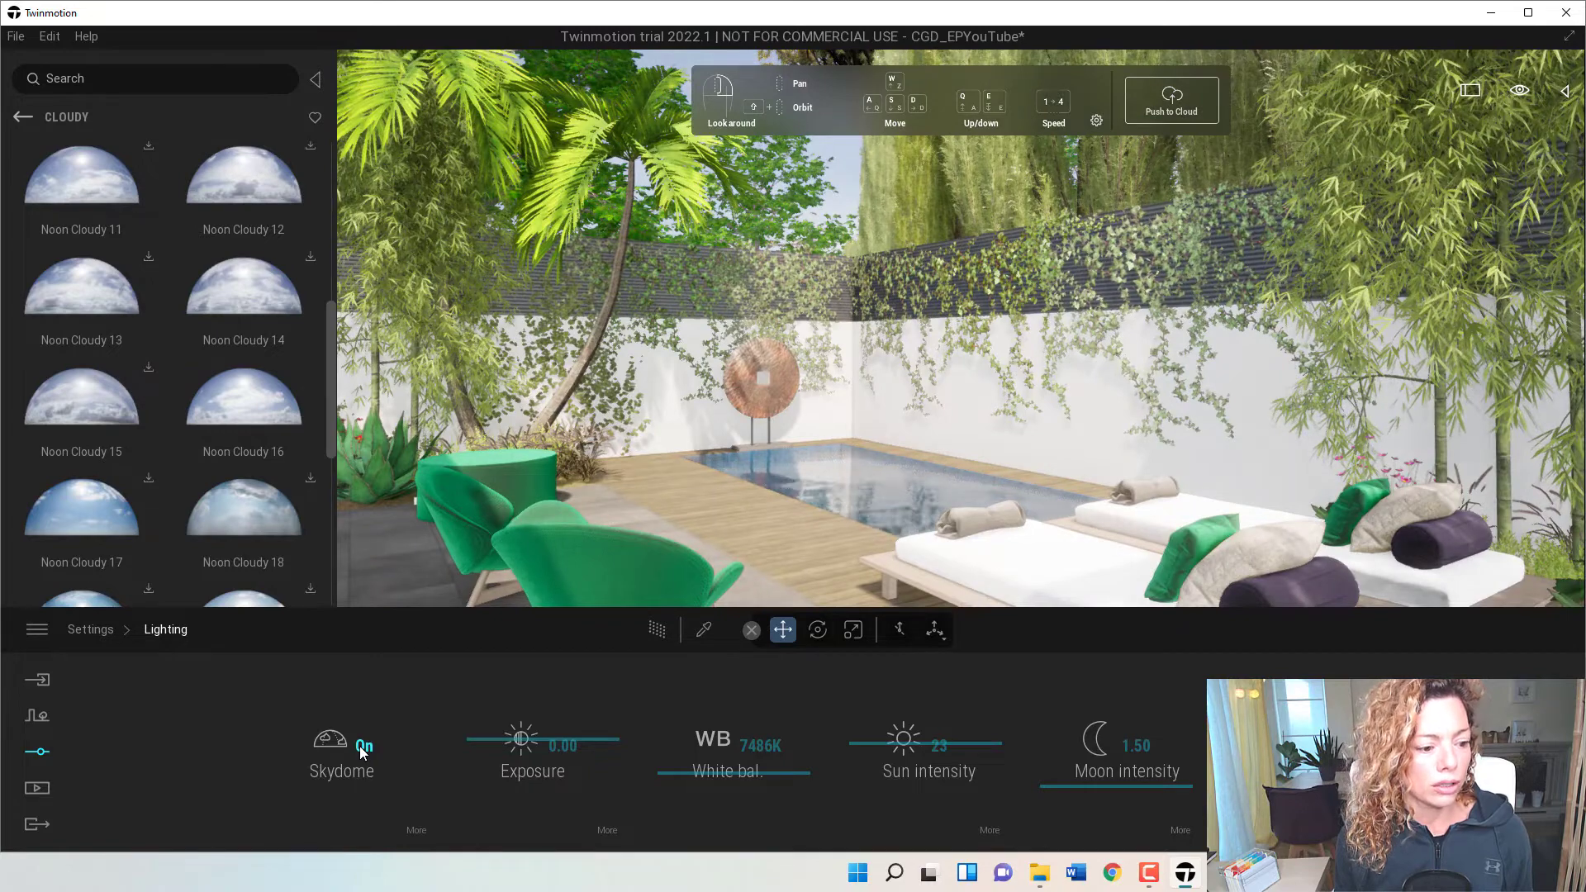
pyautogui.click(341, 753)
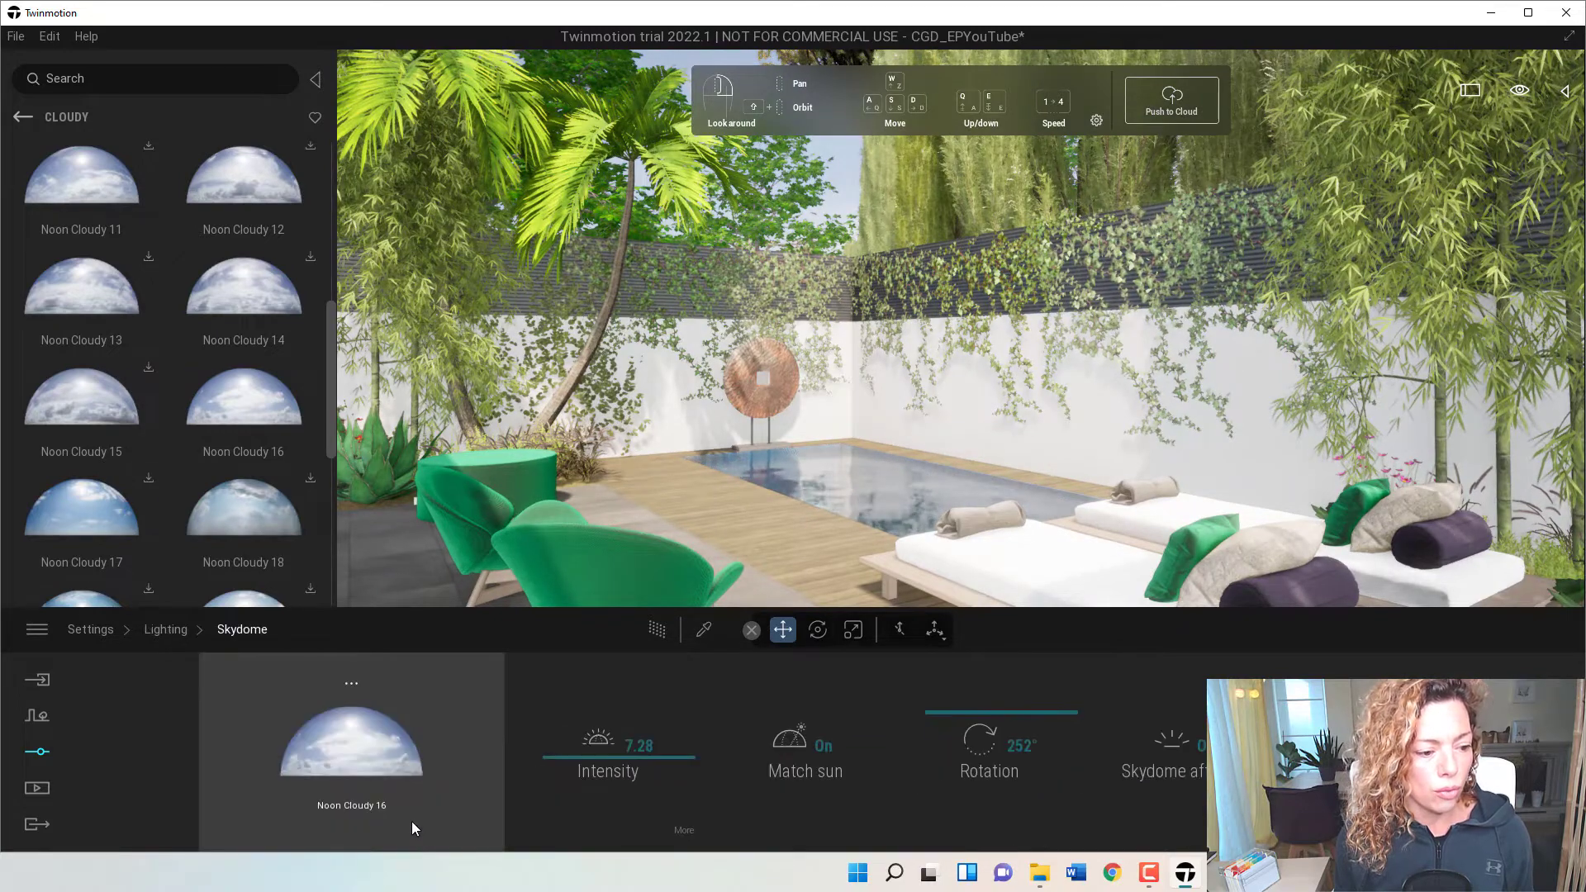
# Set skydome intensity to 7.65, toggle Match sun off and on, rotate toward 244° and return to Settings.
pyautogui.click(617, 754)
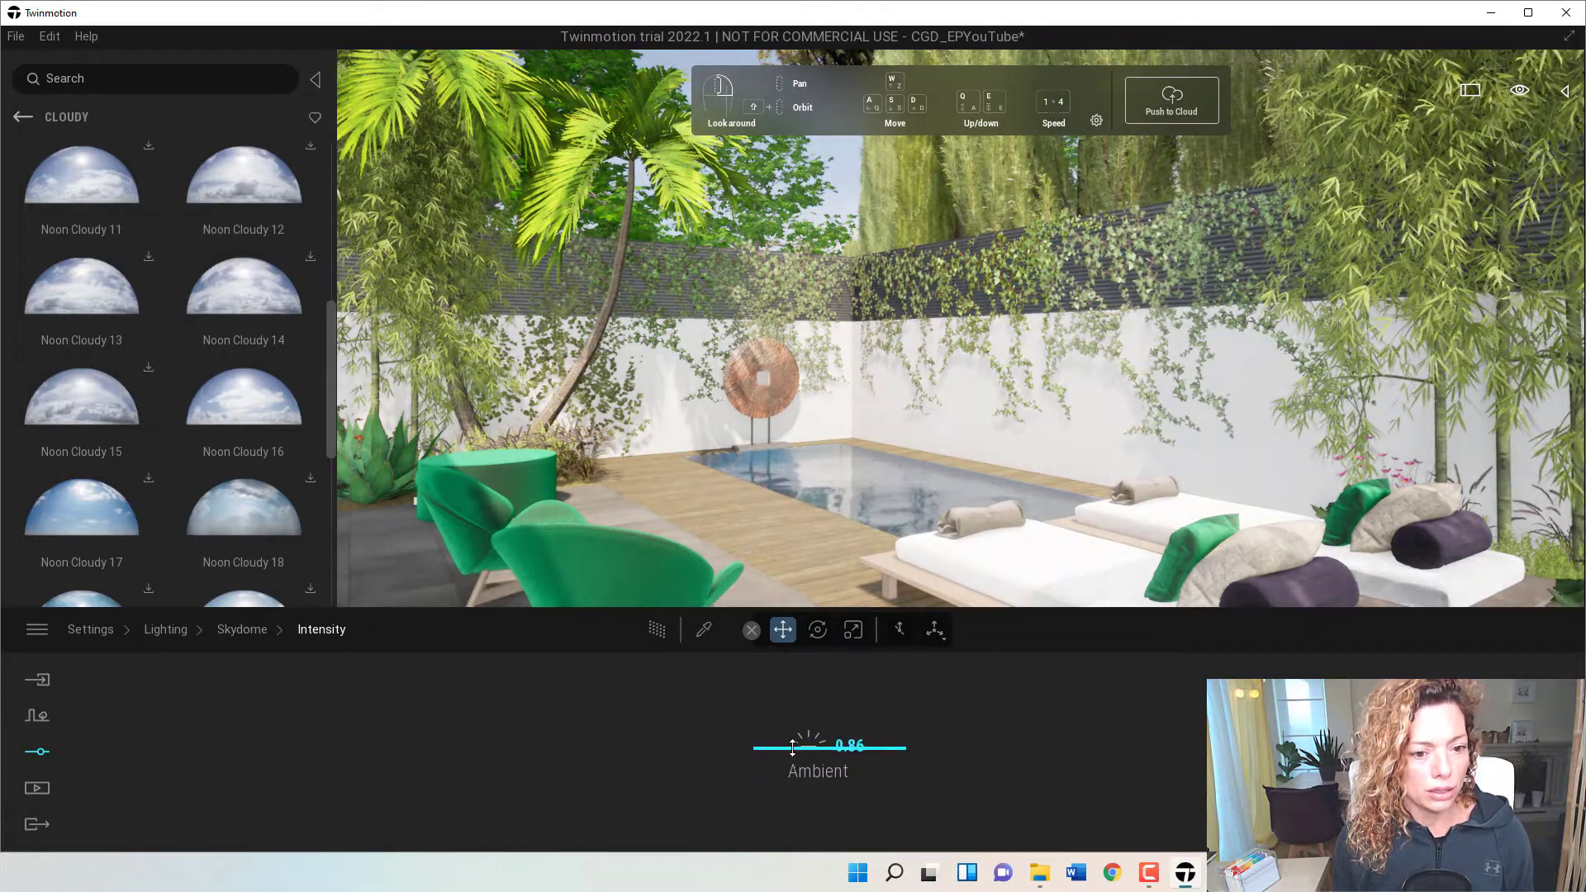
pyautogui.click(242, 629)
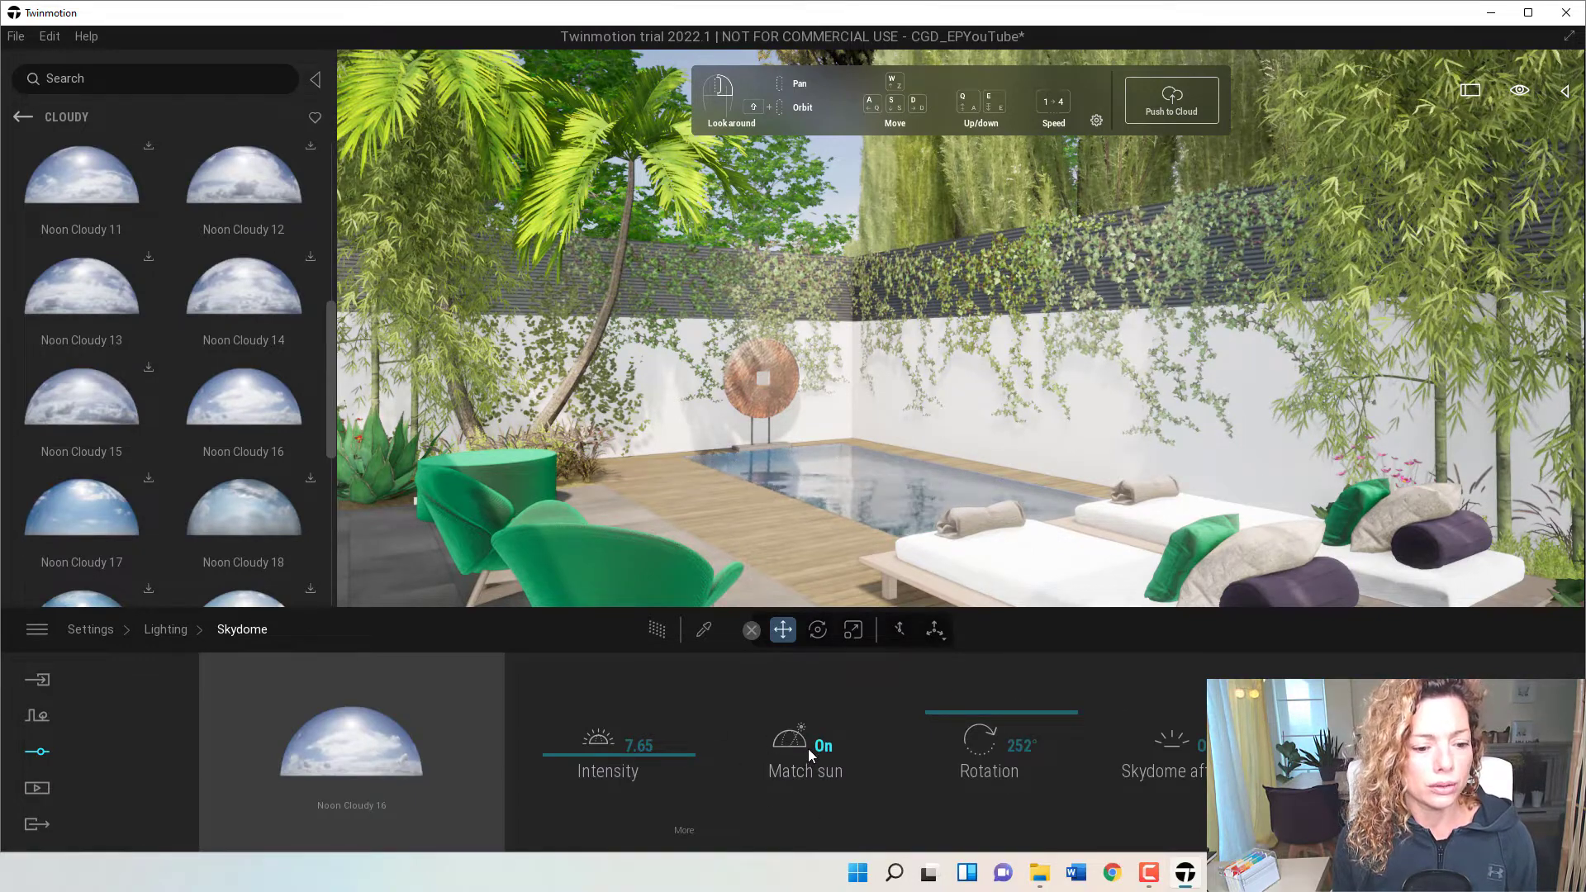
pyautogui.click(805, 745)
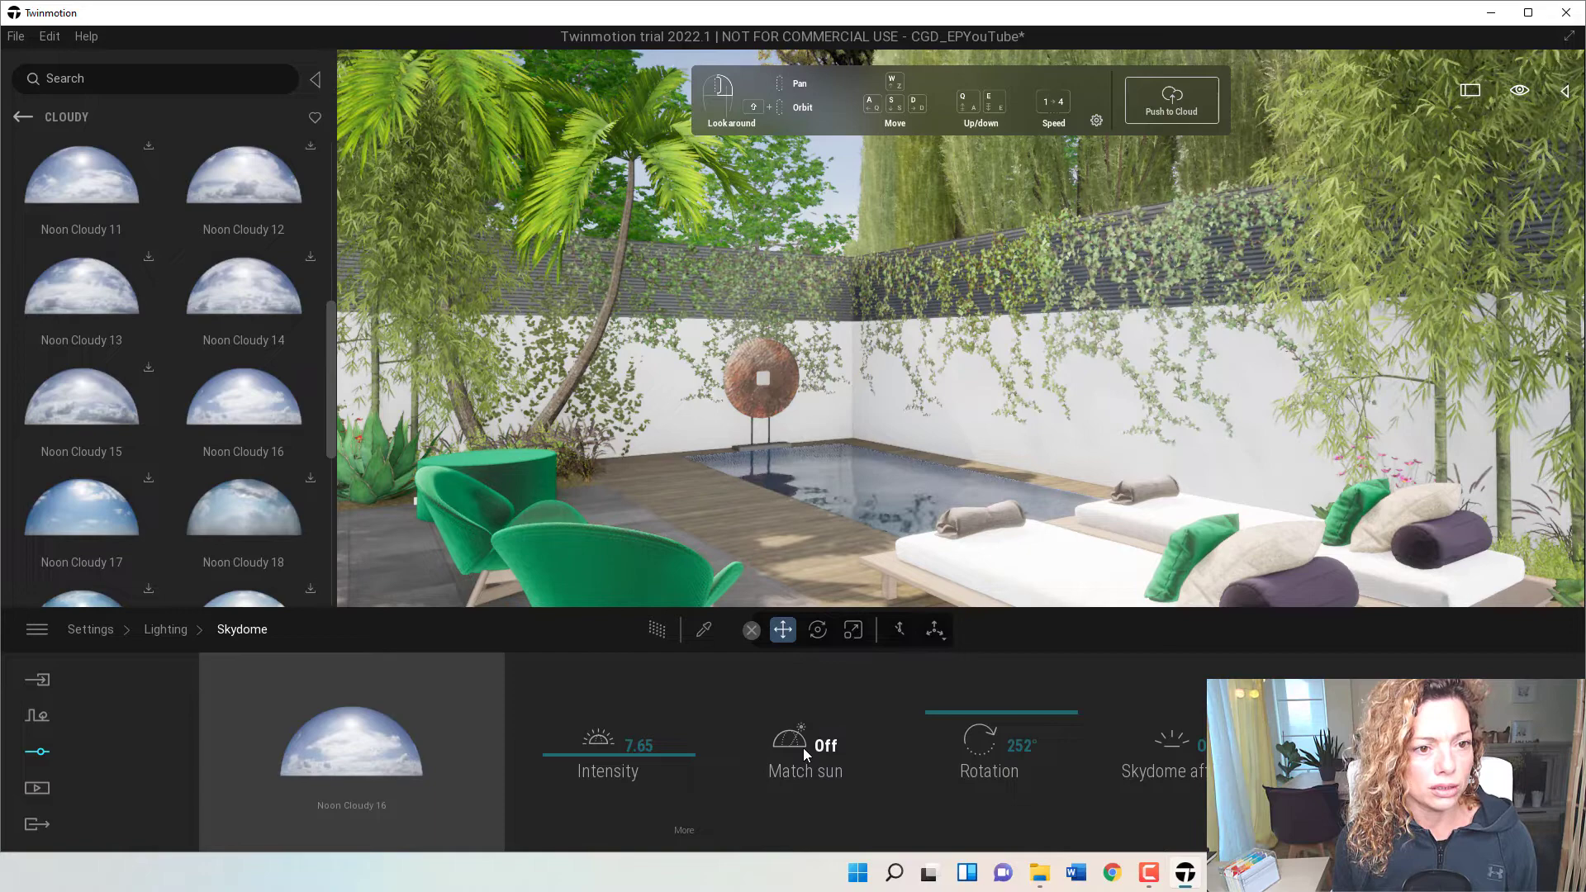
pyautogui.click(805, 745)
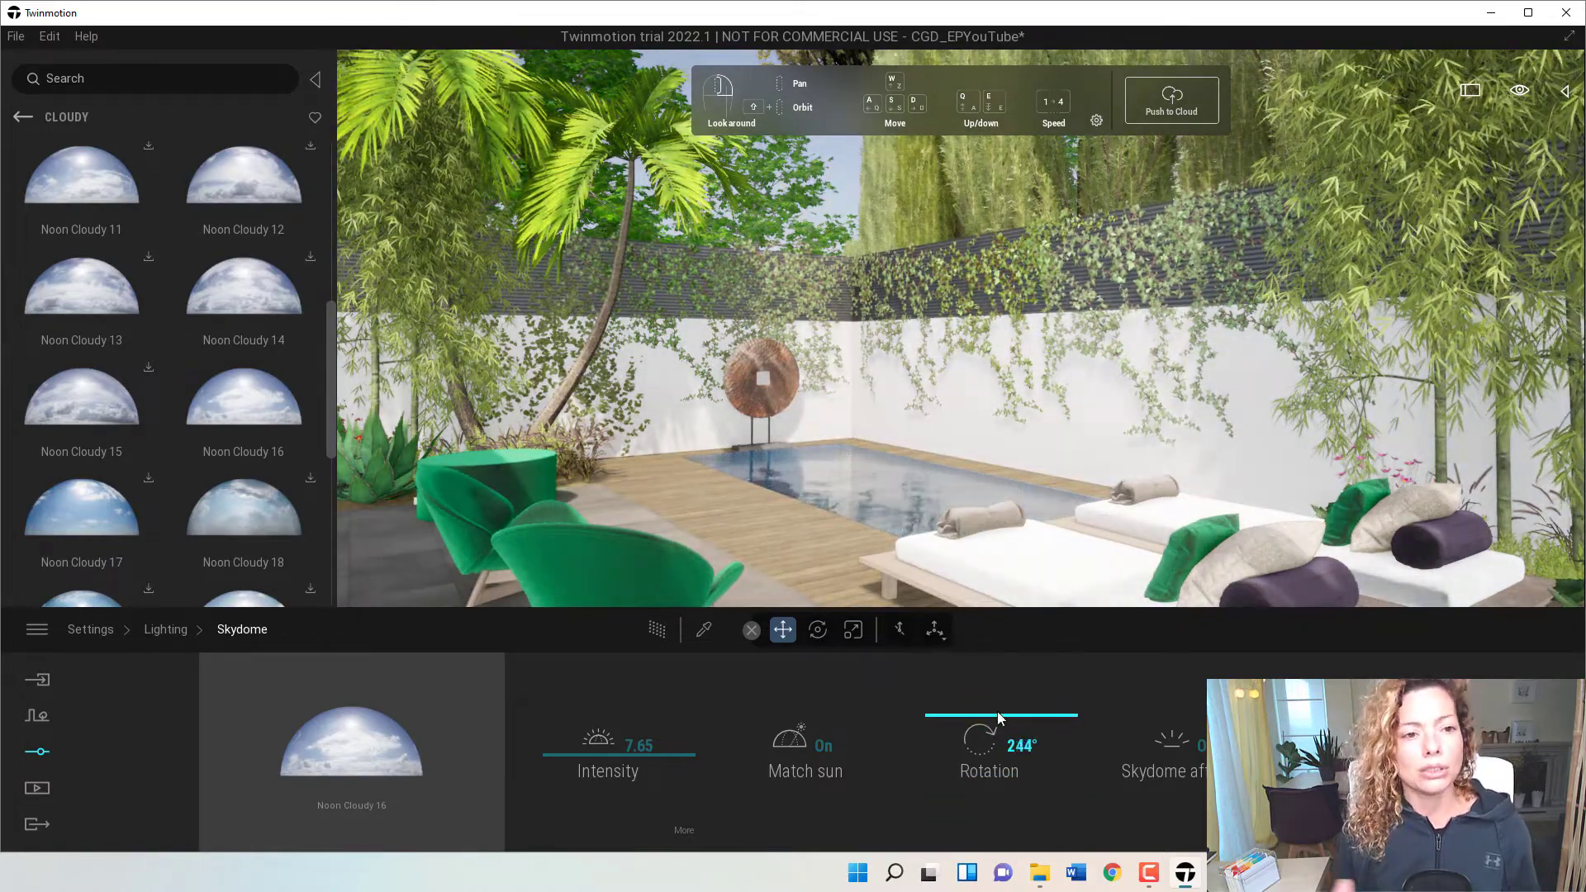
pyautogui.moveTo(81, 394)
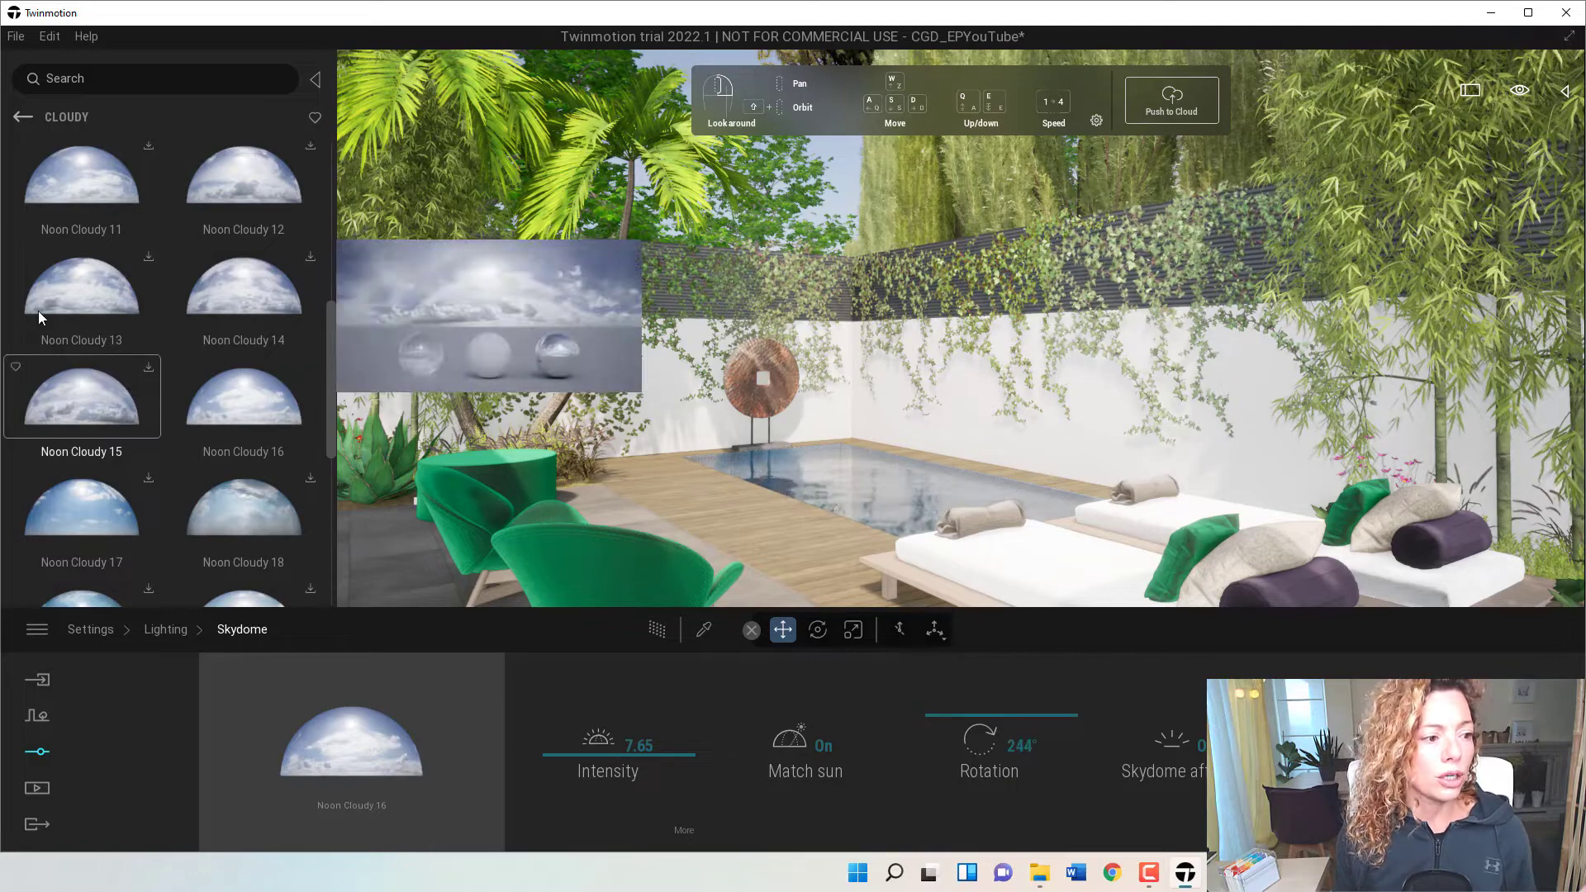
pyautogui.click(81, 285)
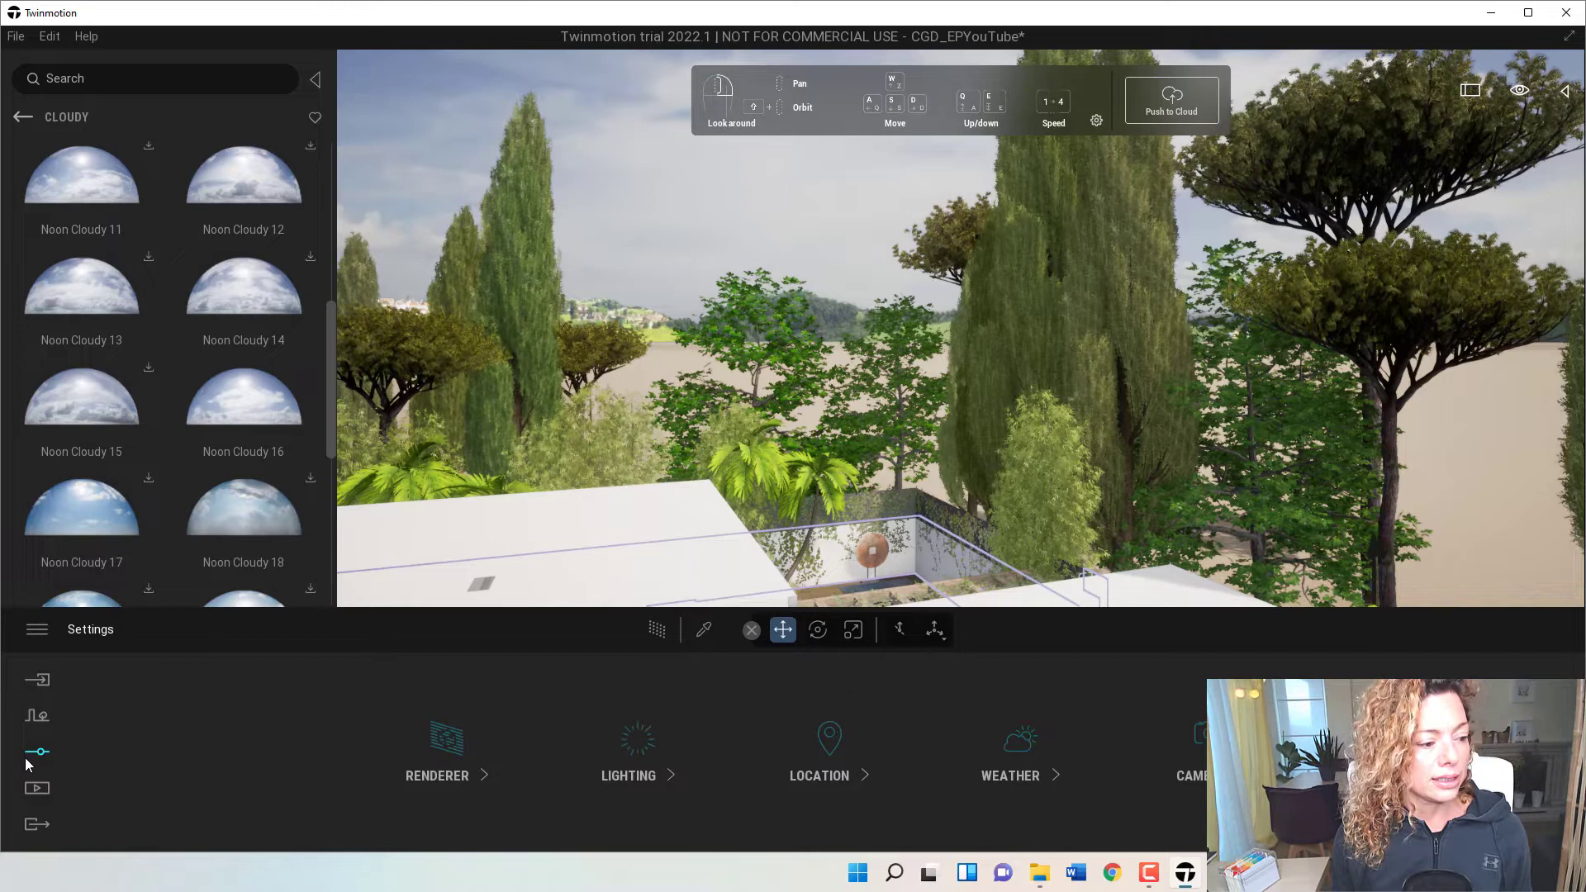
# Reopen the Skydome lighting settings and set its rotation to 315°.
pyautogui.click(628, 753)
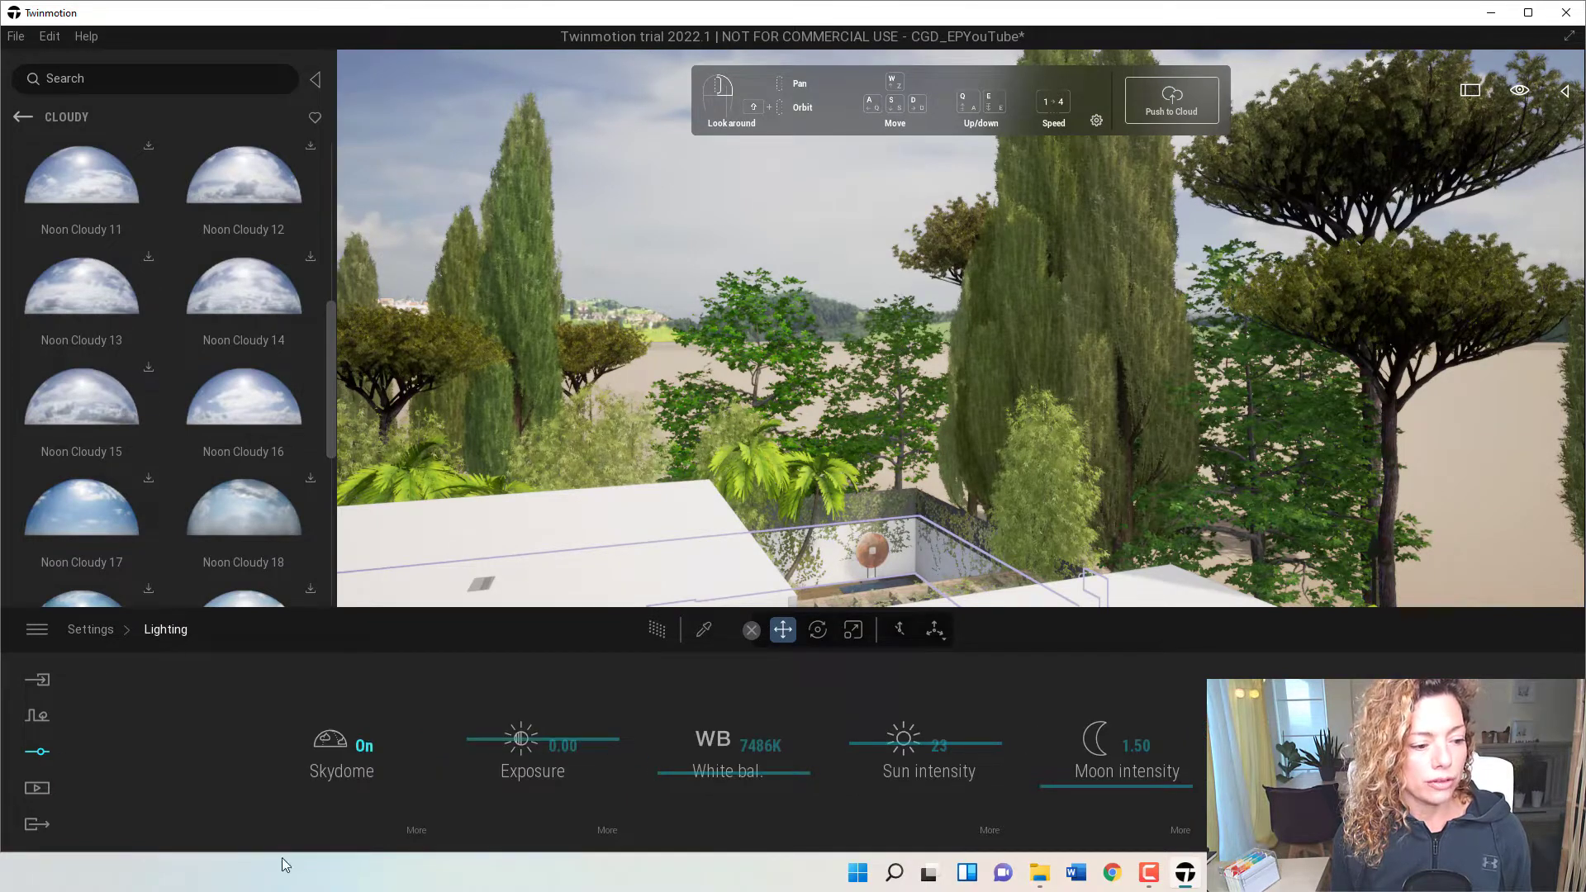
pyautogui.click(341, 753)
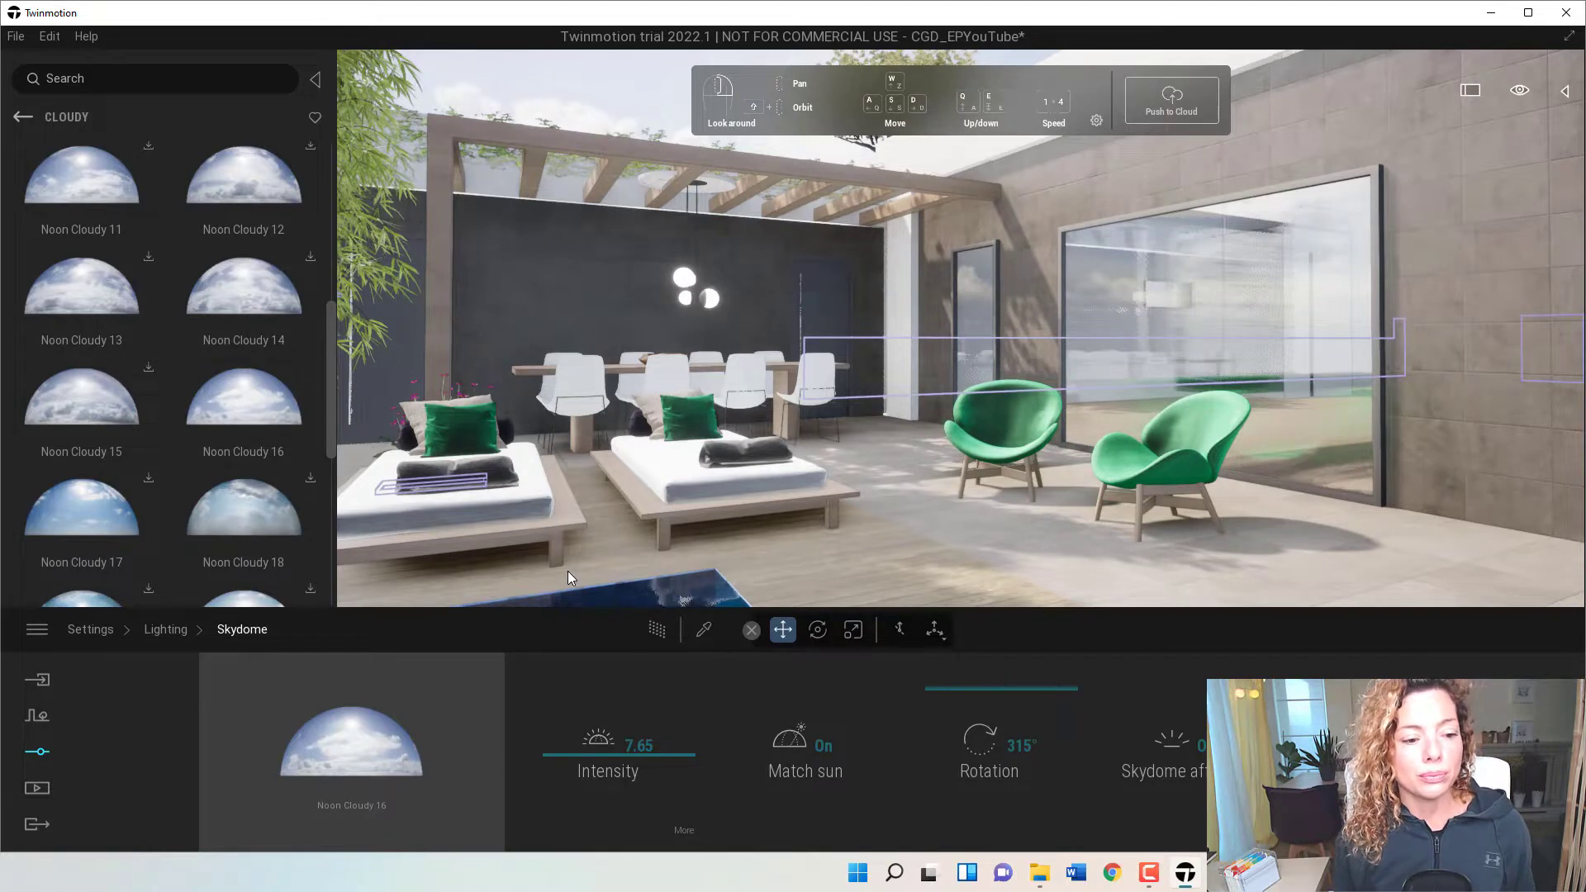
pyautogui.moveTo(655, 629)
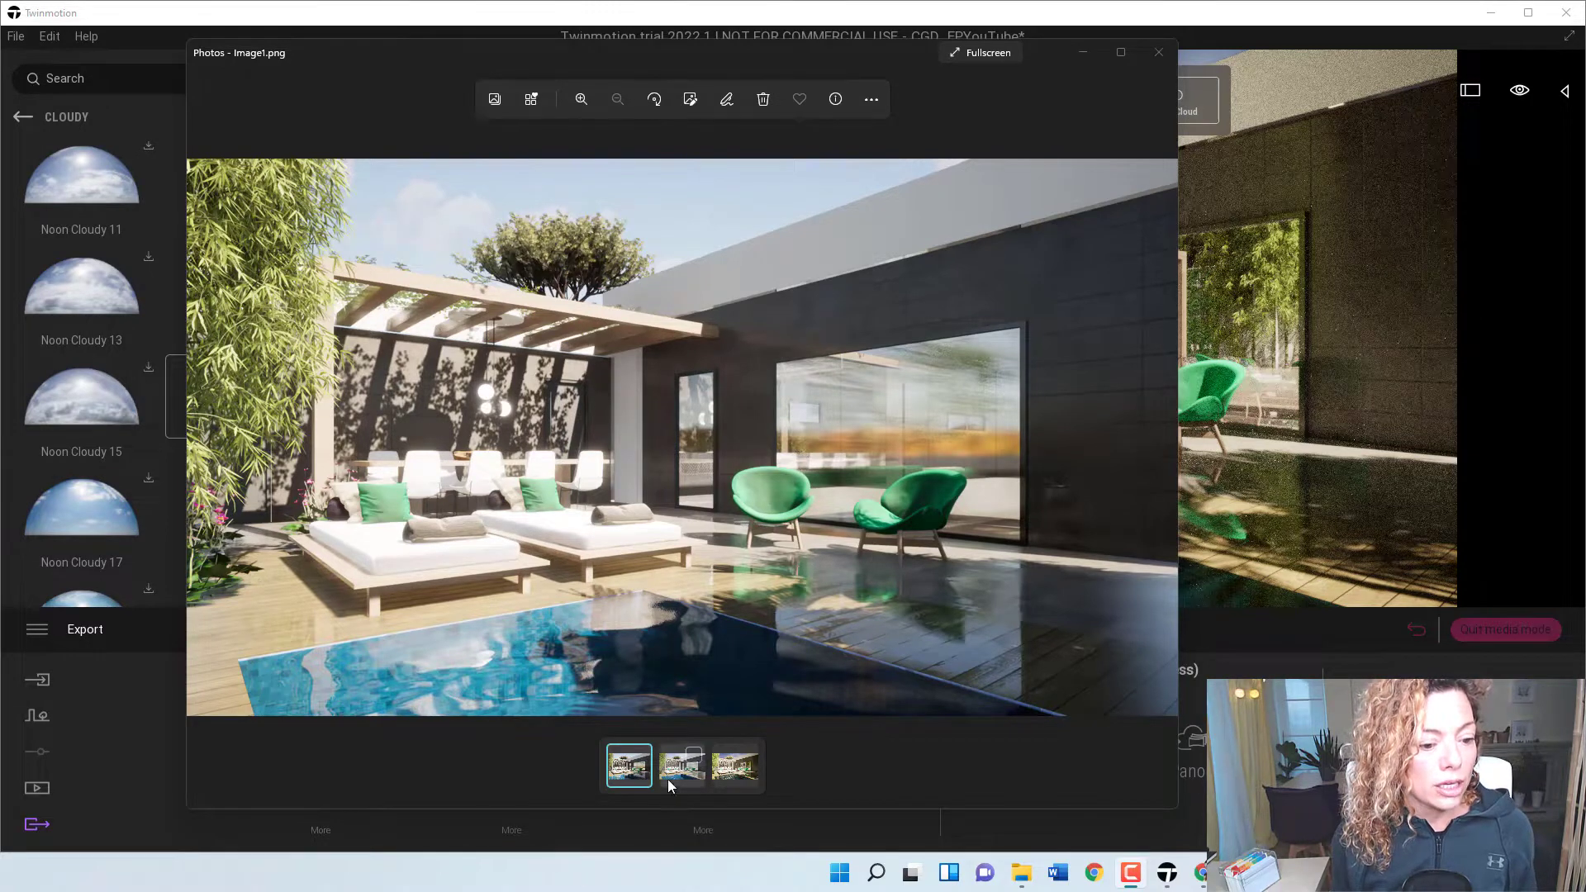
# View the second and third exported renders, ending on Image1_001.png with the reflective pool.
pyautogui.click(680, 766)
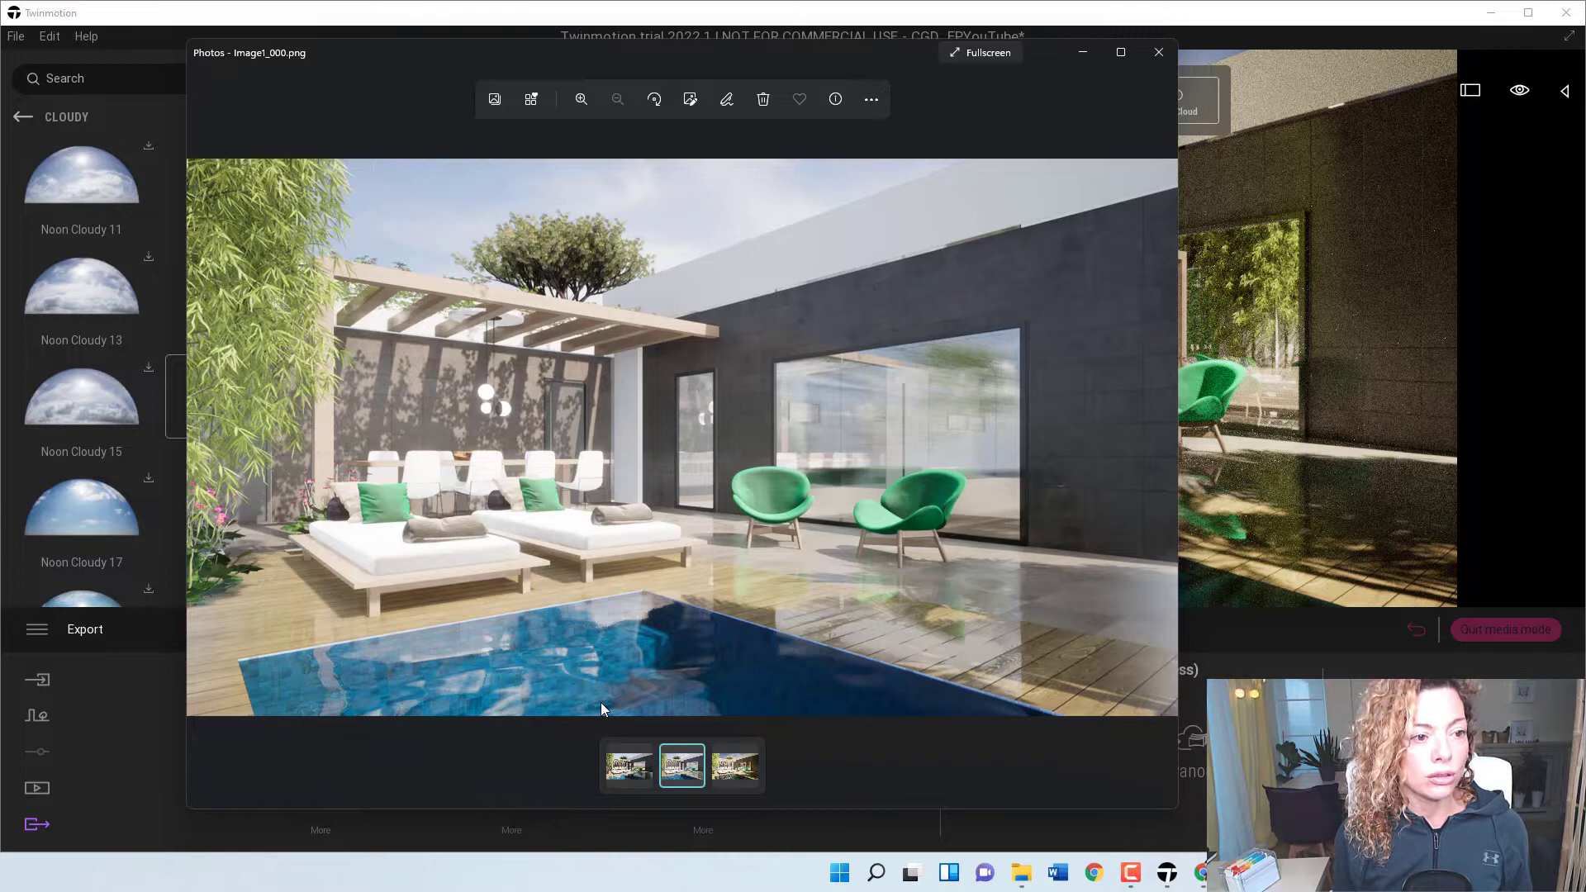
pyautogui.moveTo(610, 217)
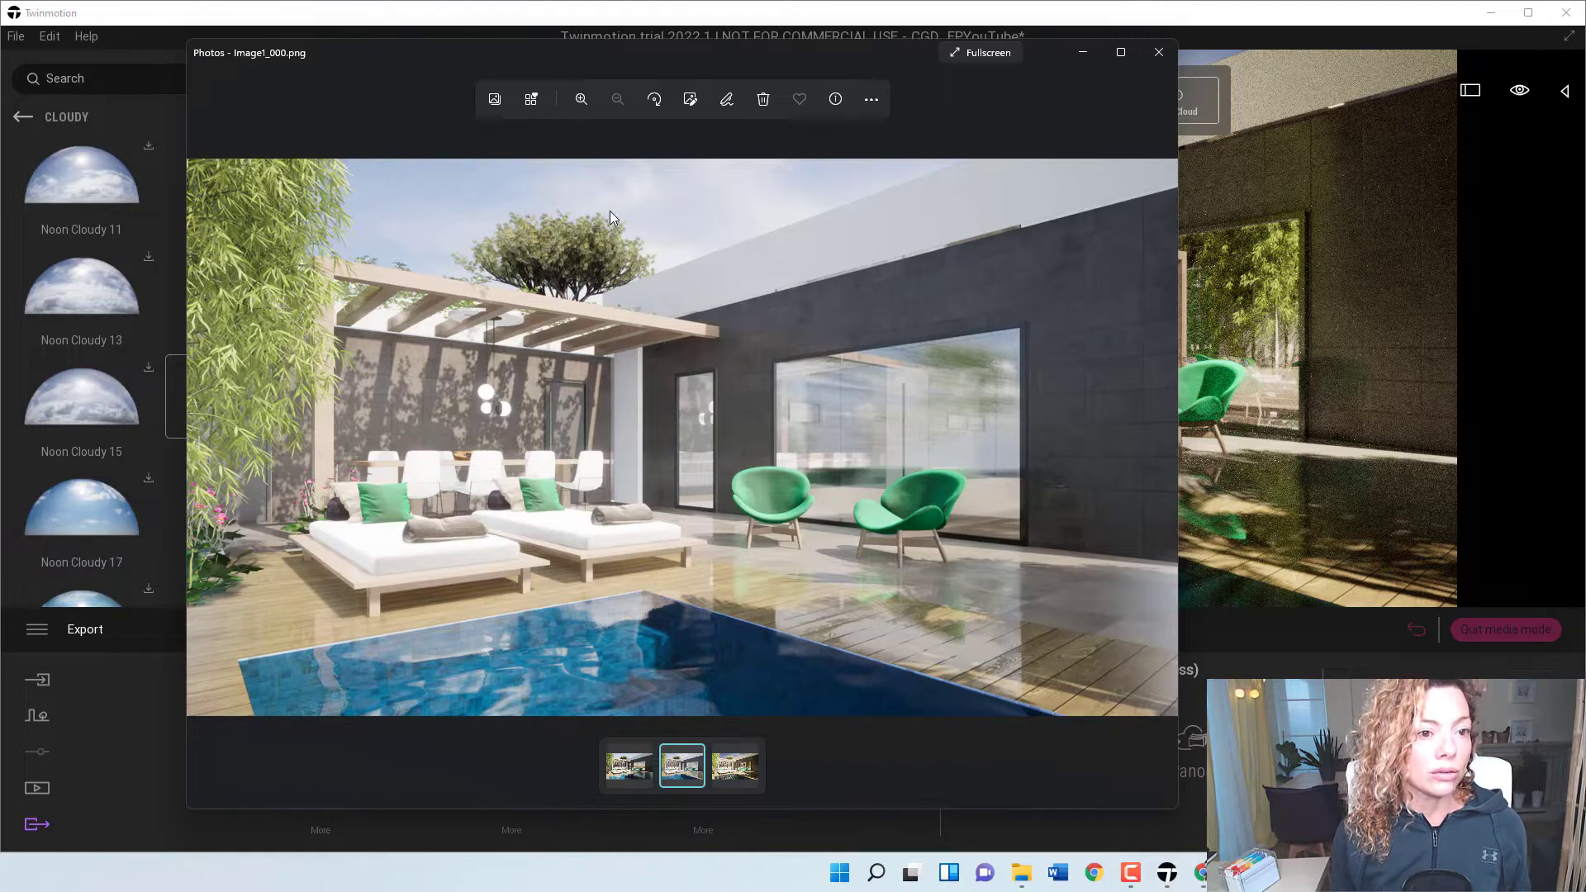
pyautogui.moveTo(693, 206)
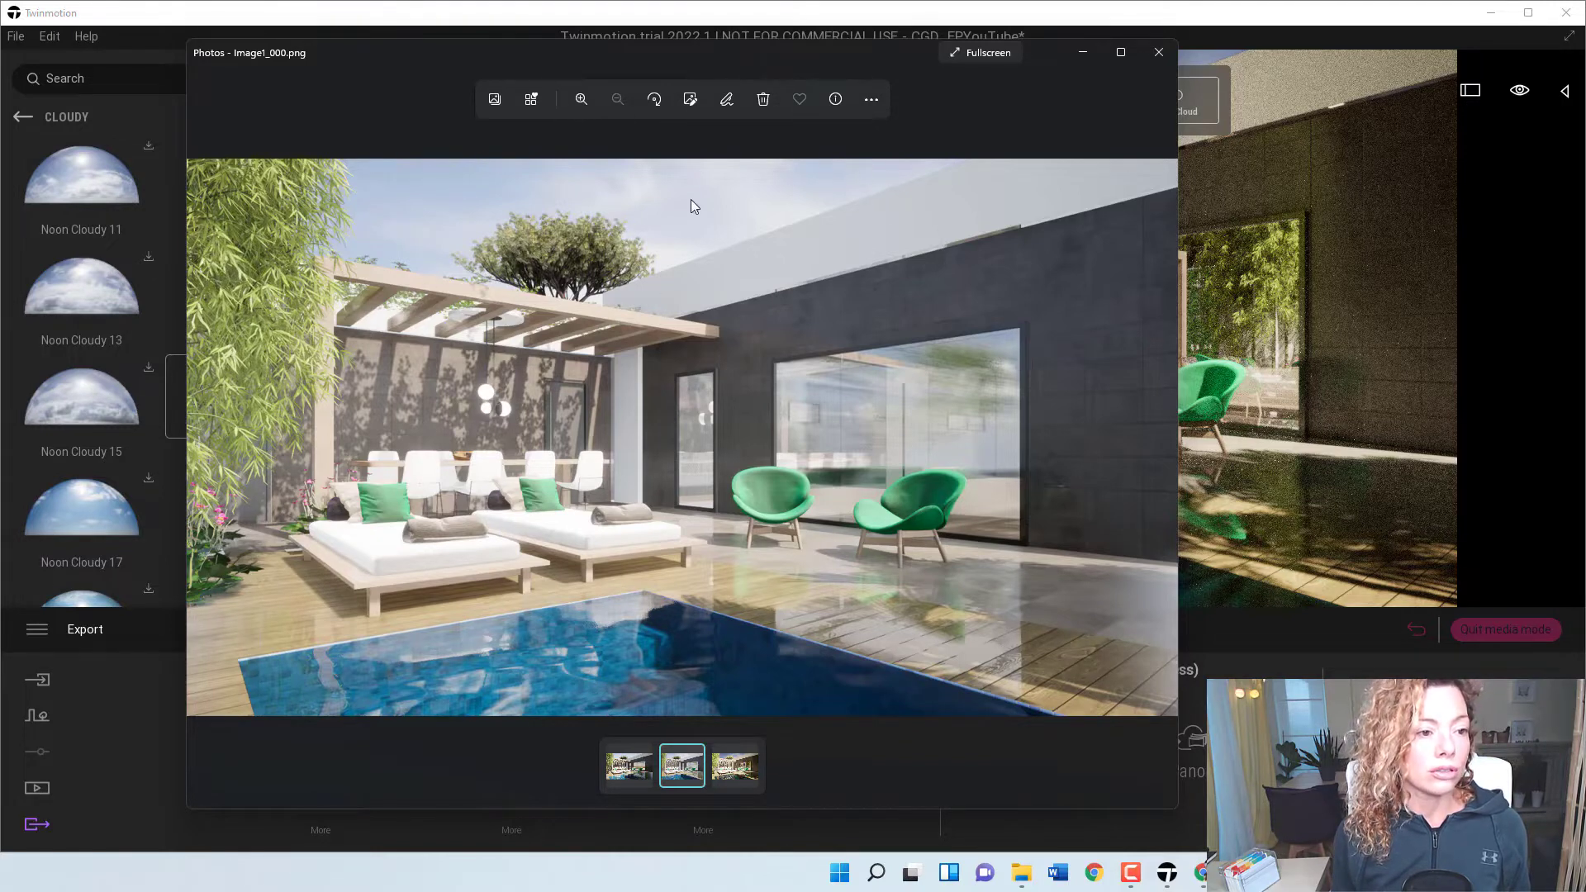
pyautogui.moveTo(478, 471)
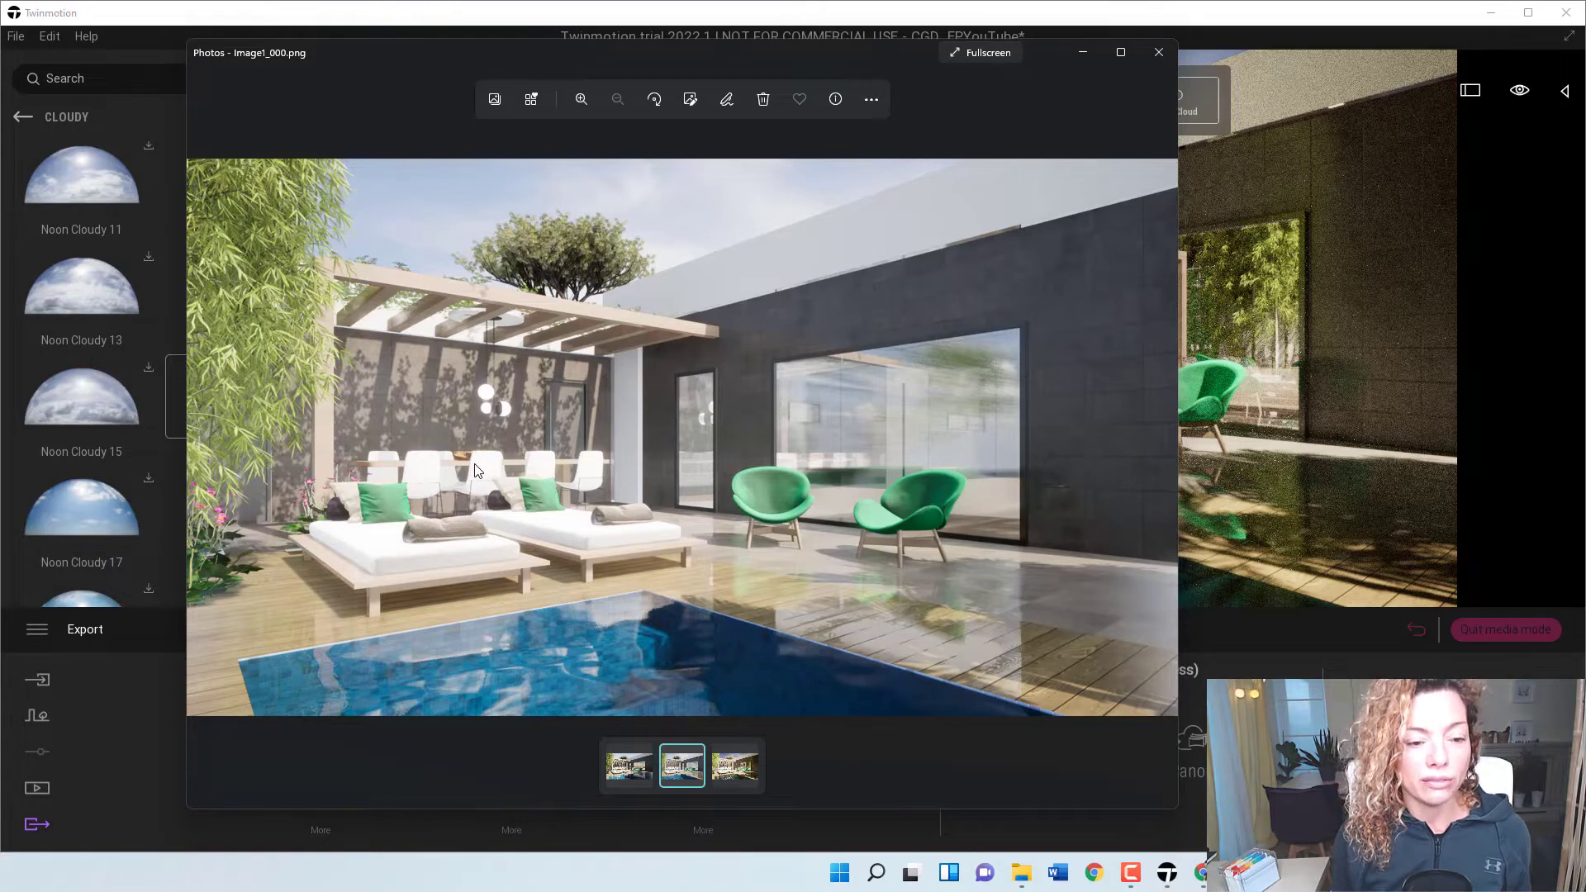
pyautogui.moveTo(624, 533)
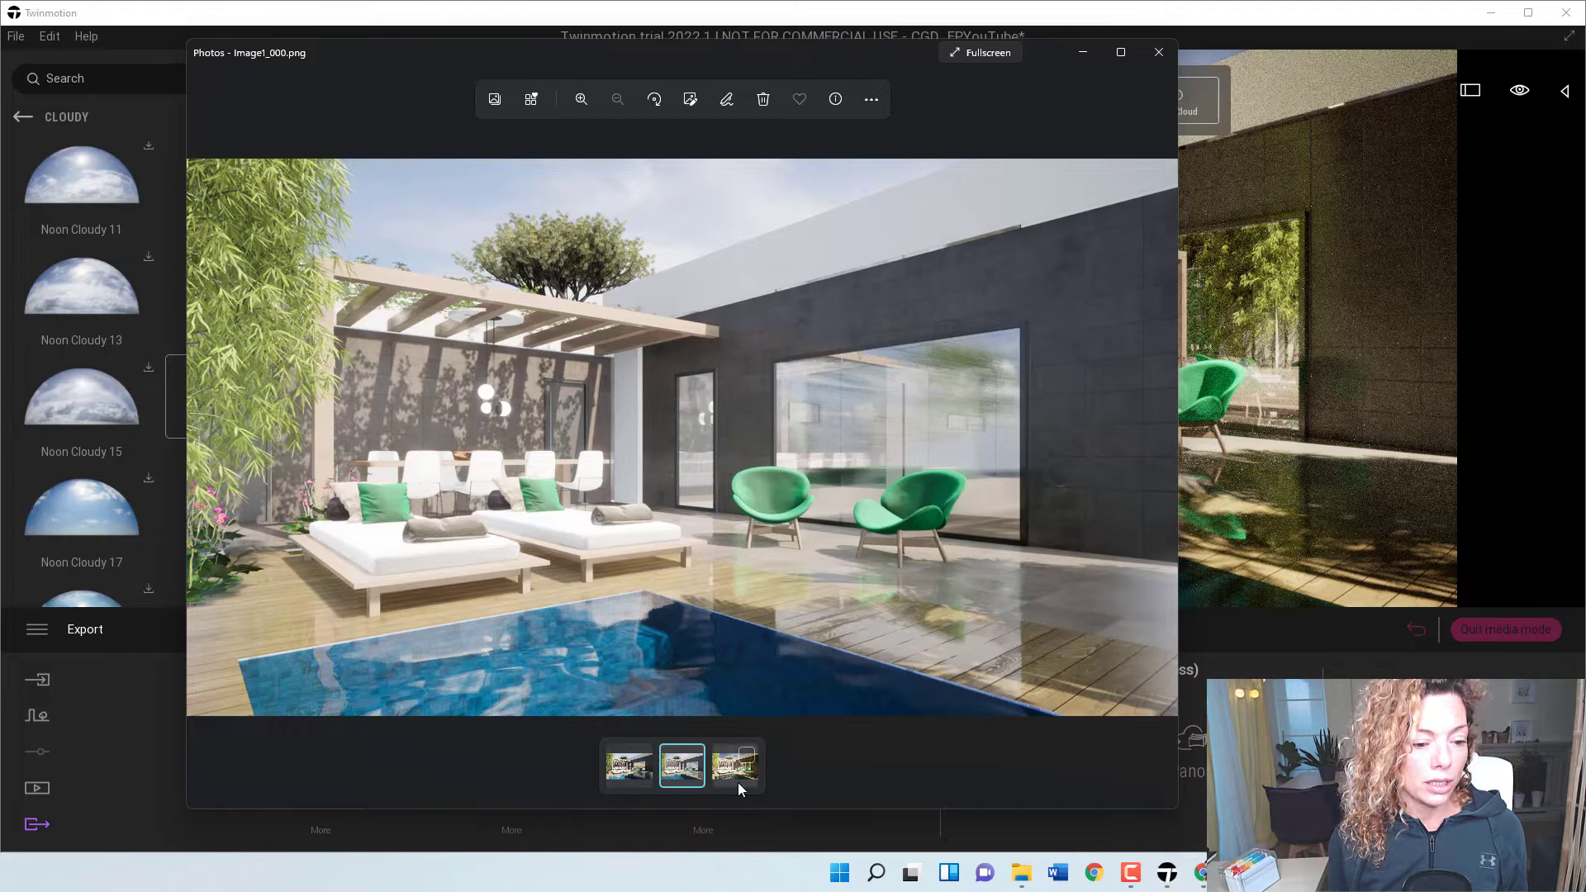
pyautogui.click(735, 766)
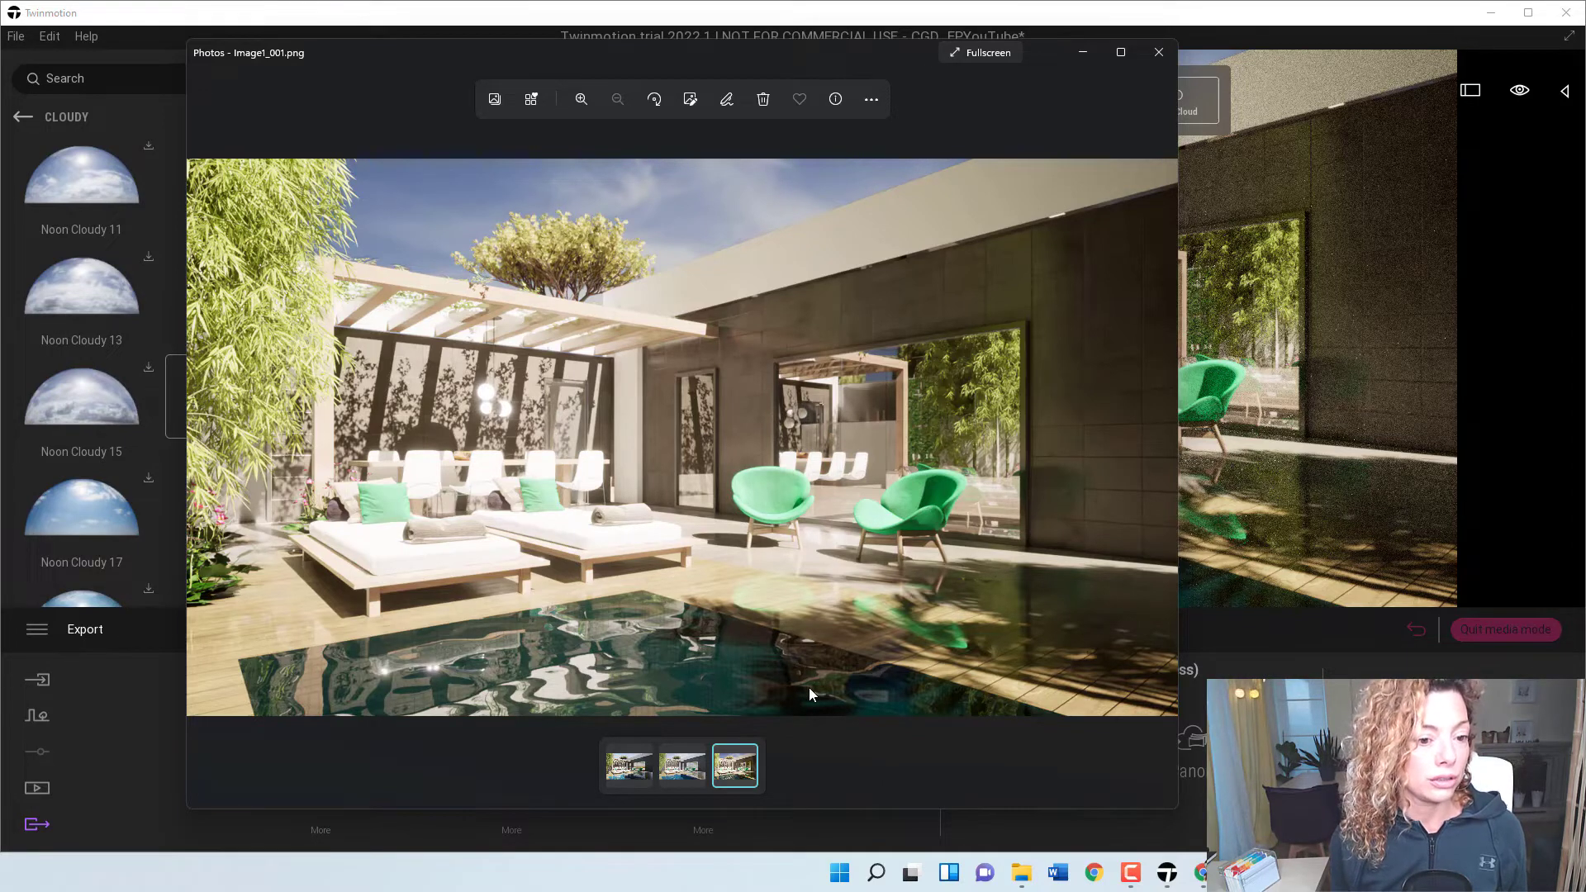
pyautogui.moveTo(479, 435)
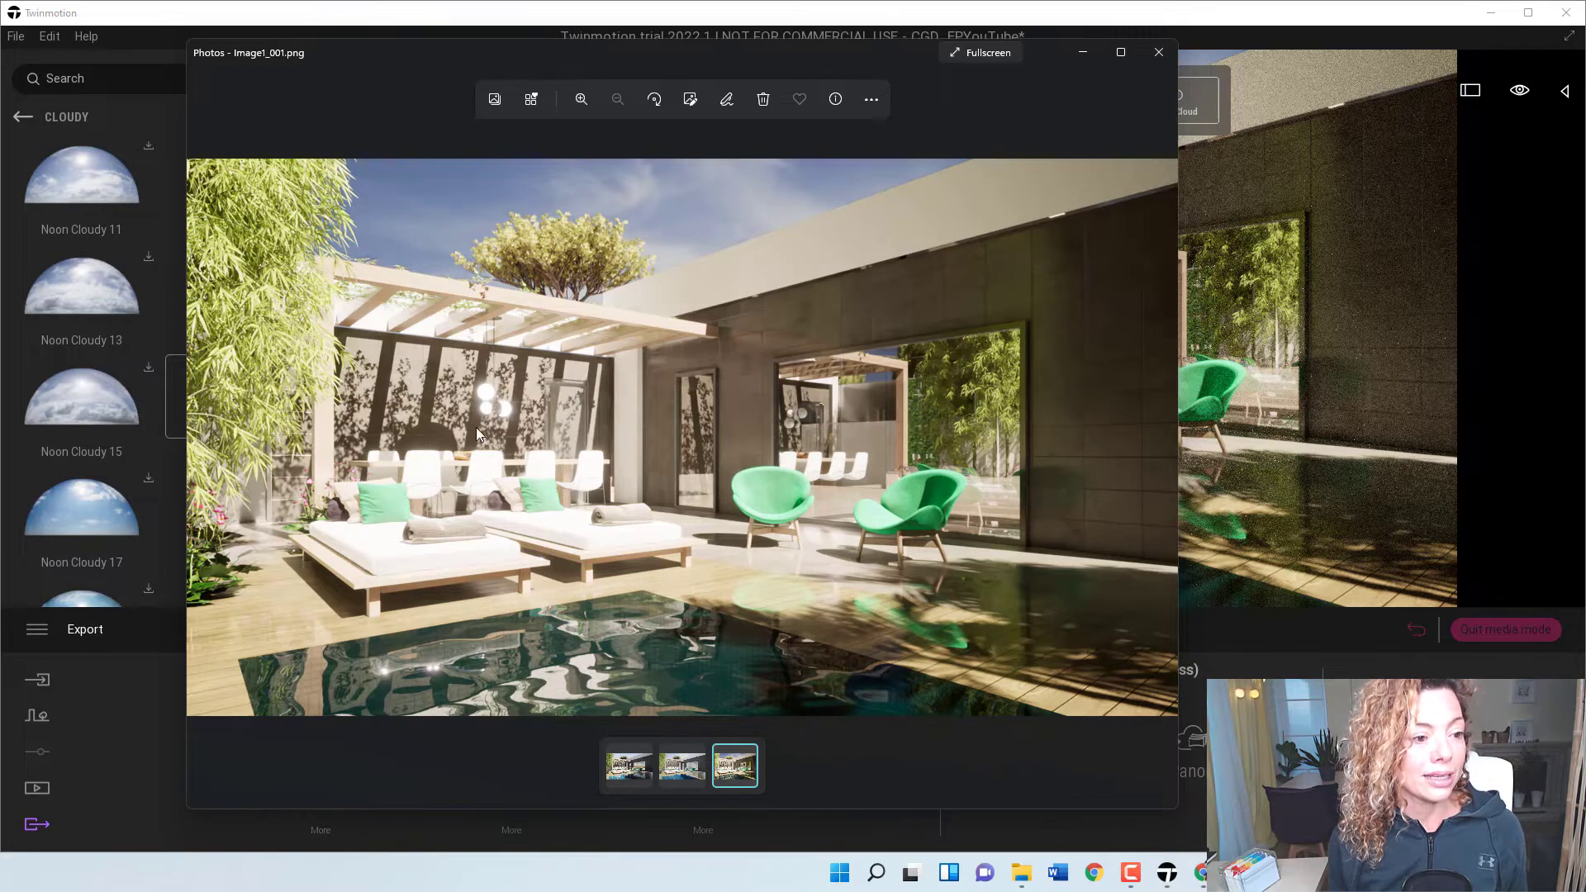
pyautogui.moveTo(452, 418)
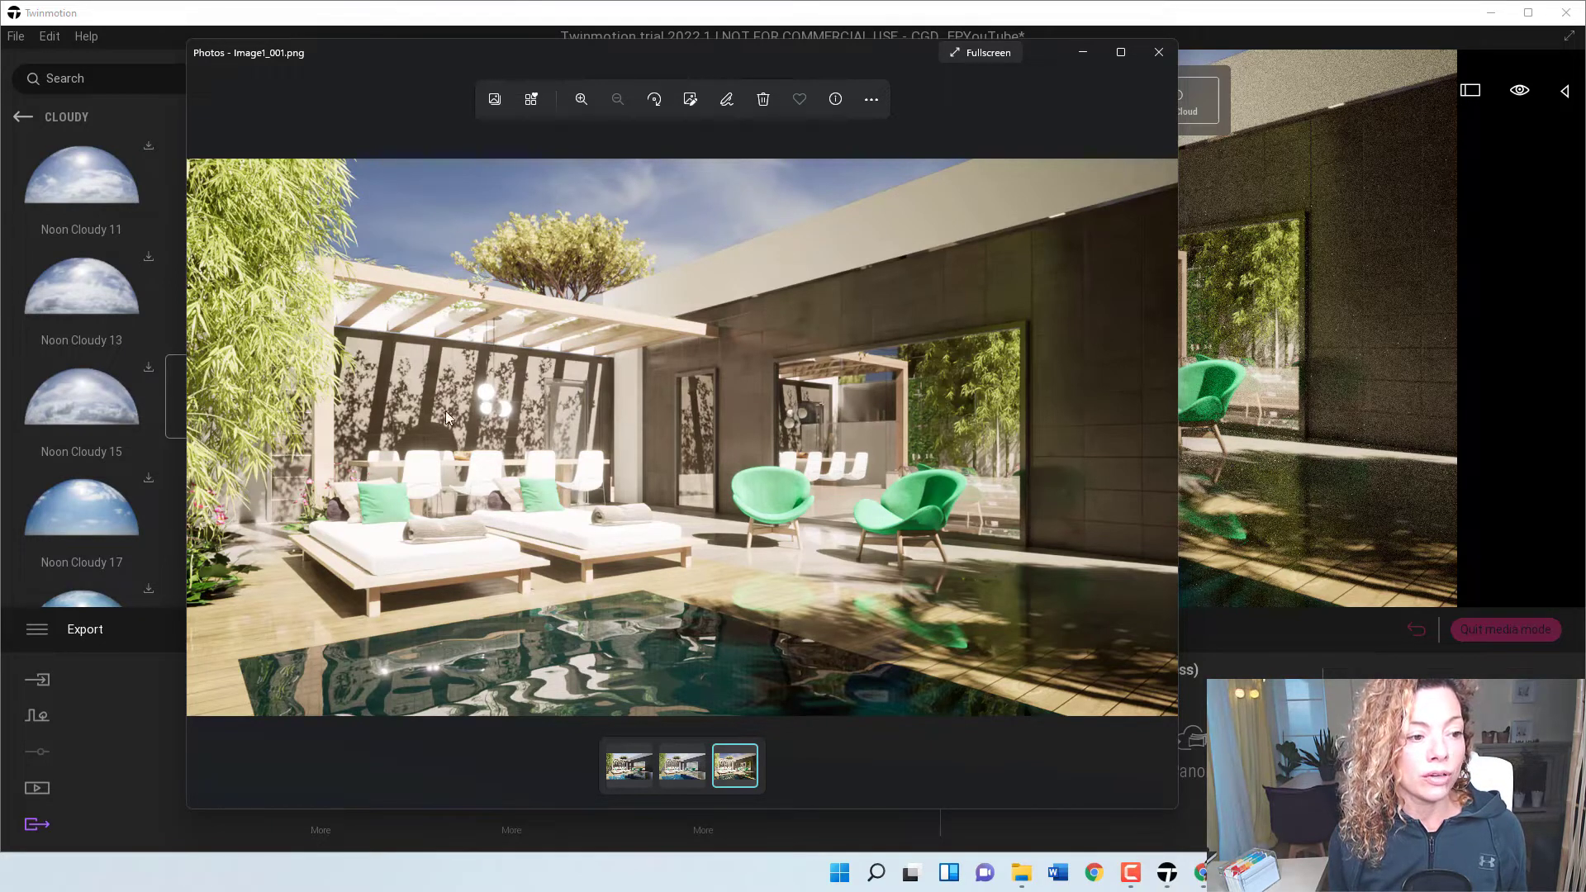
pyautogui.moveTo(422, 408)
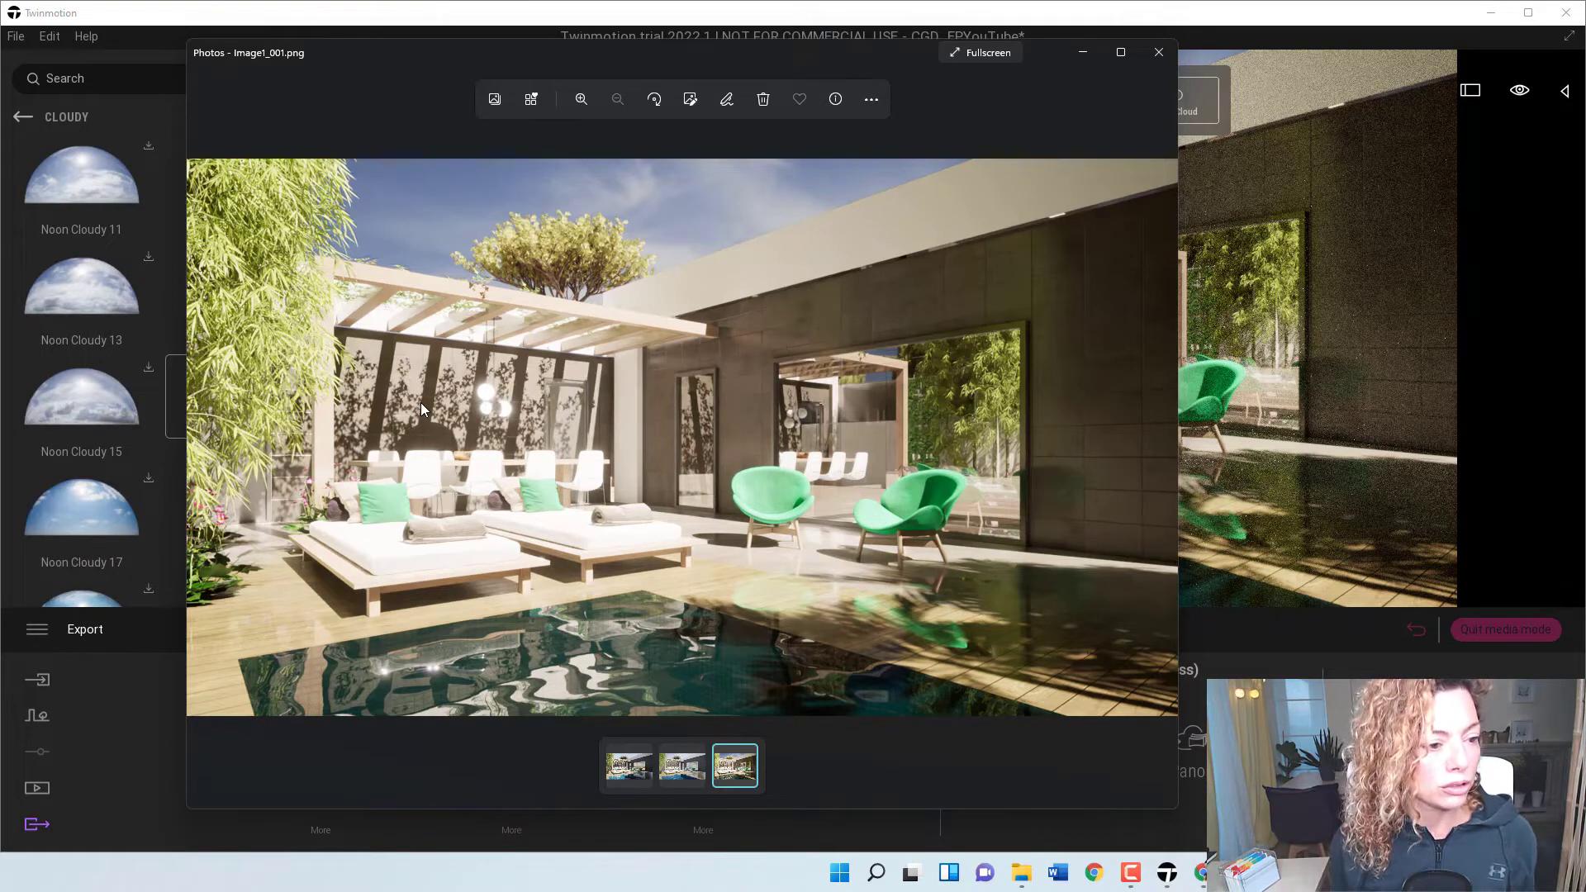
pyautogui.moveTo(496, 392)
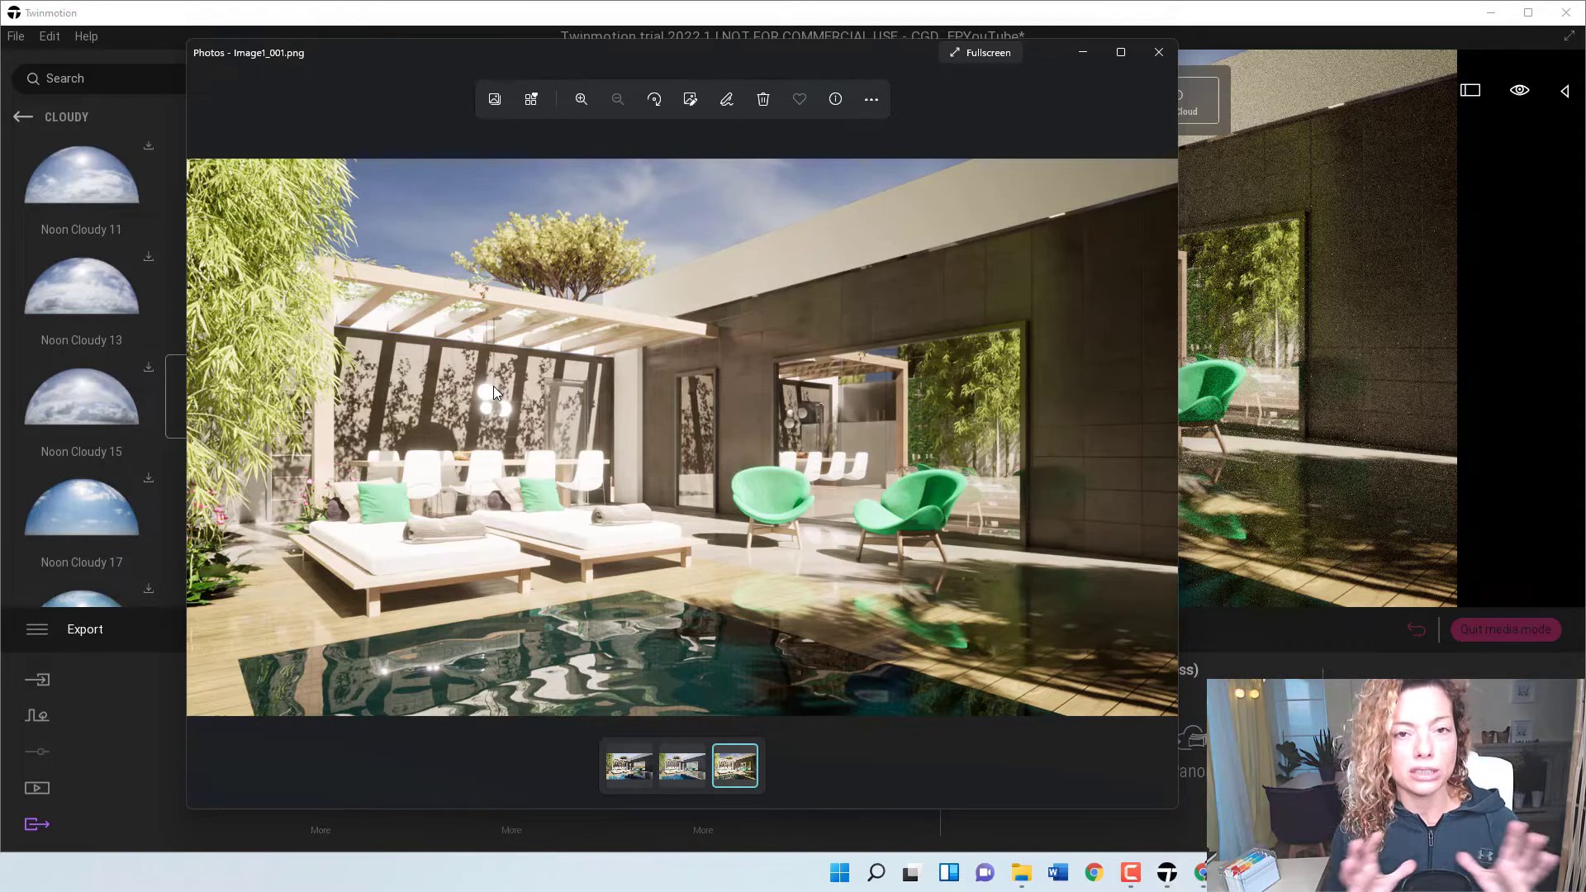
pyautogui.moveTo(454, 386)
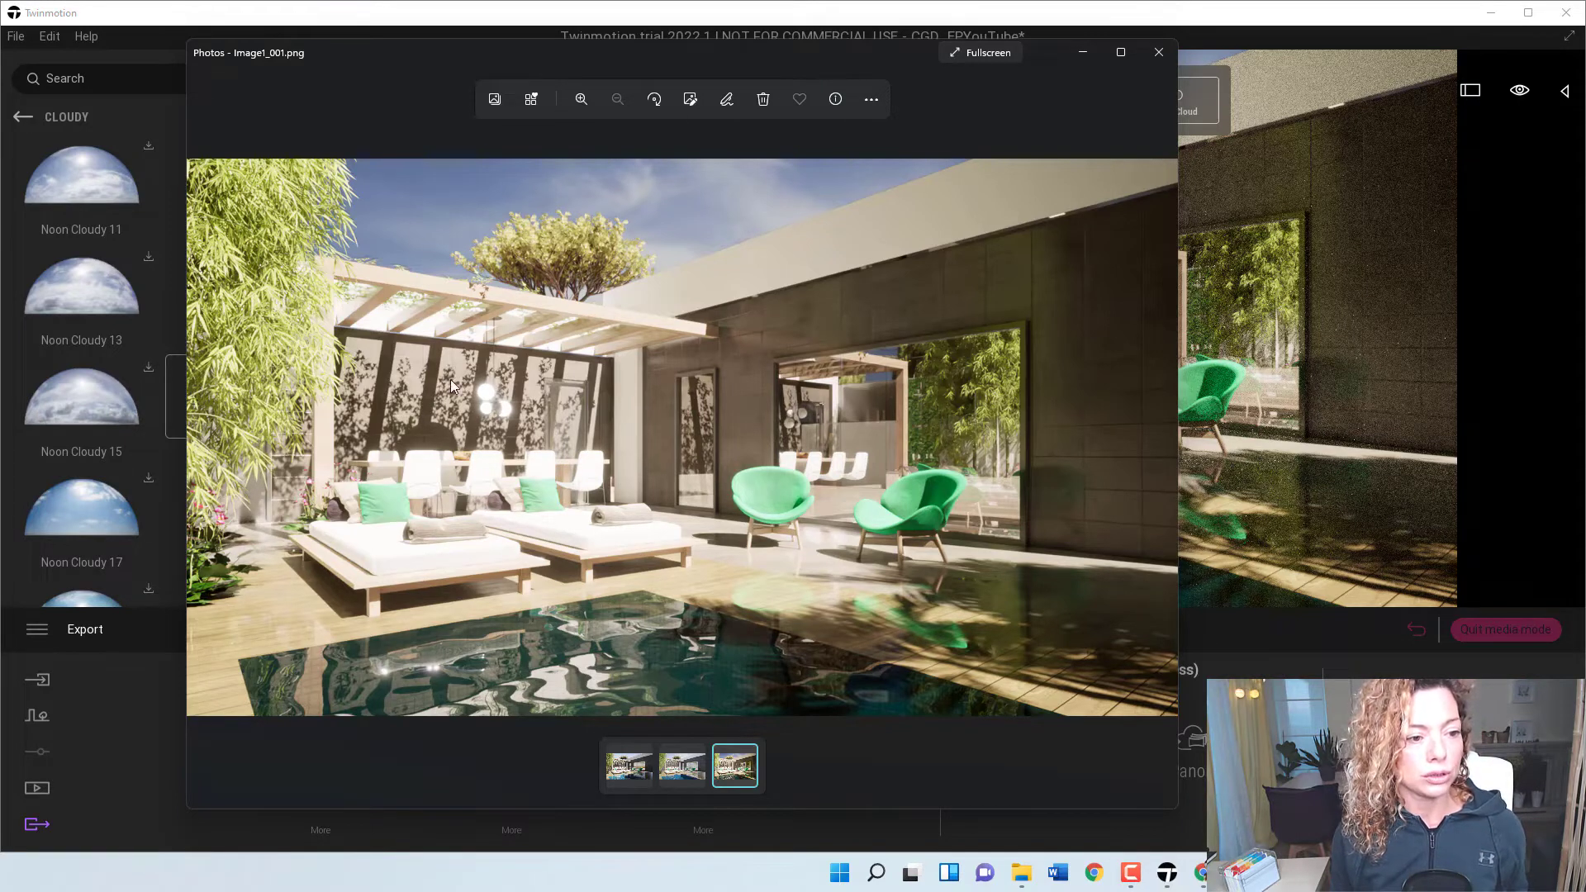
pyautogui.moveTo(492, 428)
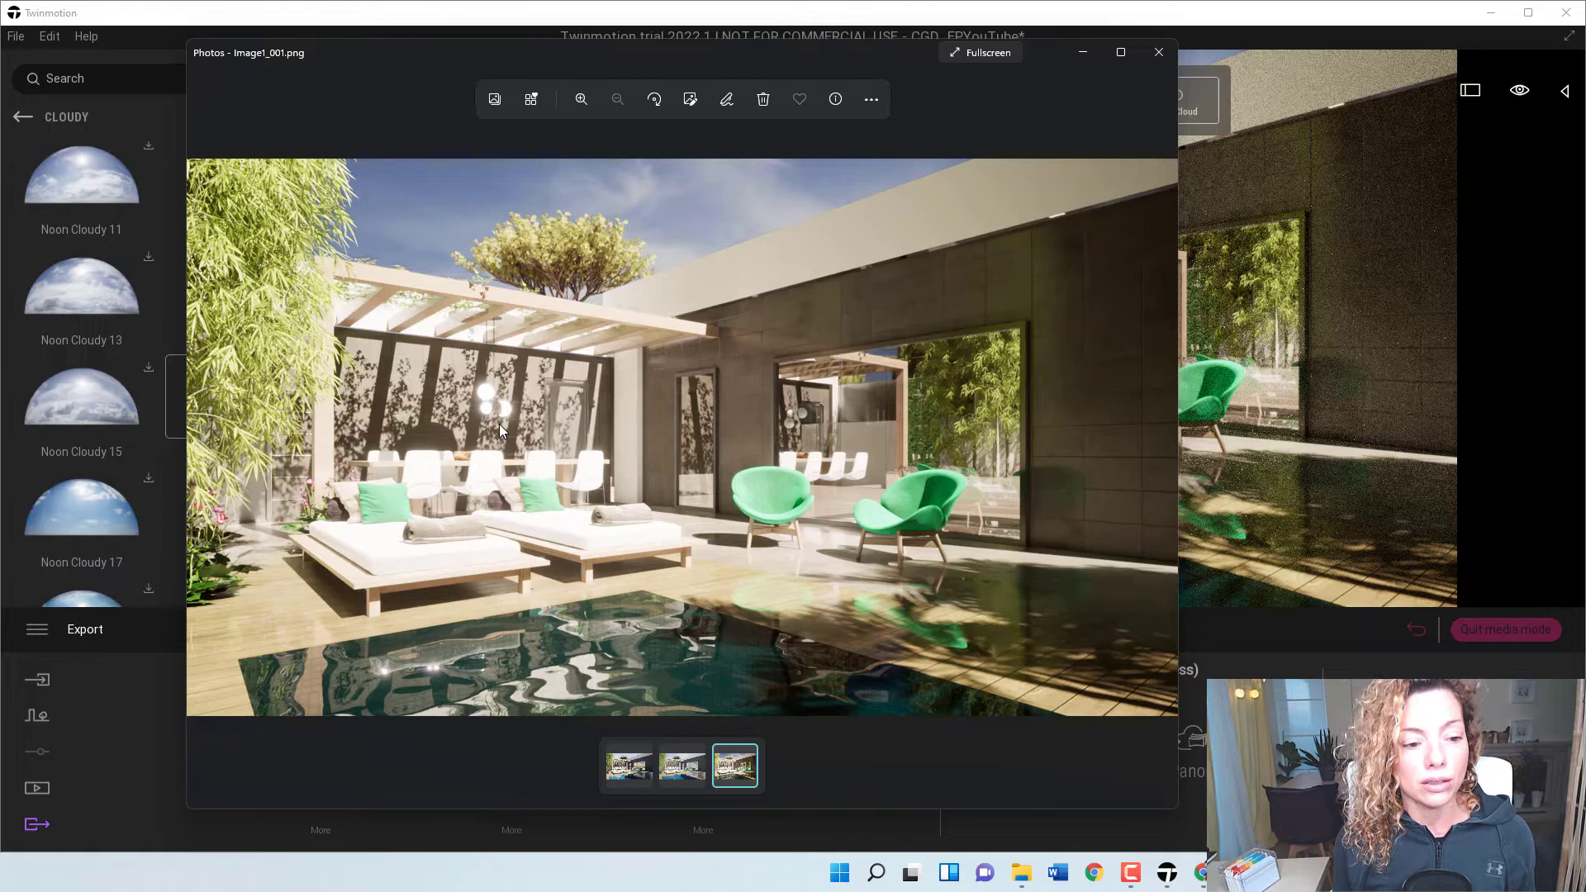
pyautogui.moveTo(488, 467)
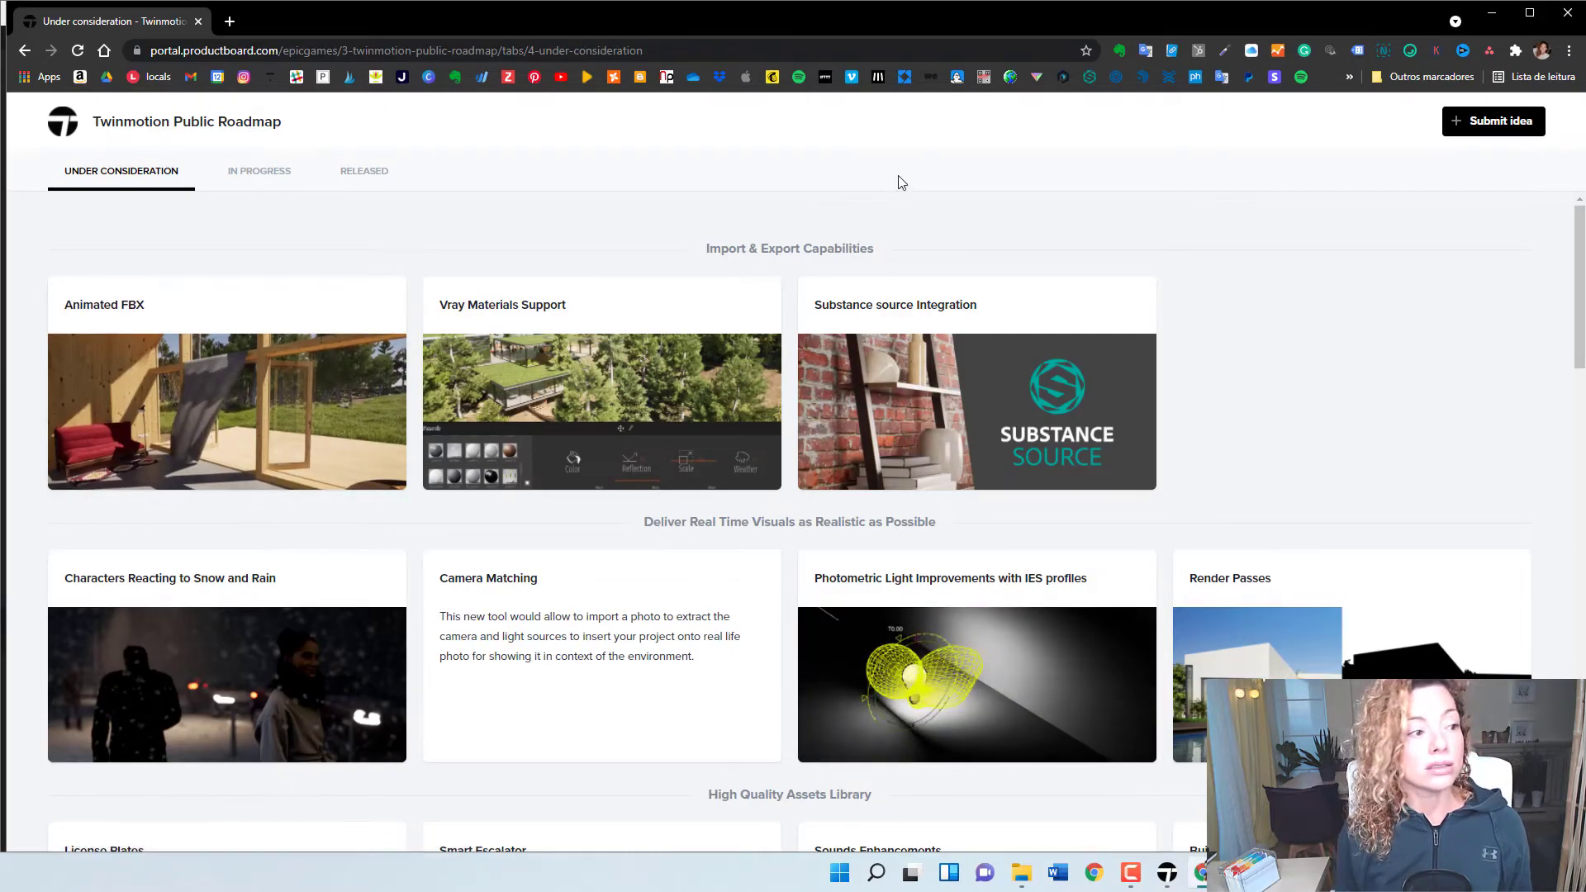
pyautogui.moveTo(361, 233)
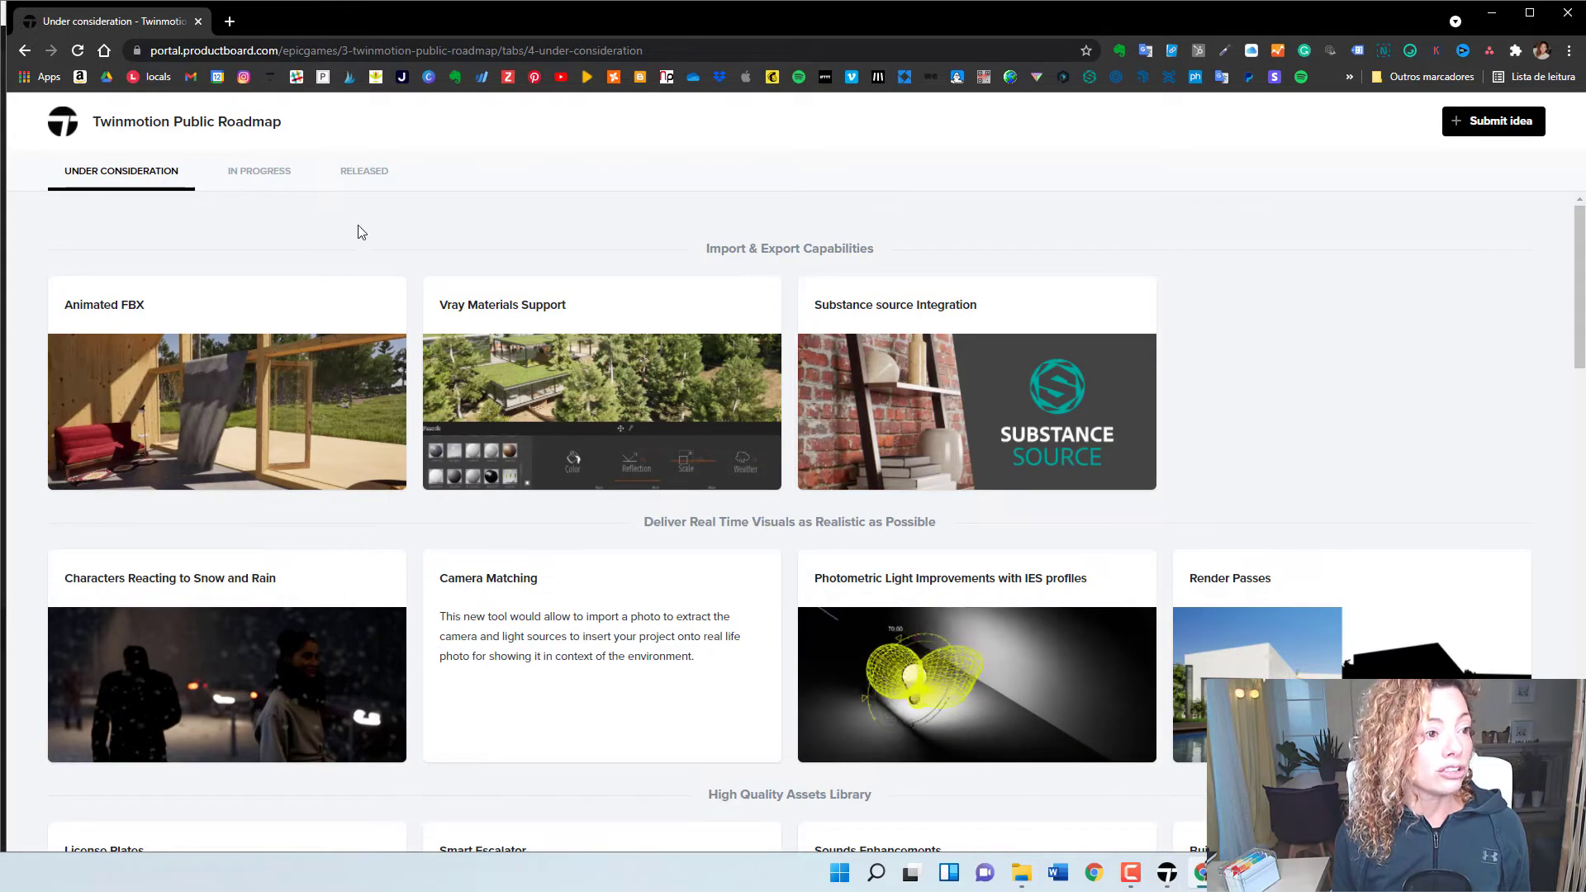
# Scroll down the Under Consideration tab to the Twinmotion Cloud ideas.
pyautogui.scroll(-3)
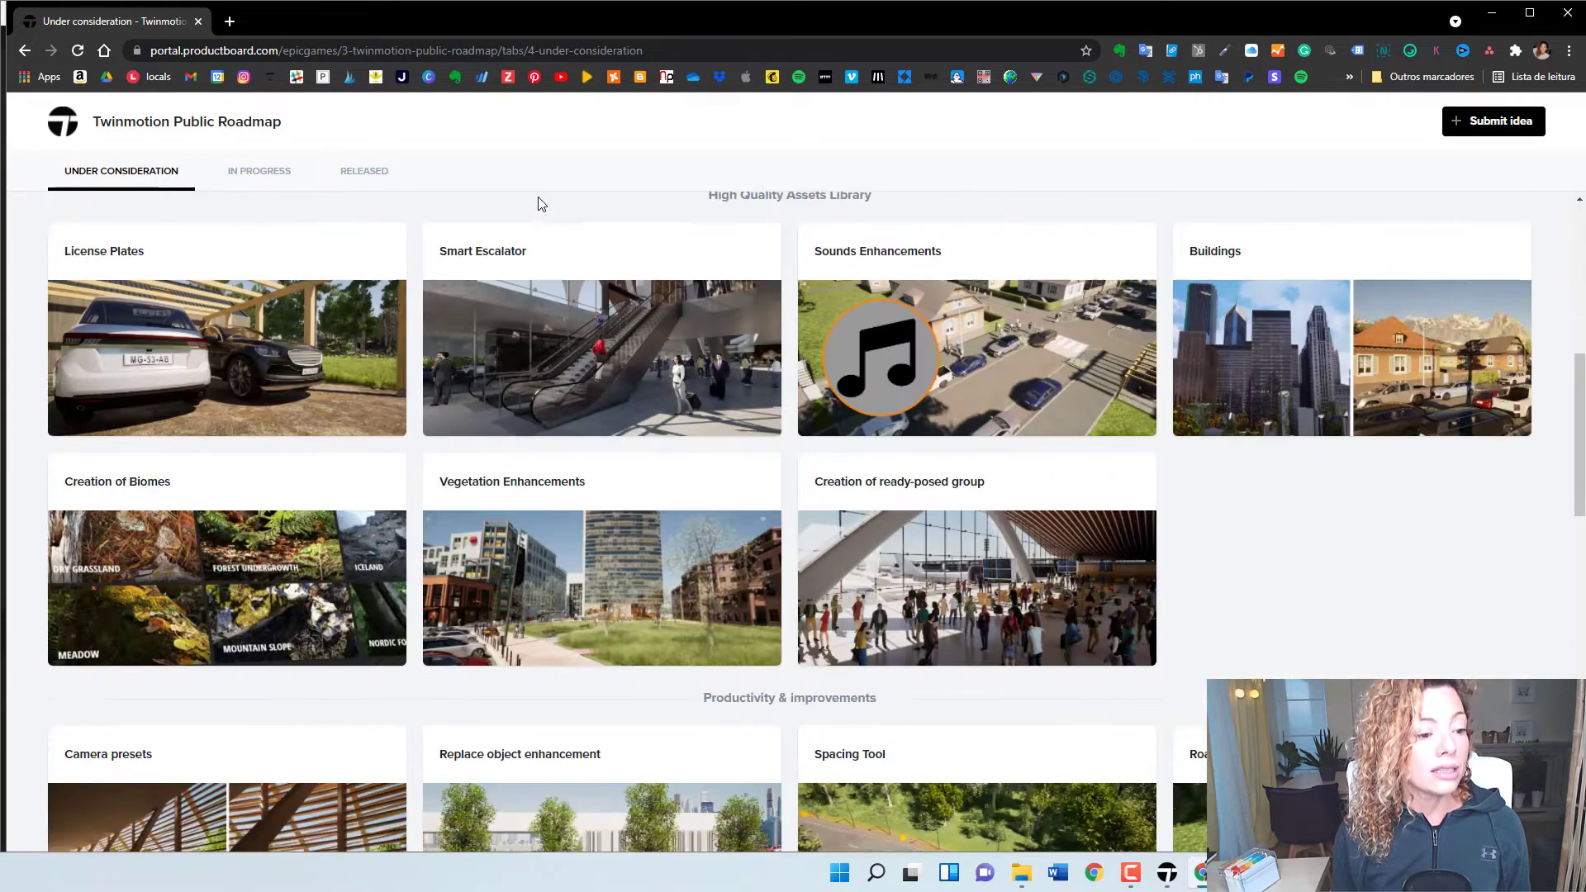
pyautogui.scroll(-3)
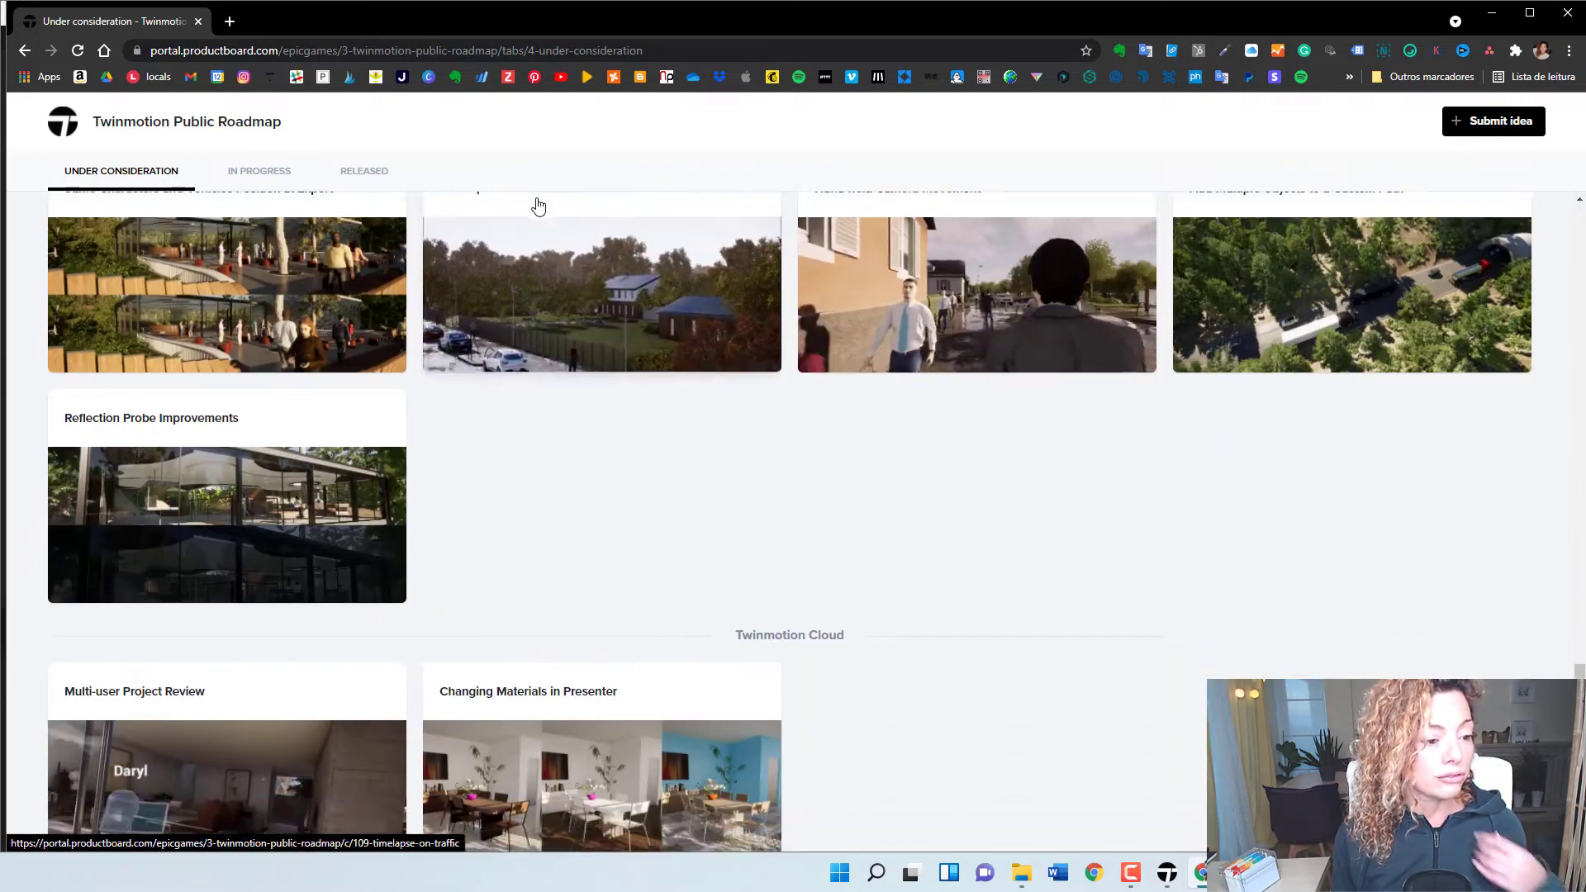
pyautogui.scroll(-3)
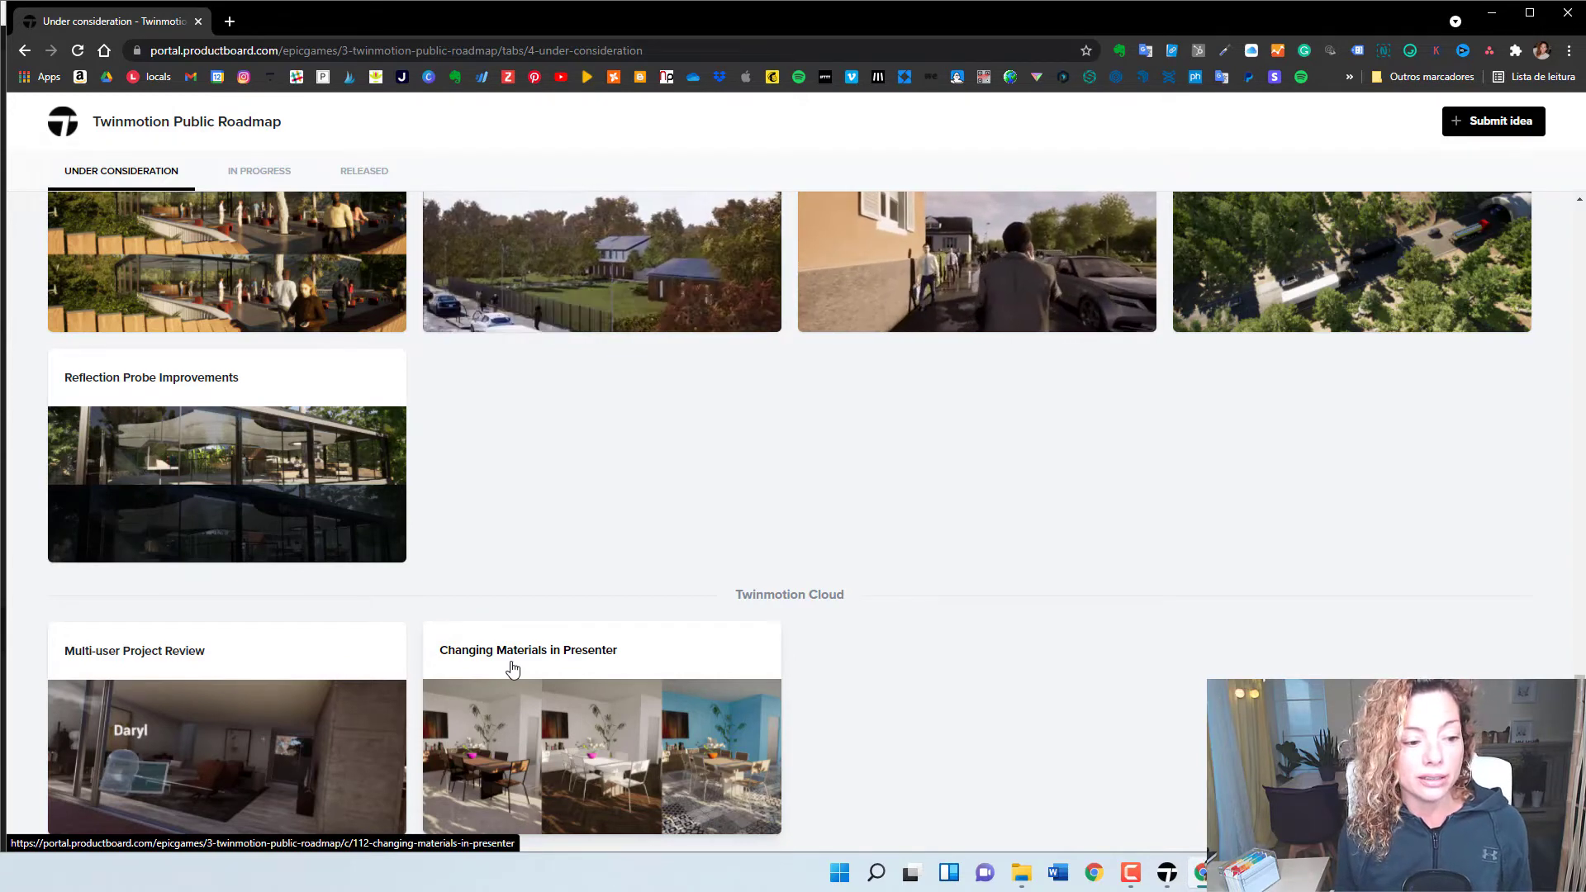
pyautogui.moveTo(846, 687)
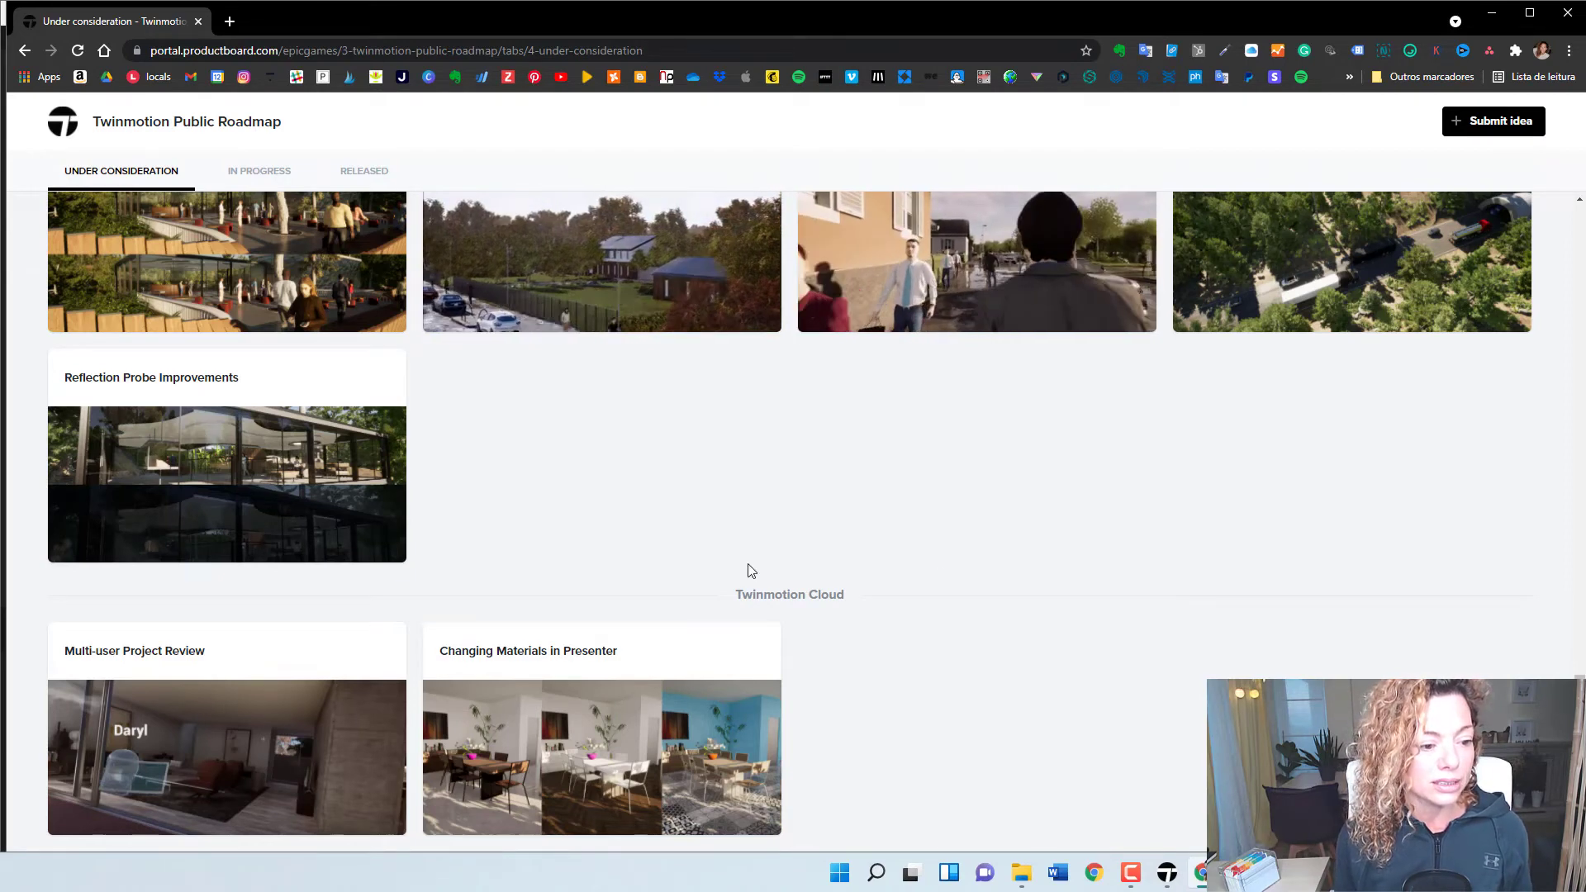
pyautogui.moveTo(527, 655)
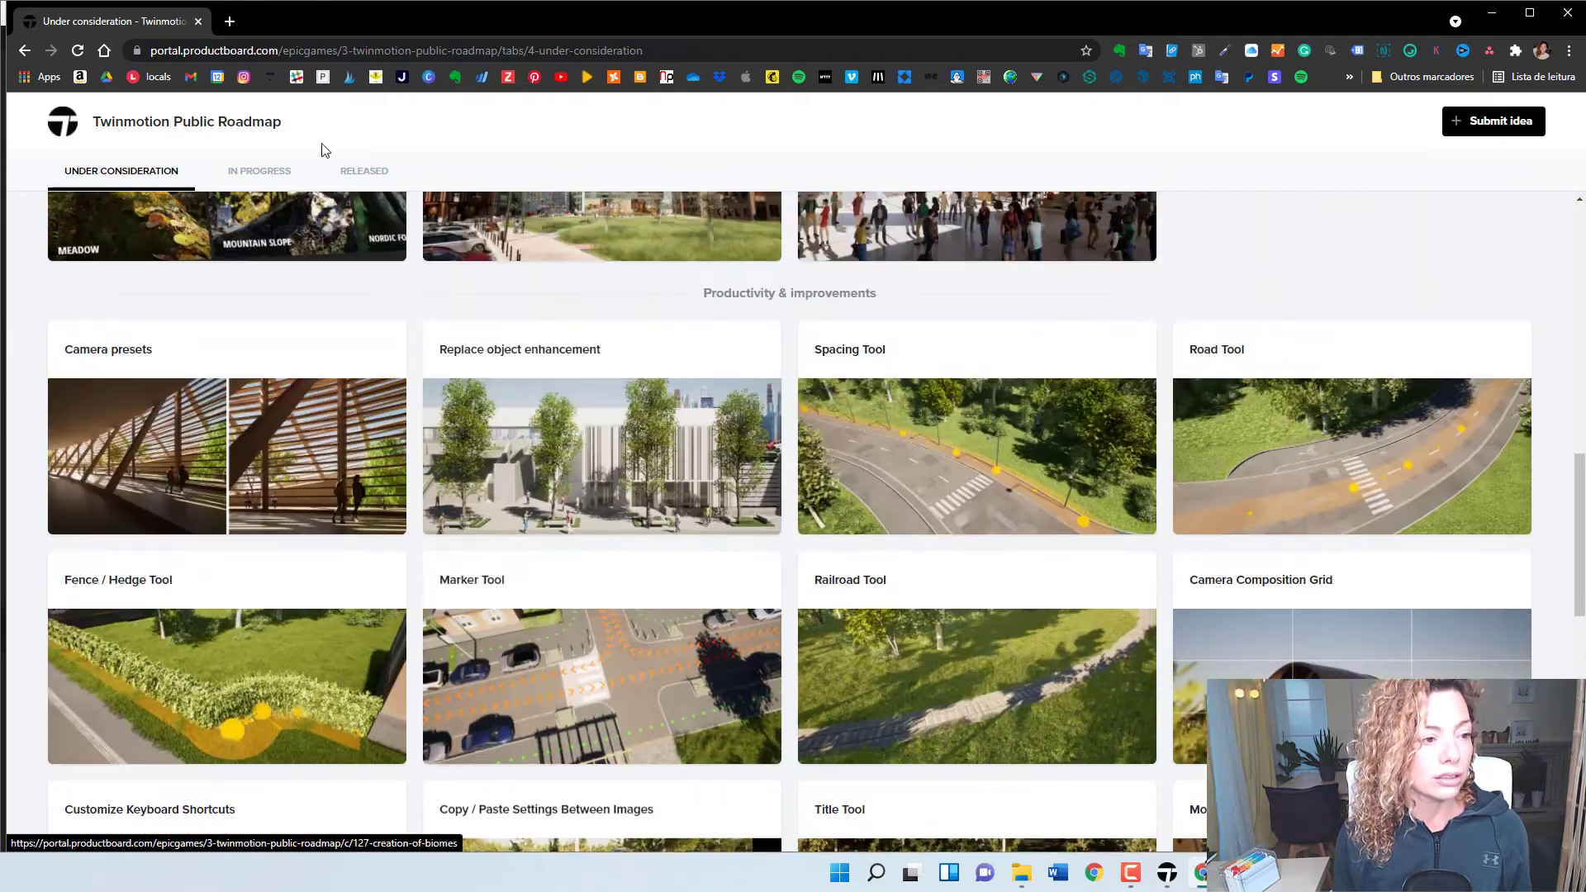
# Show the In Progress tab and scroll through its import/export, realism, asset library and productivity features.
pyautogui.click(258, 170)
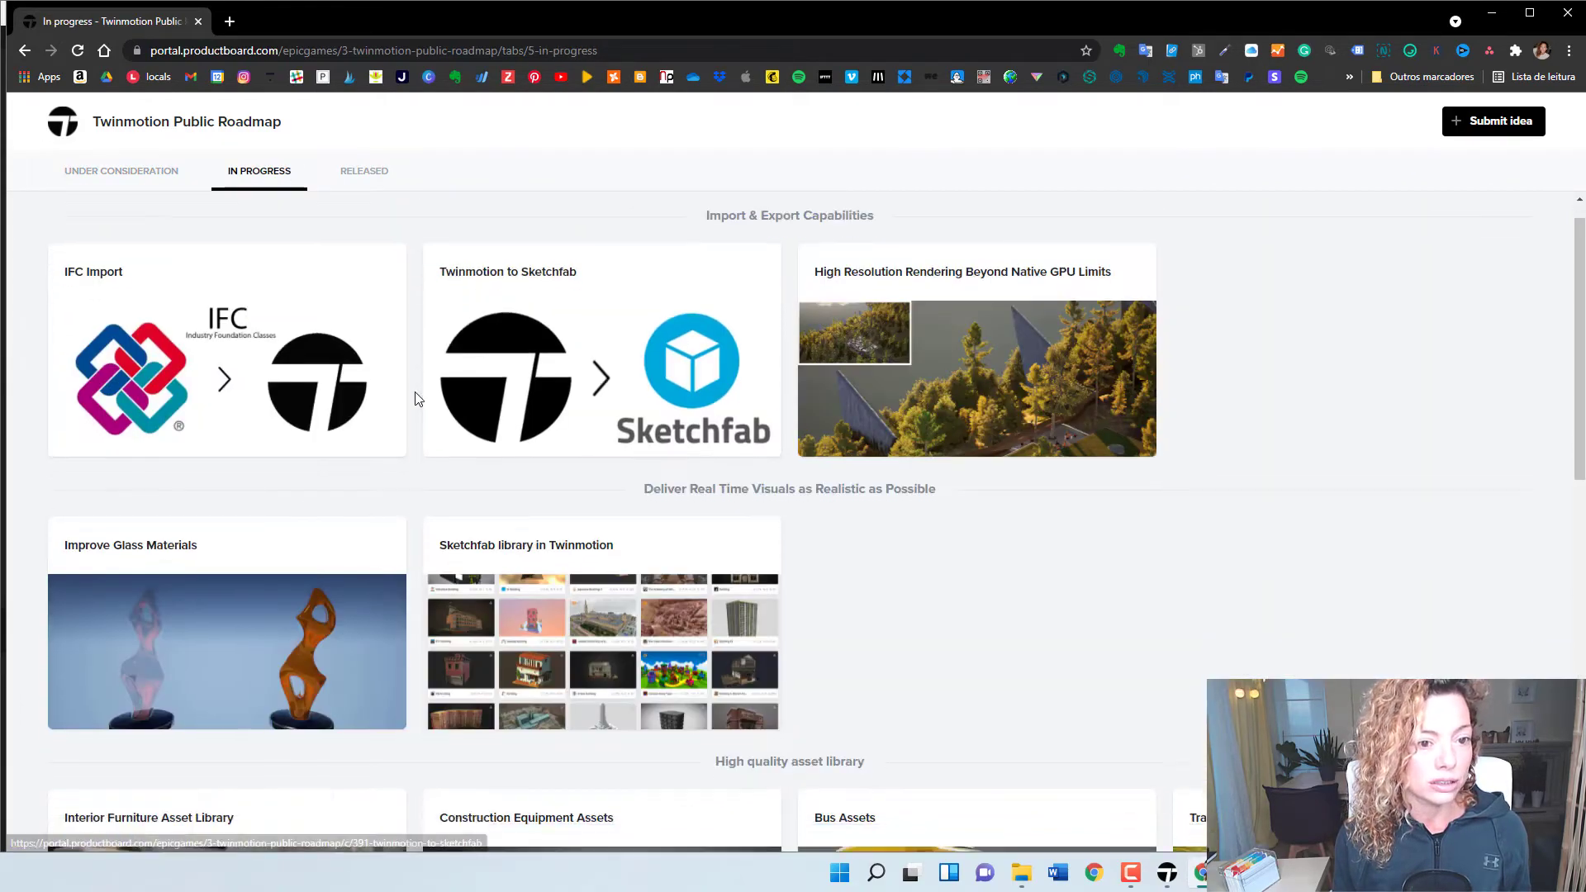
pyautogui.scroll(-3)
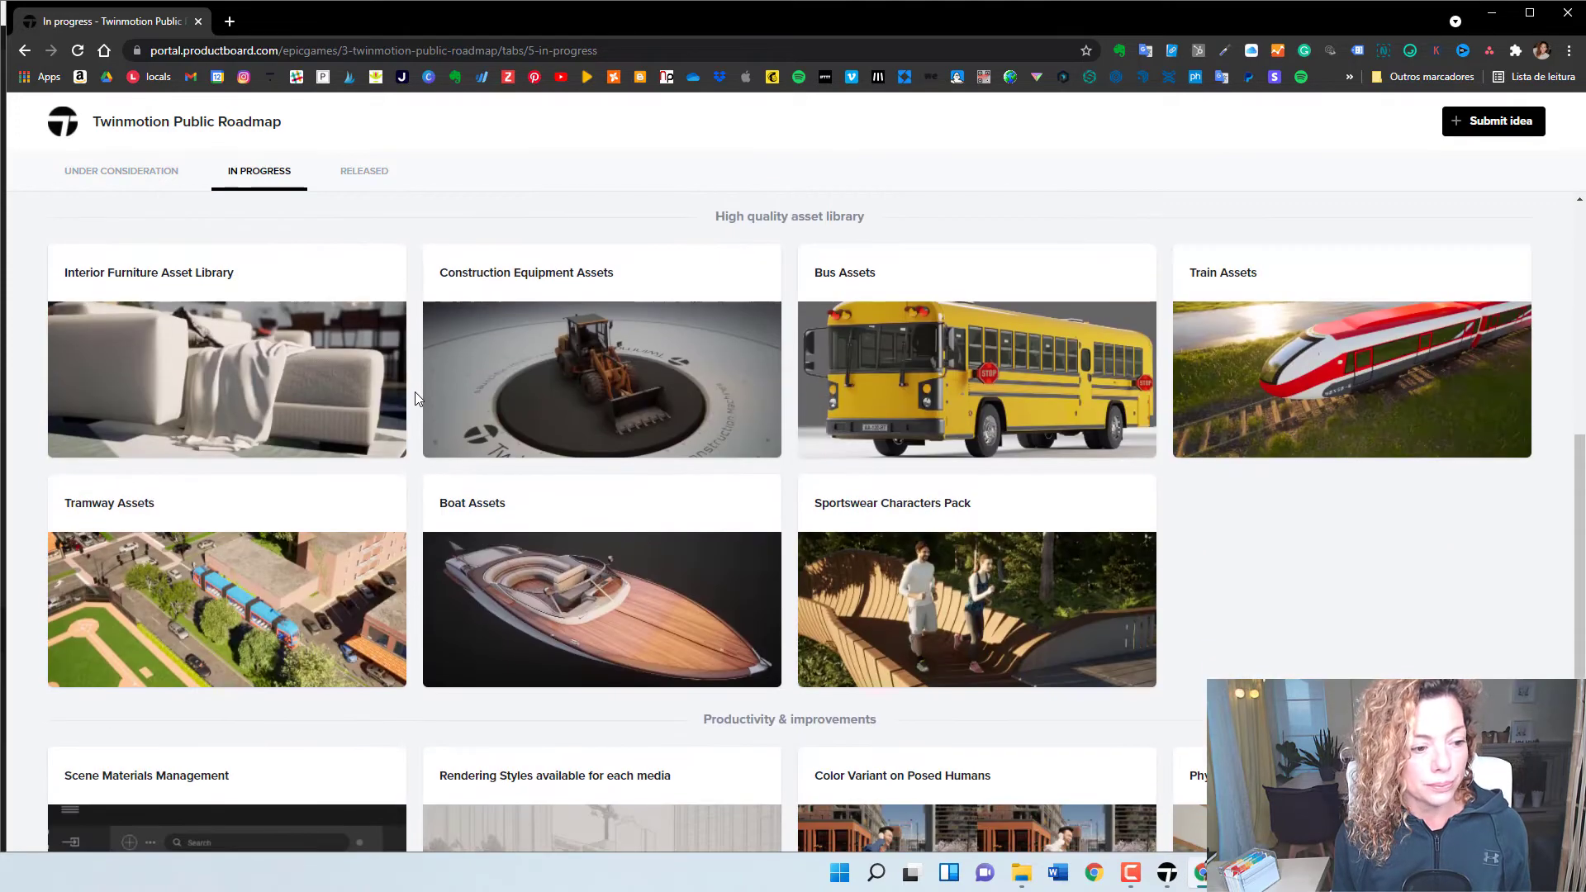
pyautogui.scroll(-3)
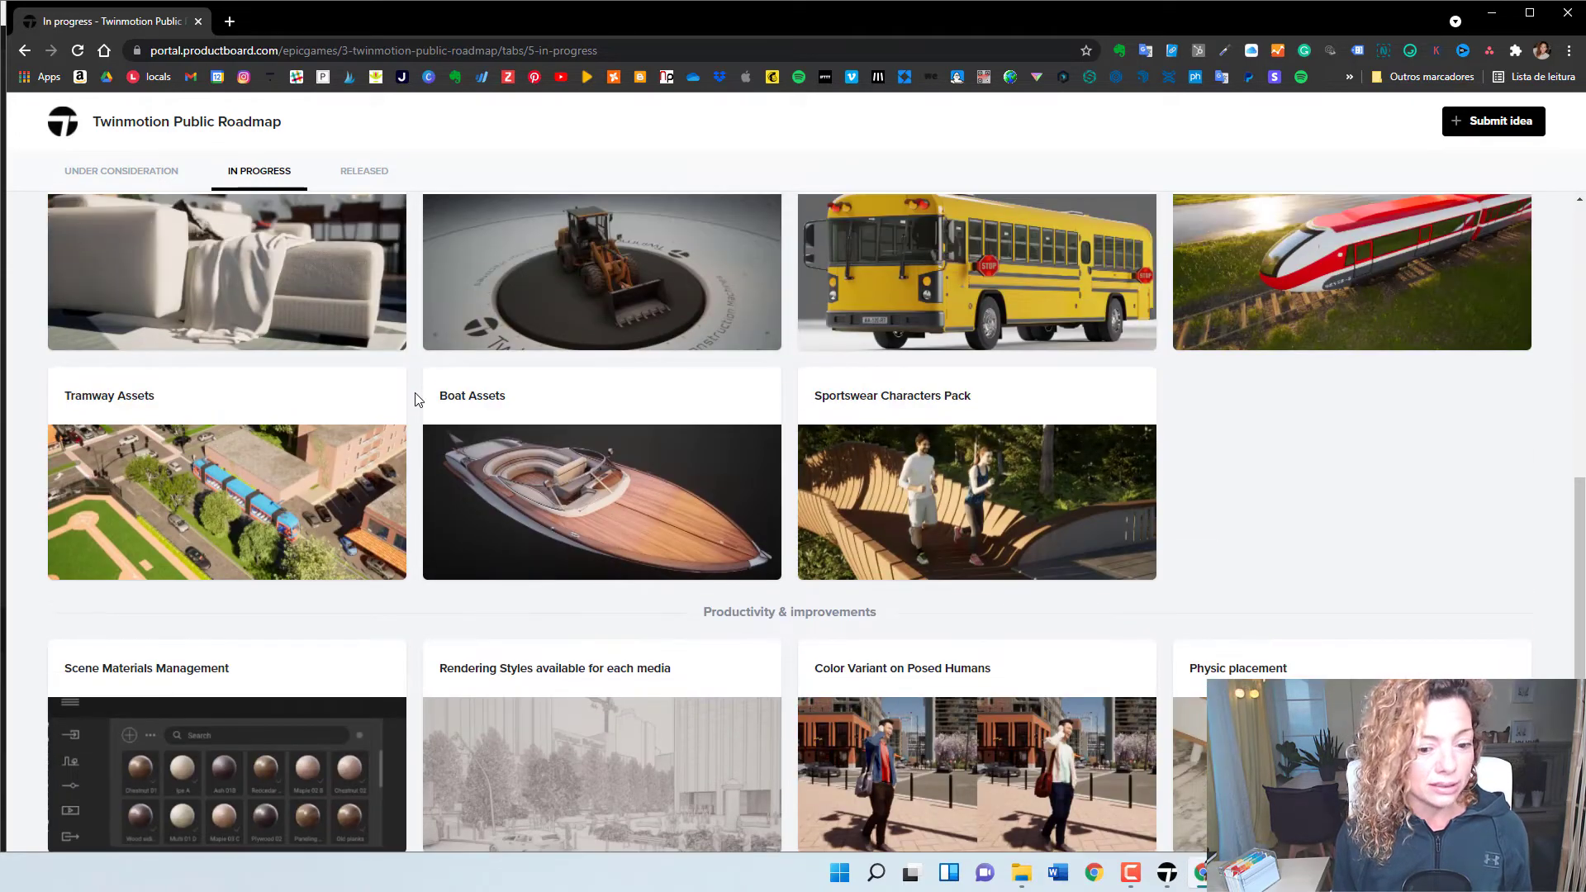
pyautogui.scroll(-3)
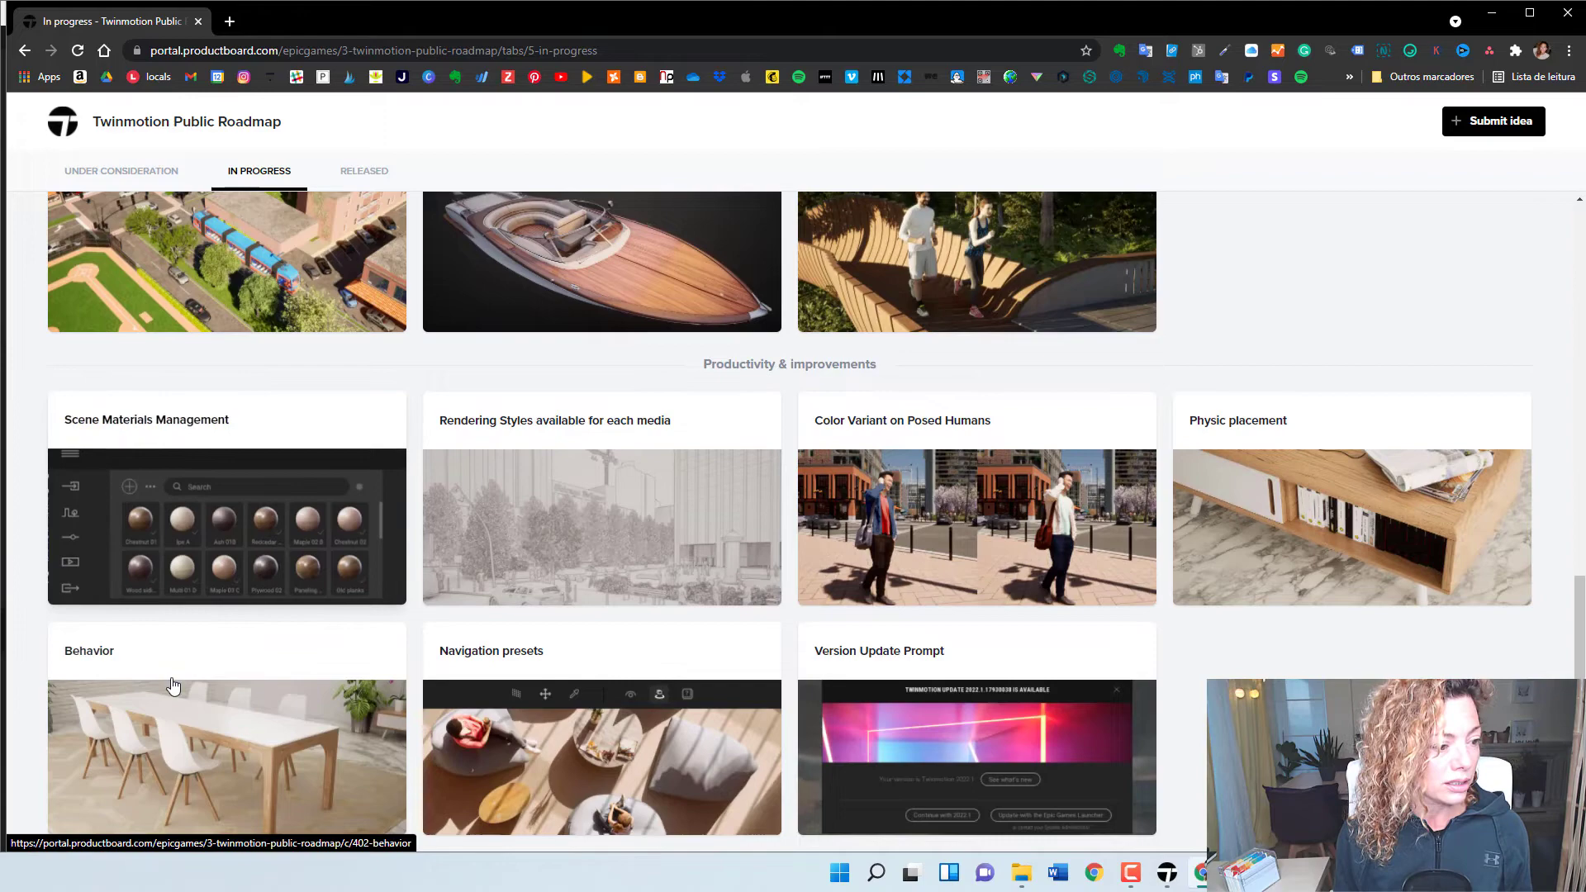
pyautogui.scroll(3)
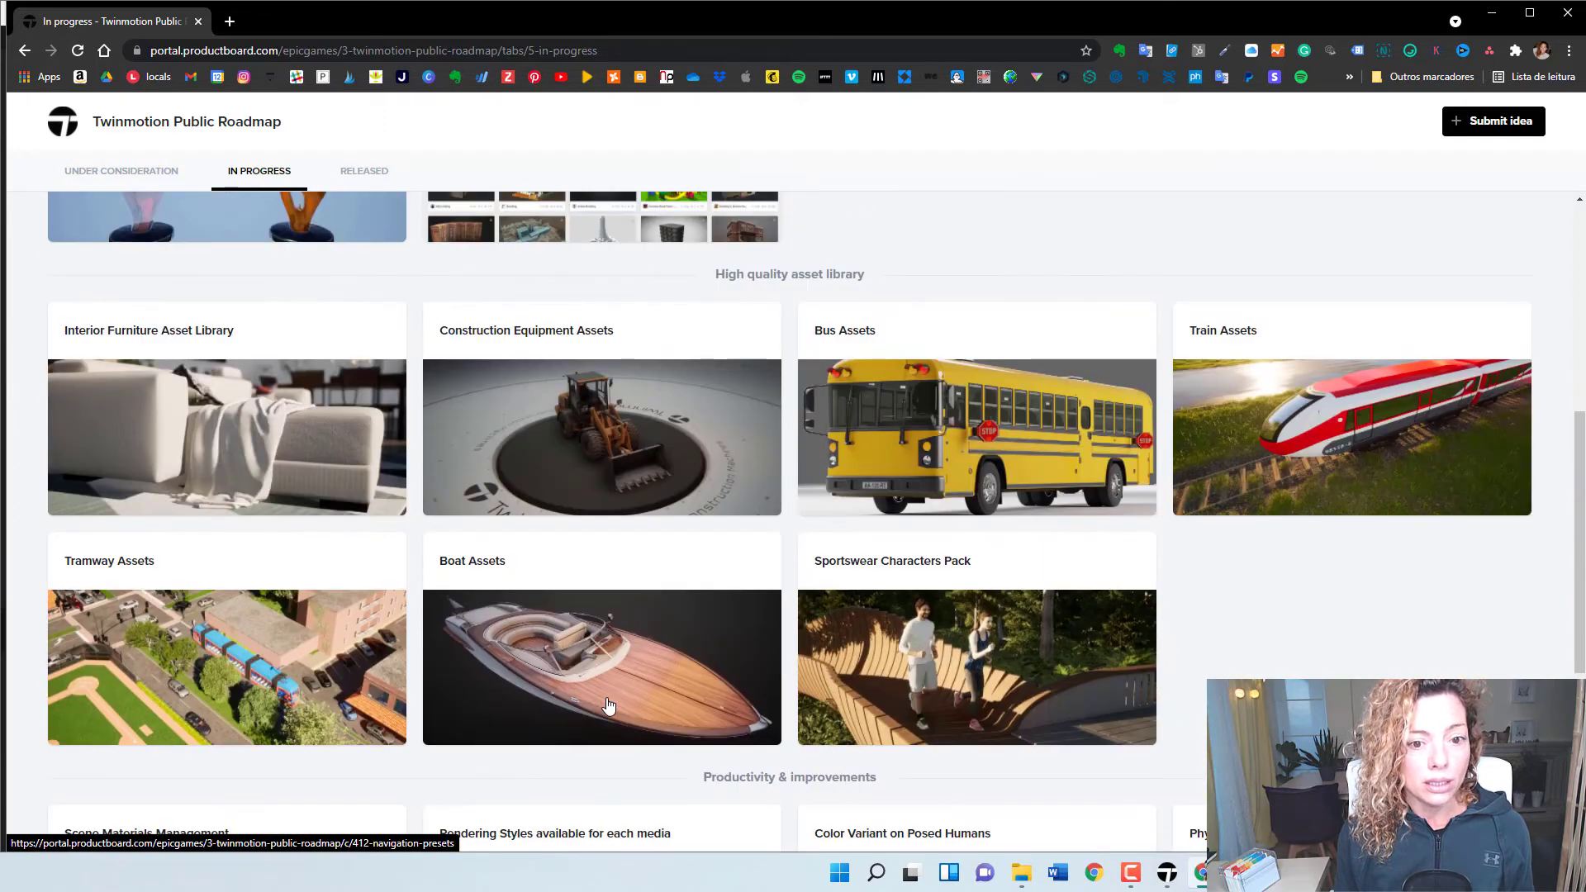
pyautogui.scroll(-3)
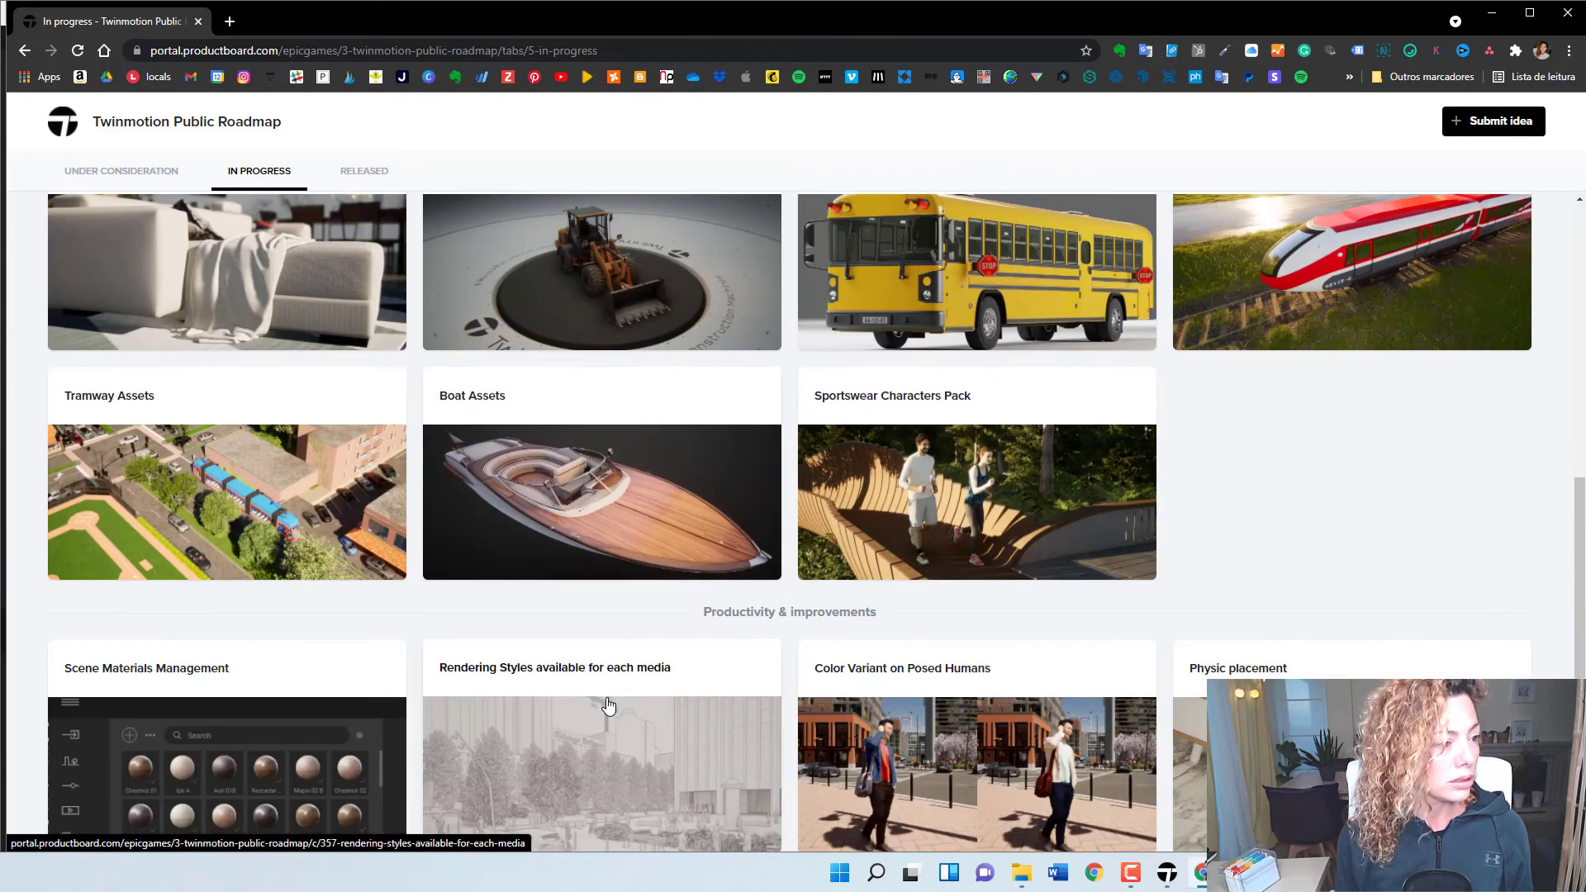
pyautogui.scroll(3)
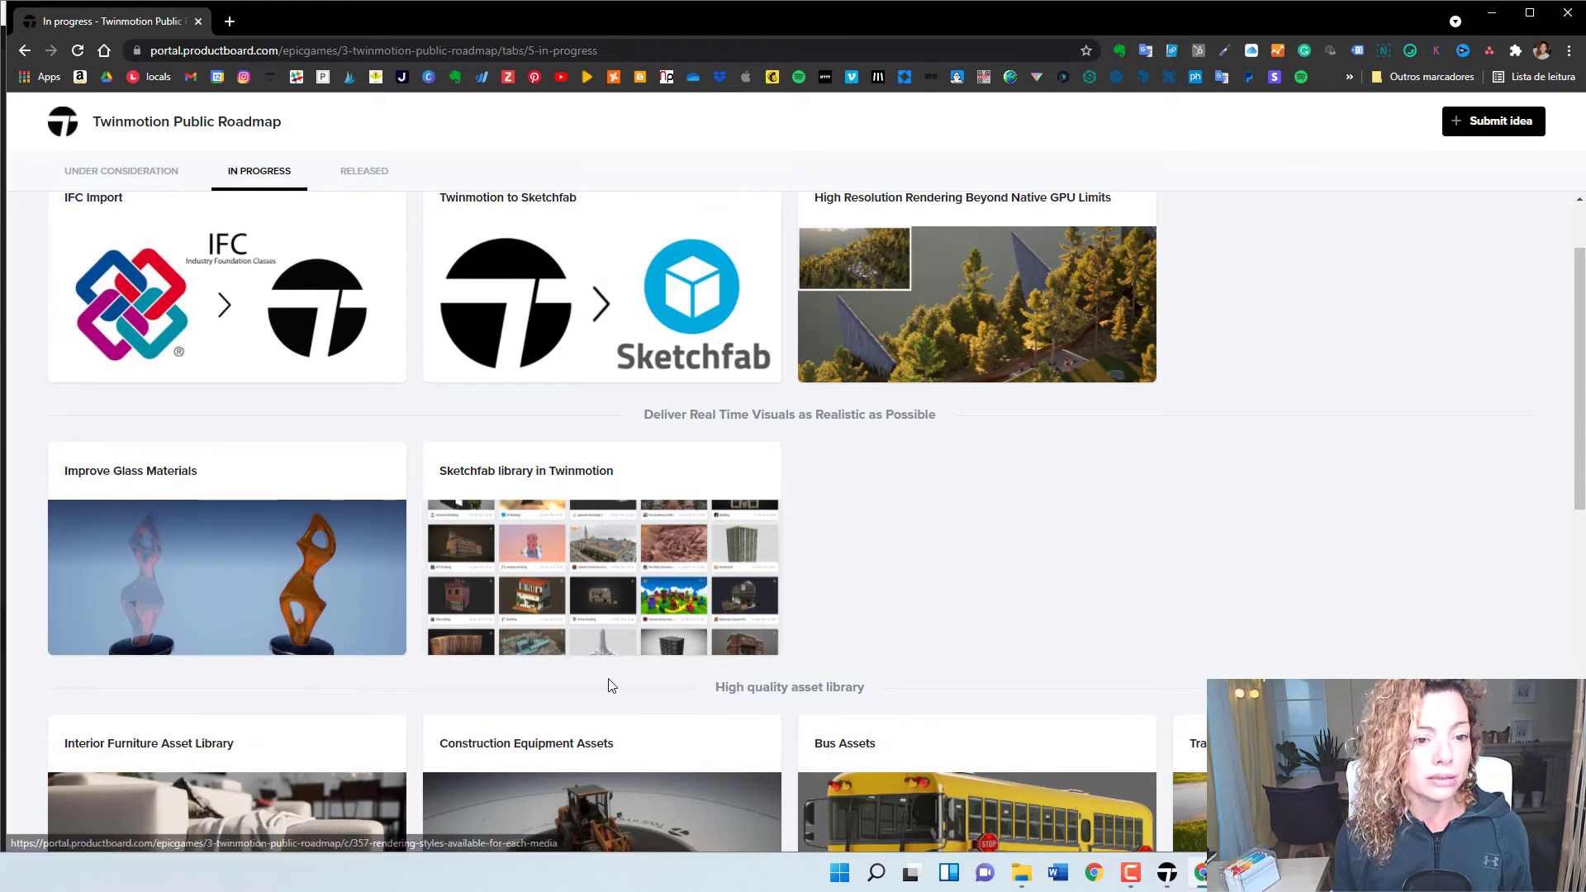
pyautogui.scroll(3)
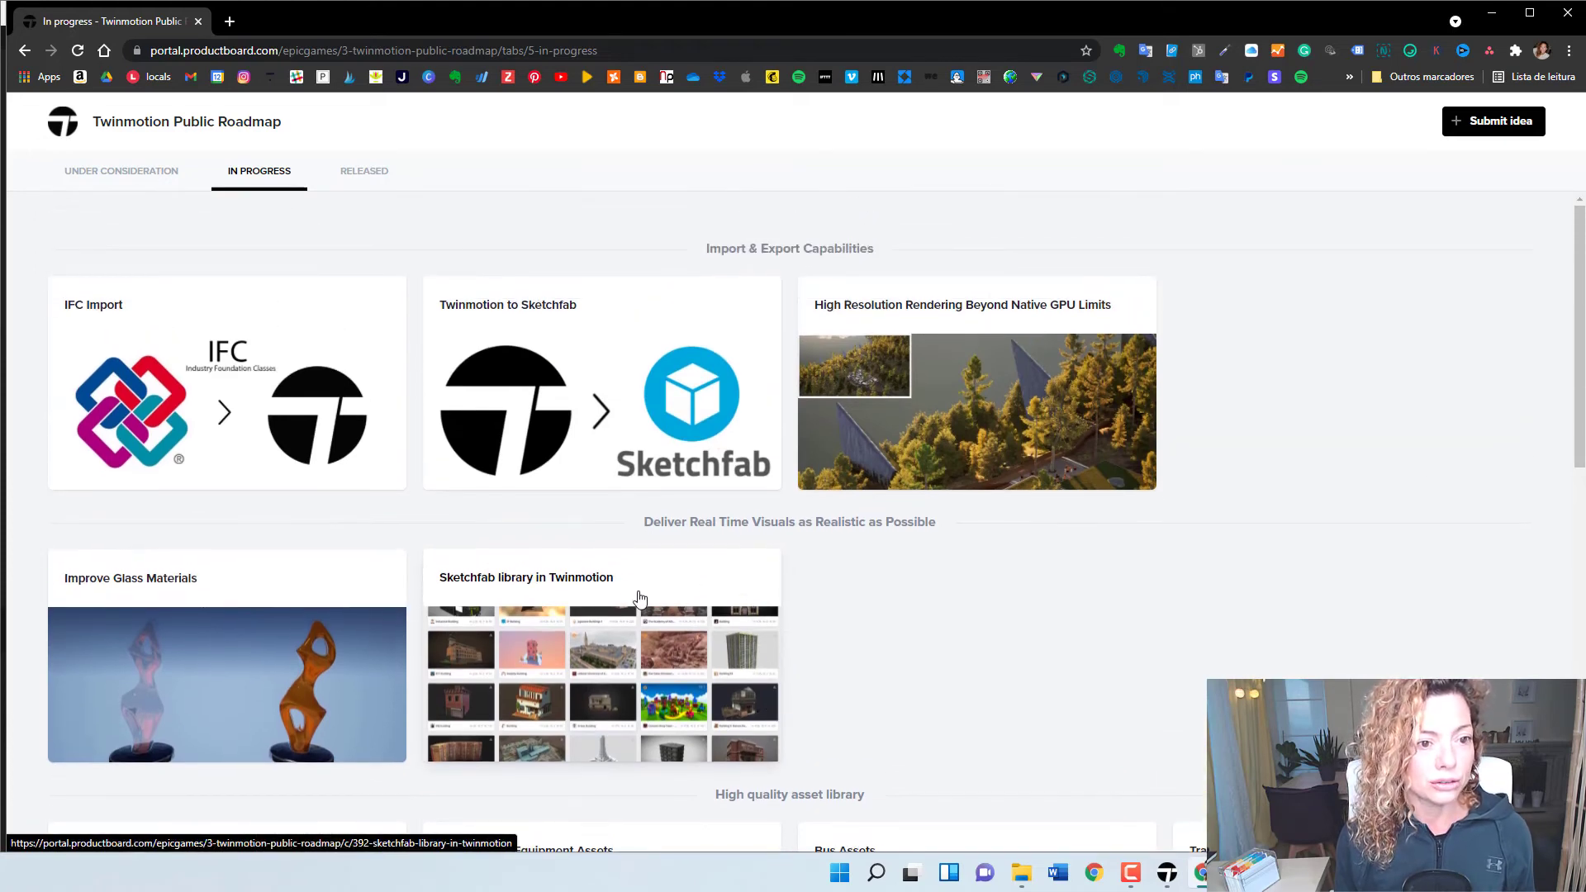
pyautogui.moveTo(629, 587)
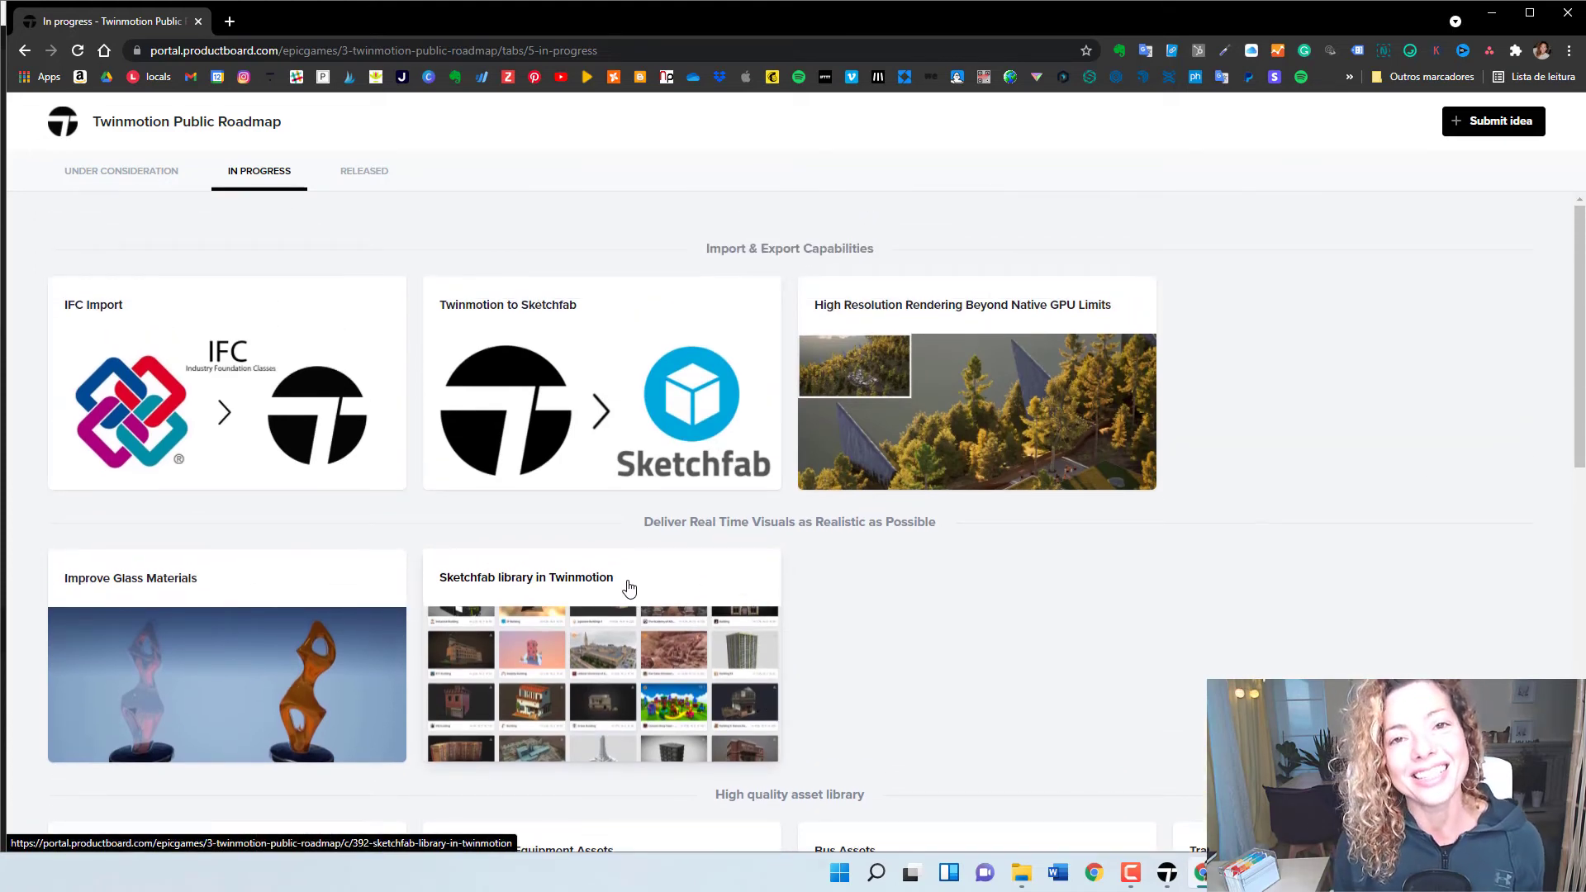